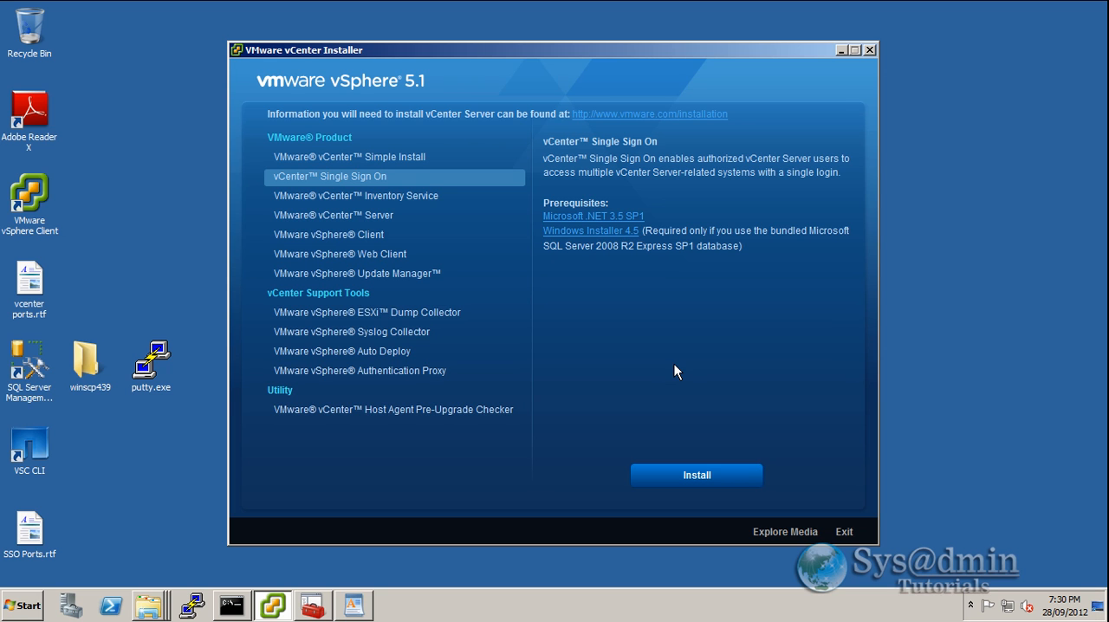
{"action": "mouse_move", "coordinate": [638, 311]}
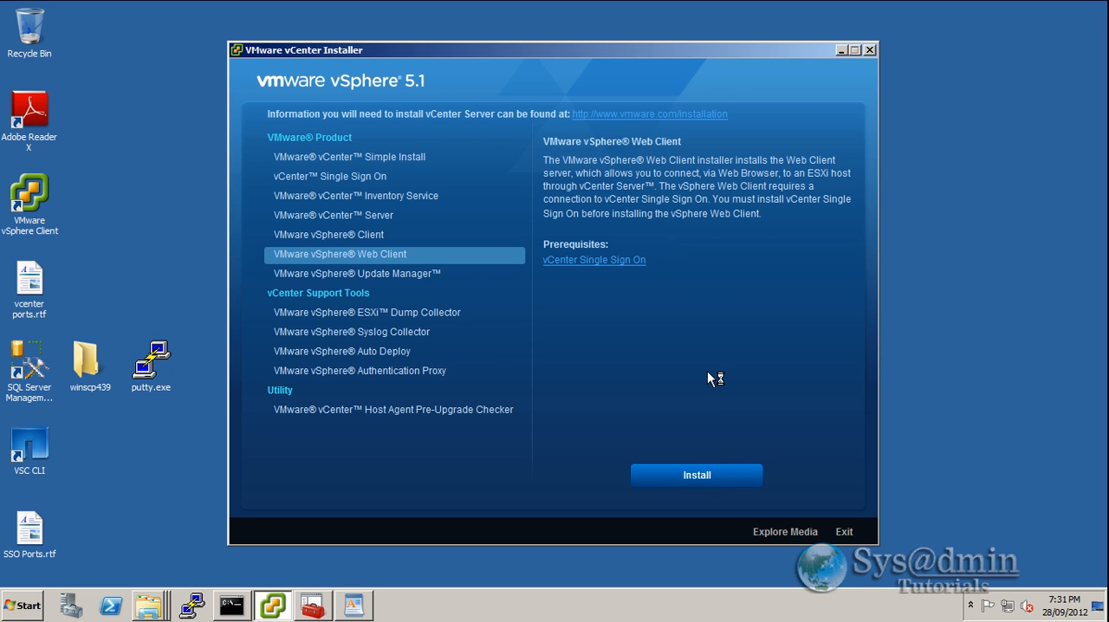
{"action": "mouse_move", "coordinate": [573, 276]}
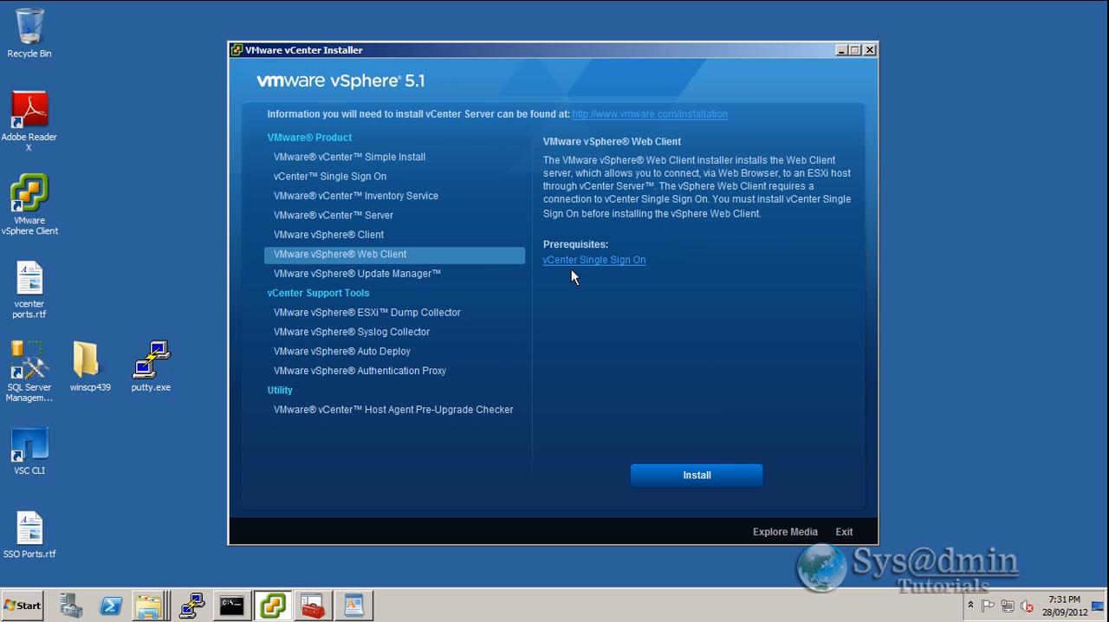
- Launch the vSphere Web Client installation, approve system changes, and keep English (United States)
{"action": "left_click", "coordinate": [696, 475]}
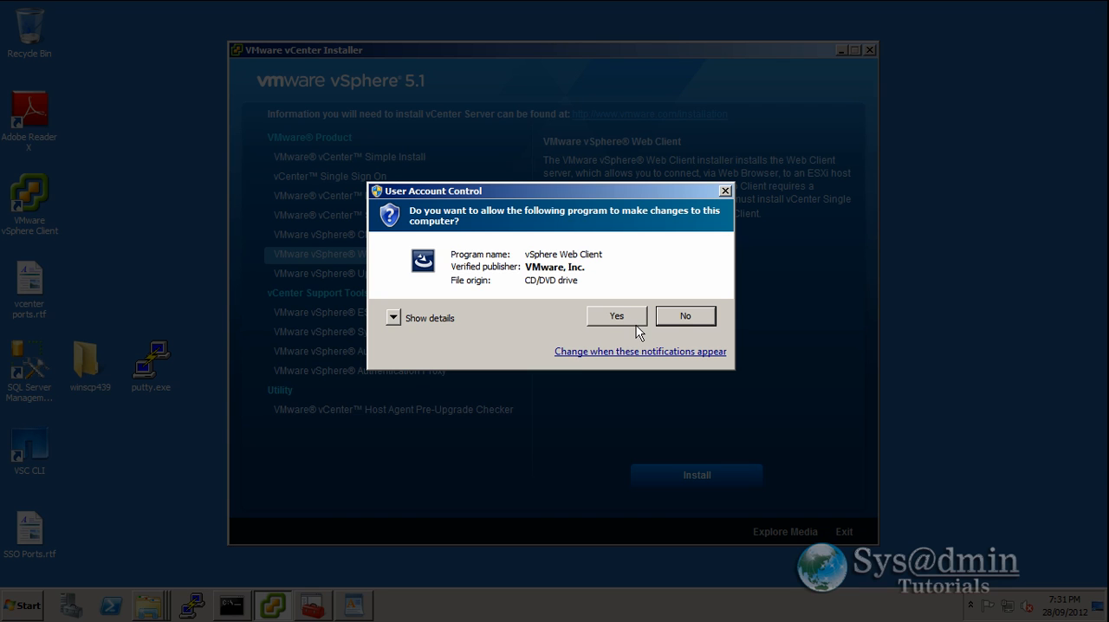
{"action": "mouse_move", "coordinate": [612, 319]}
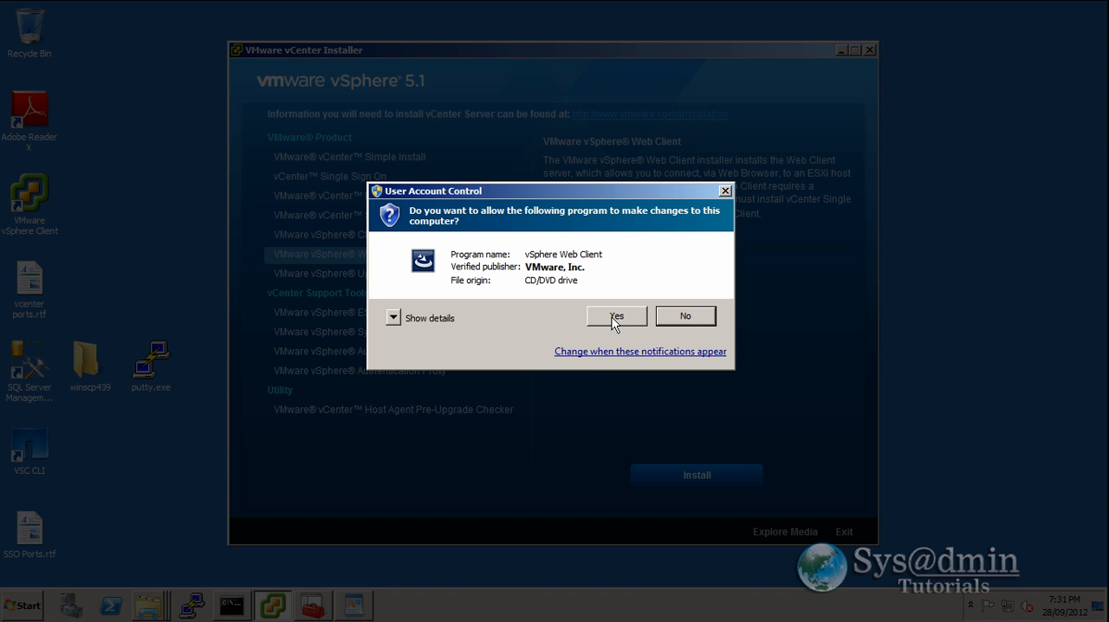
{"action": "left_click", "coordinate": [616, 316]}
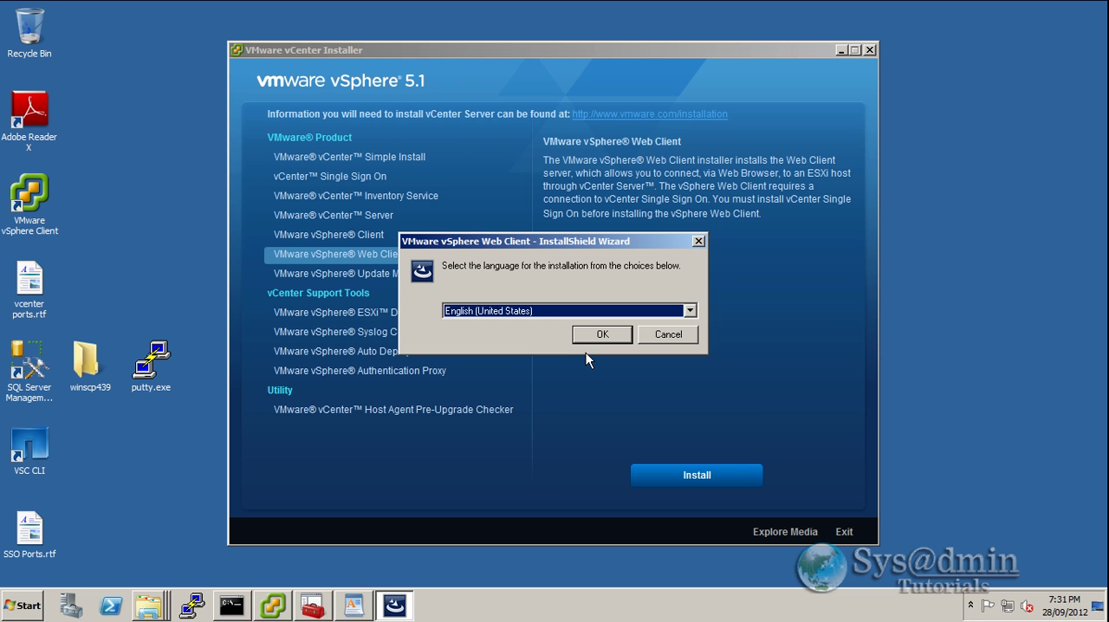
{"action": "left_click", "coordinate": [601, 333]}
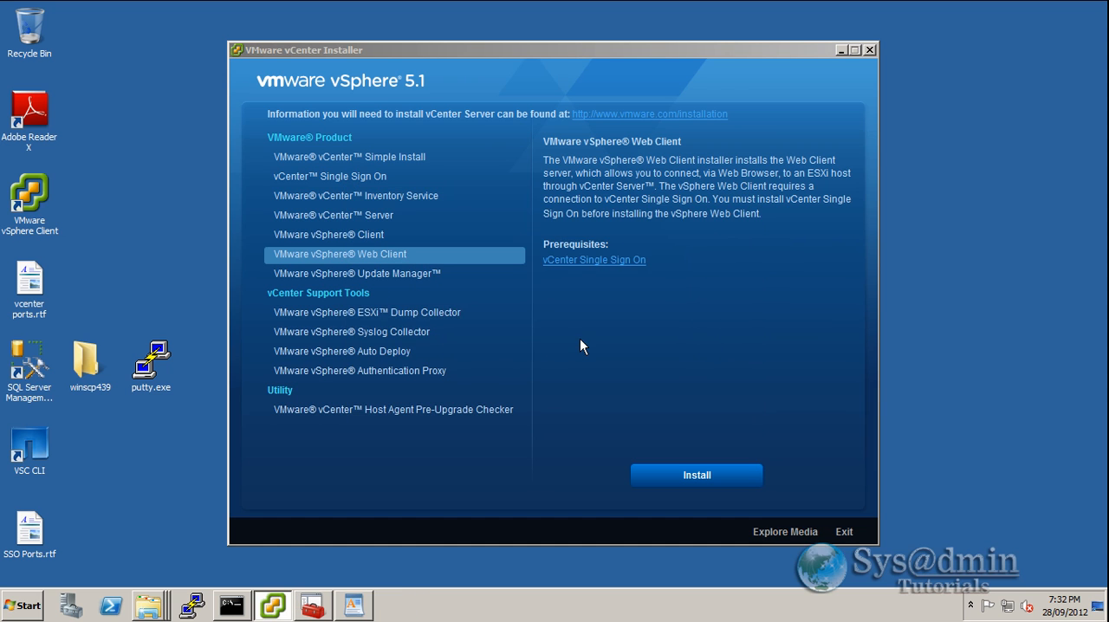
- Accept the patent and license agreements and keep the default destination folder
{"action": "left_click", "coordinate": [696, 475]}
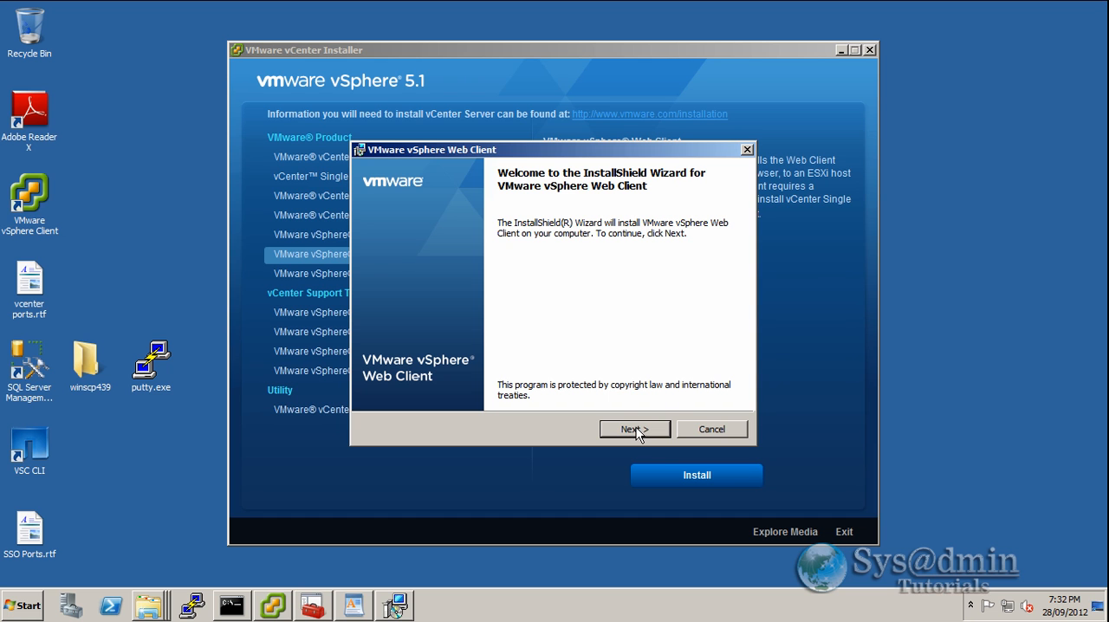
{"action": "left_click", "coordinate": [632, 428]}
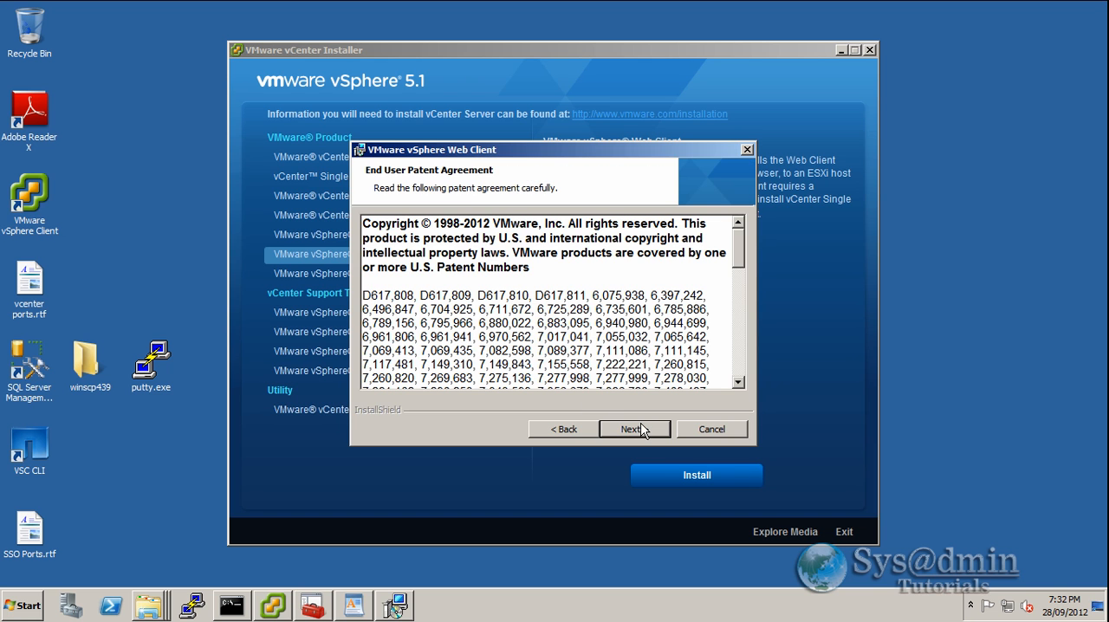
{"action": "left_click", "coordinate": [633, 428]}
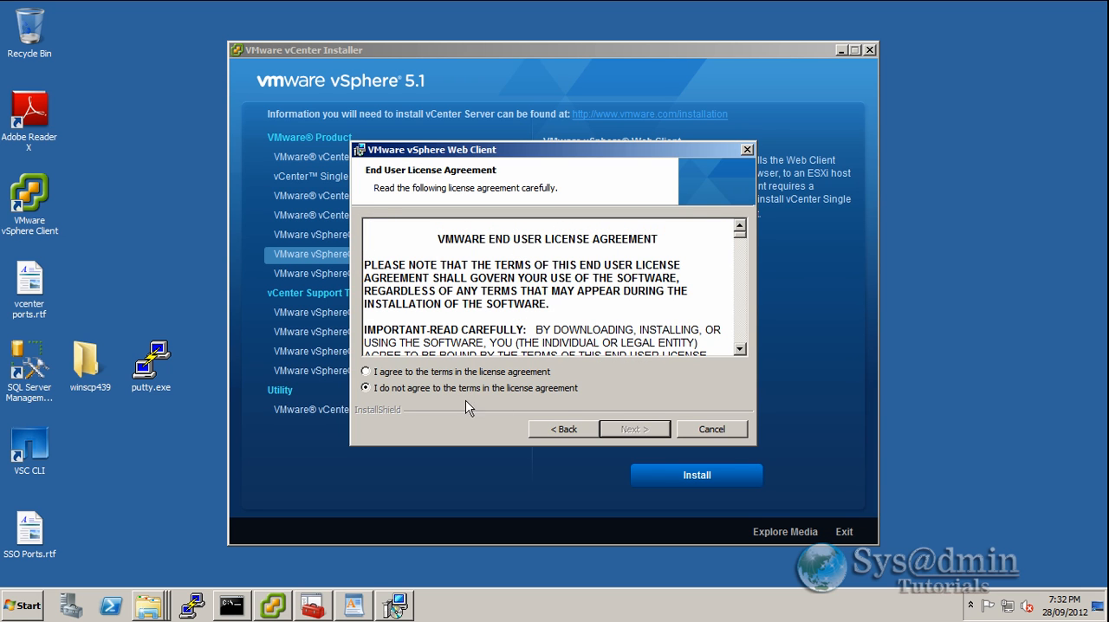
{"action": "left_click", "coordinate": [366, 372]}
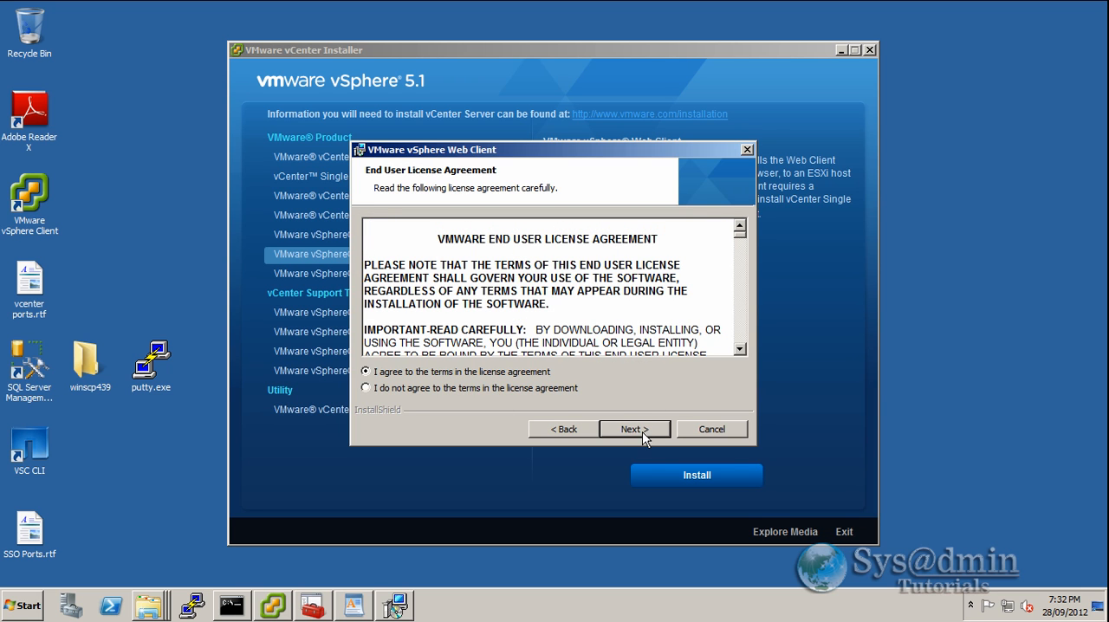
{"action": "left_click", "coordinate": [634, 428]}
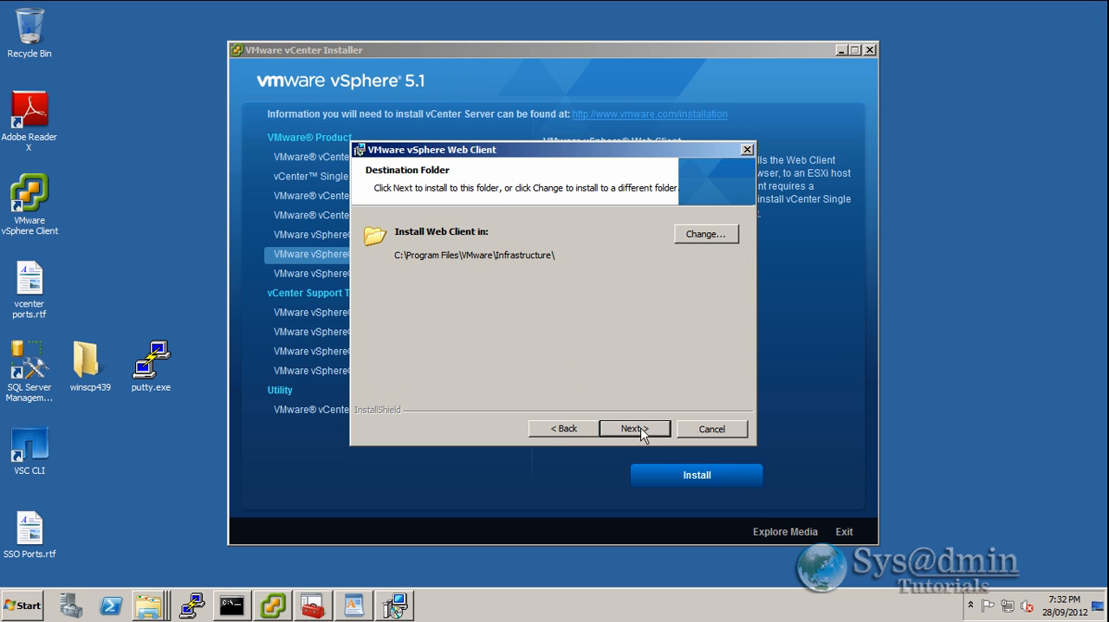
{"action": "left_click", "coordinate": [634, 429]}
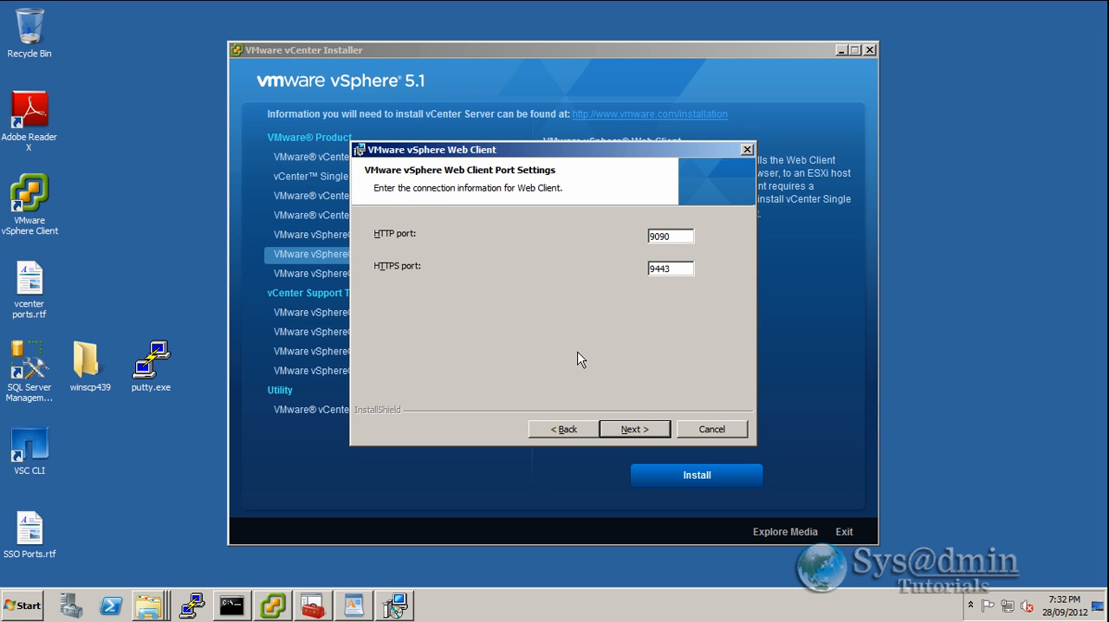
- Replace the default file name with 'Web Client' and save it as Web Client.rtf
{"action": "left_click", "coordinate": [29, 605]}
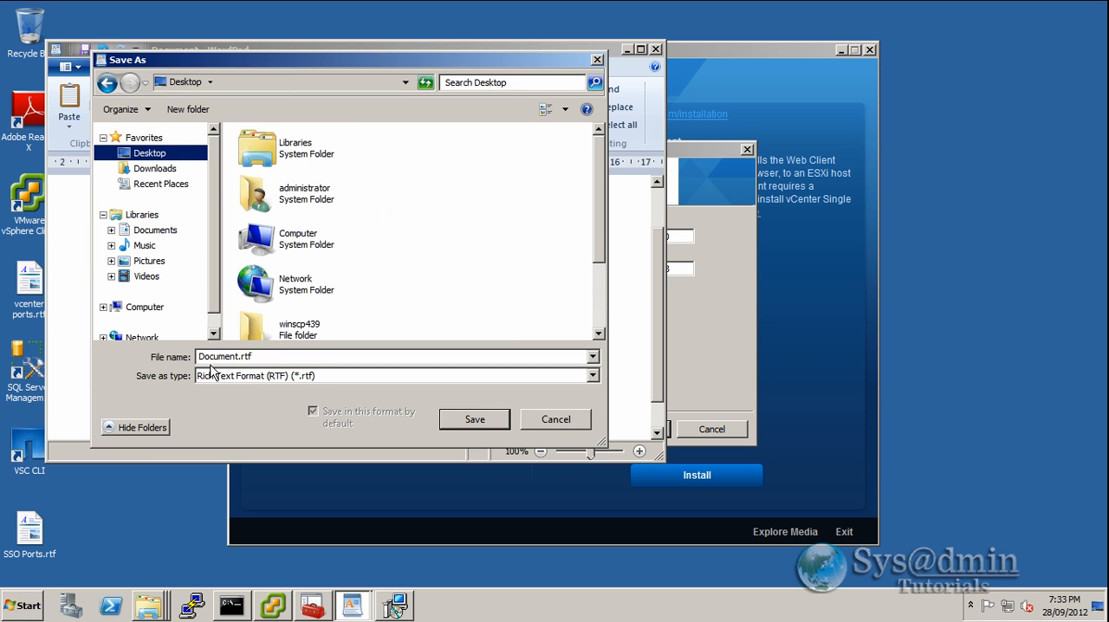
{"action": "double_click", "coordinate": [224, 357]}
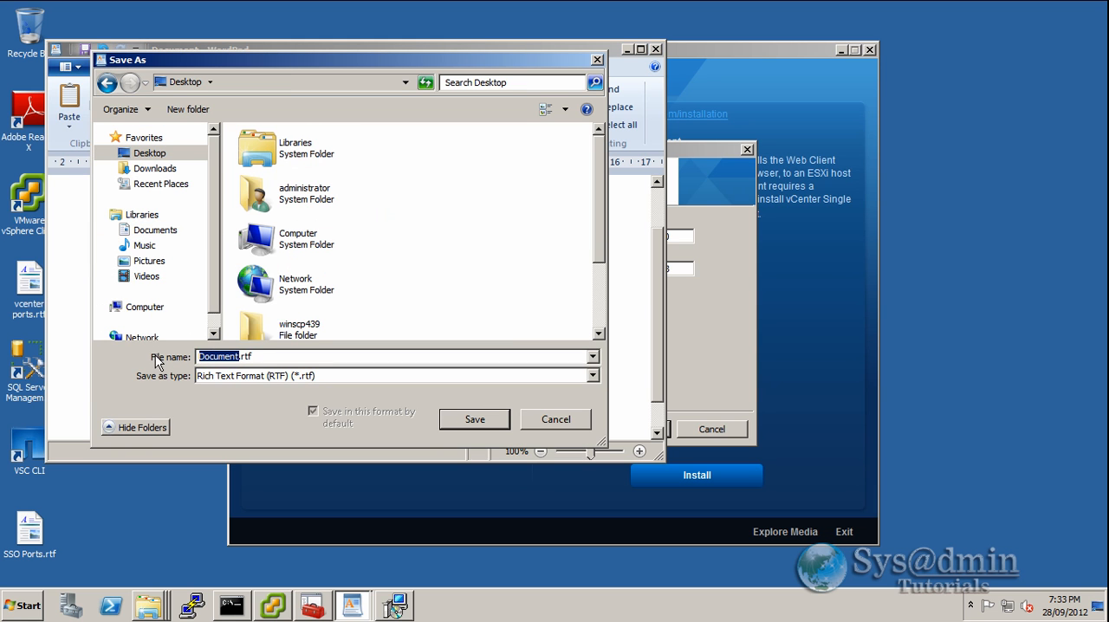
{"action": "type", "text": "Web Cli"}
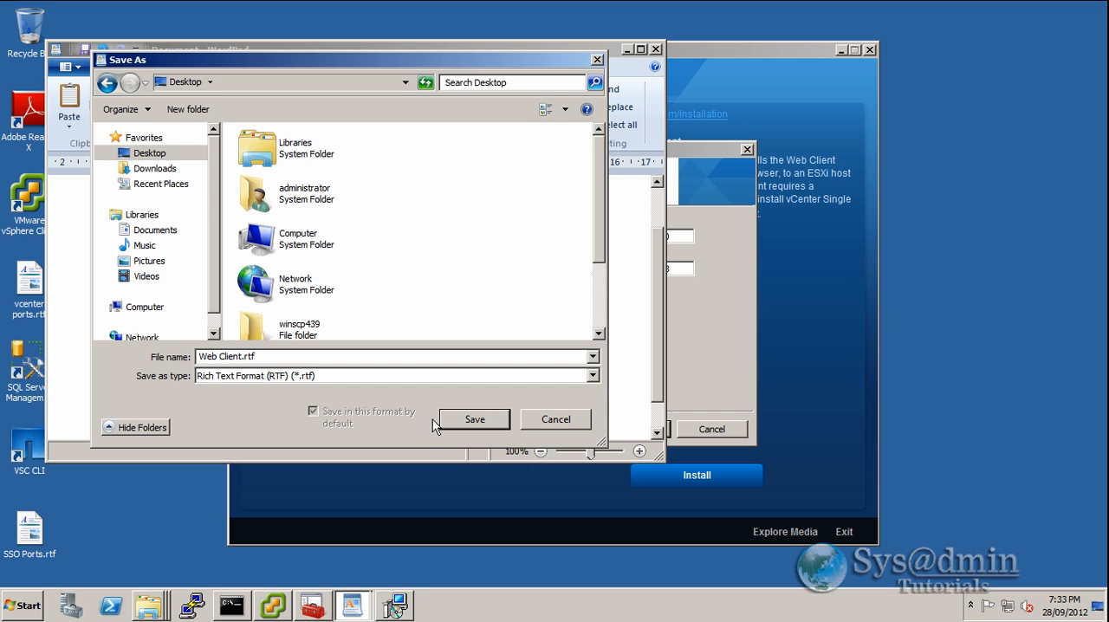
{"action": "left_click", "coordinate": [474, 420]}
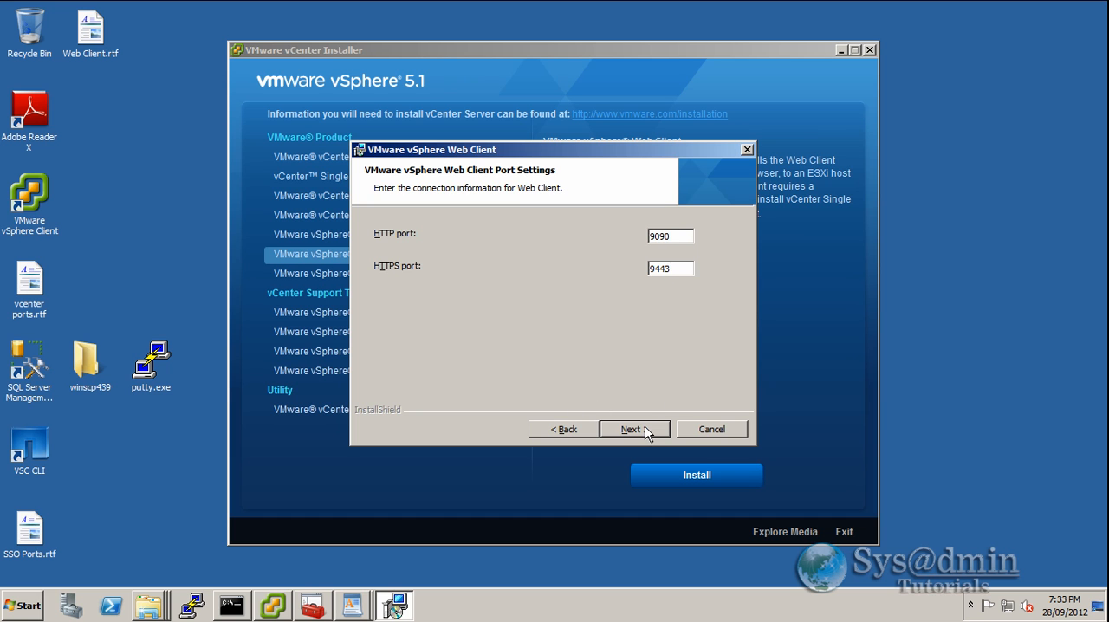
- Keep the default HTTP/HTTPS ports and submit the SSO administrator password
{"action": "left_click", "coordinate": [634, 429]}
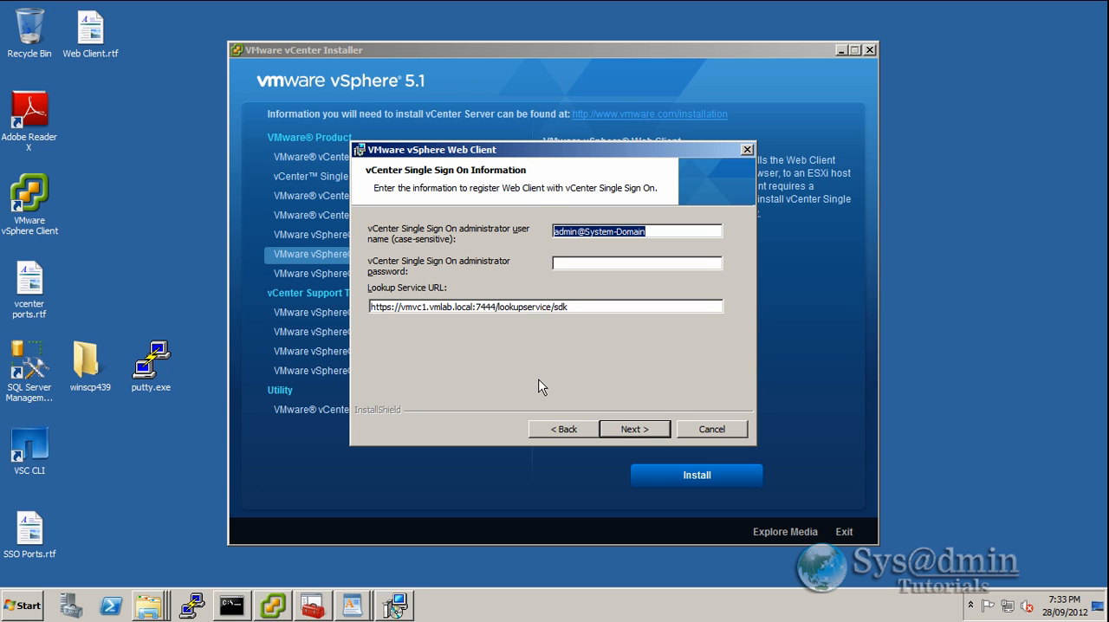
{"action": "mouse_move", "coordinate": [466, 261]}
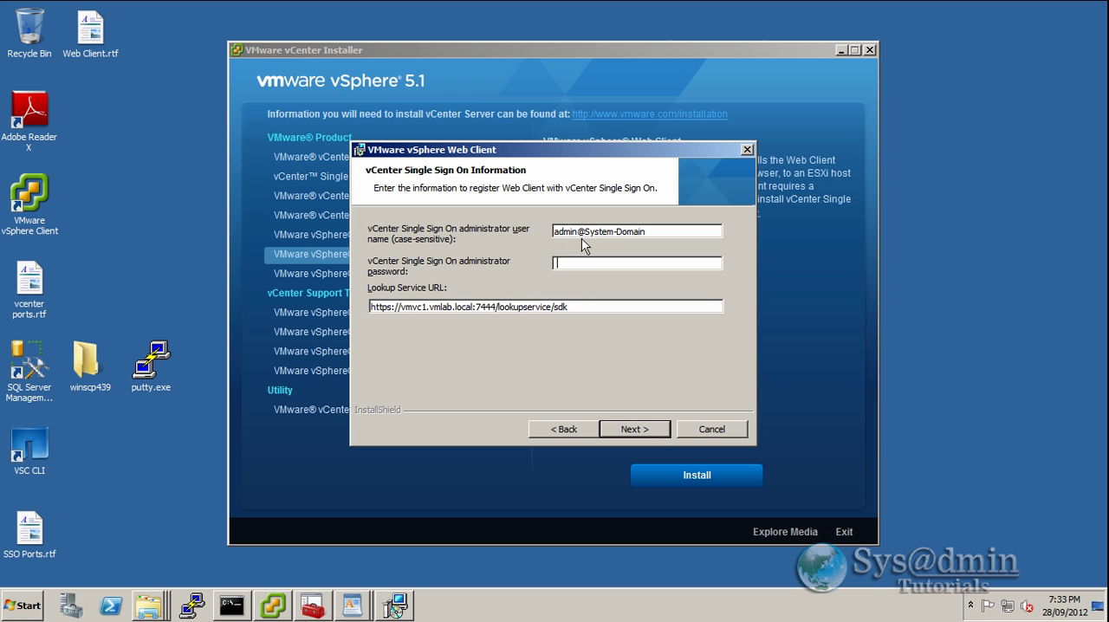
{"action": "mouse_move", "coordinate": [621, 260]}
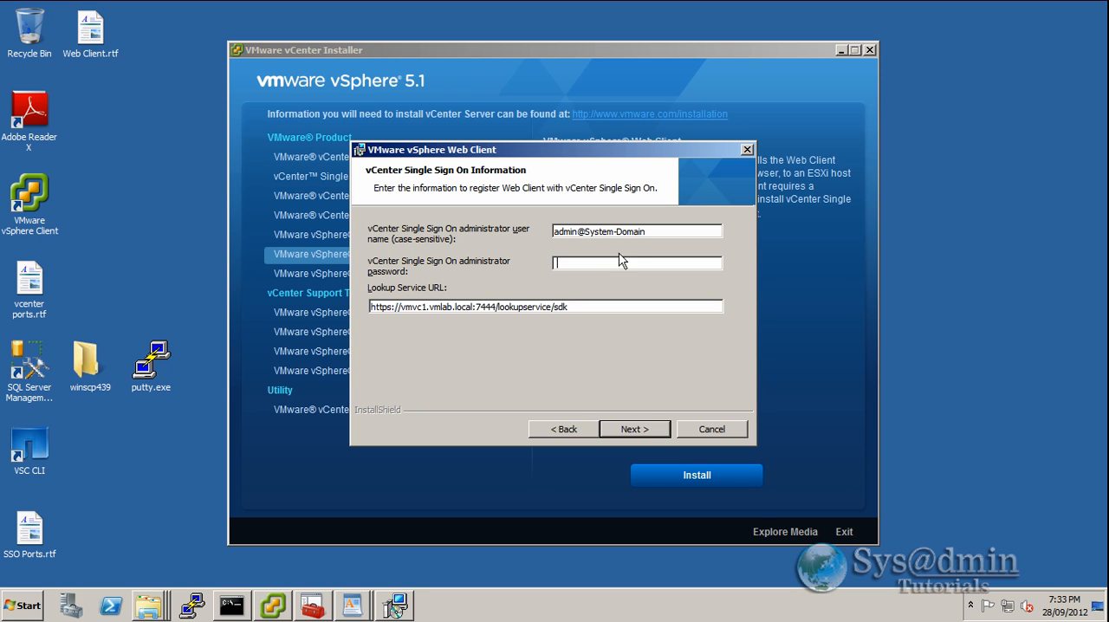
{"action": "type", "text": "•"}
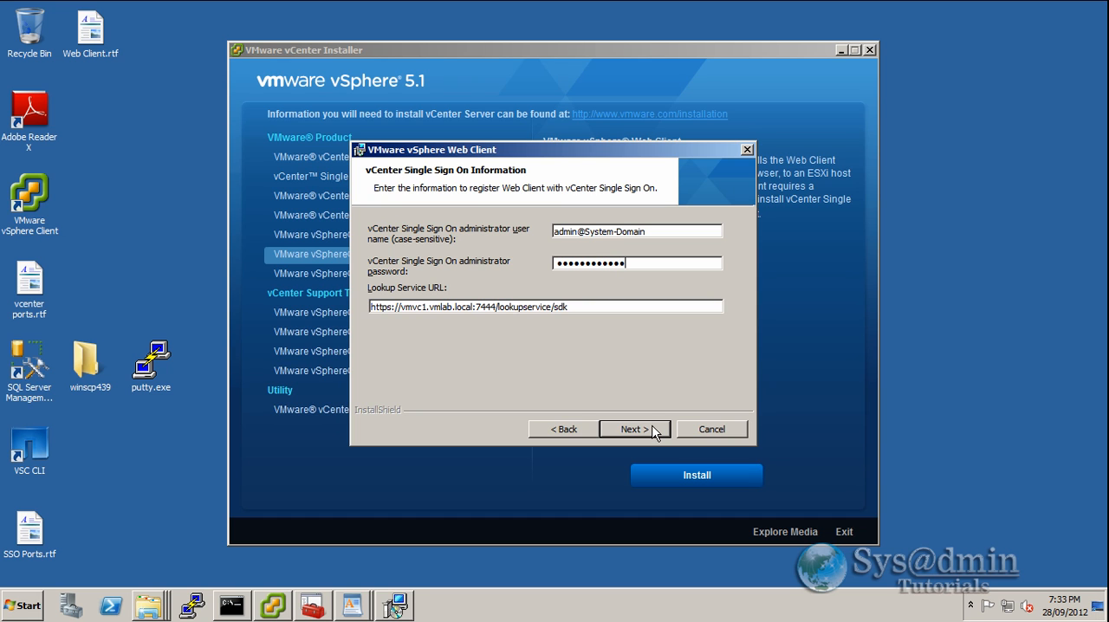
{"action": "left_click", "coordinate": [634, 429]}
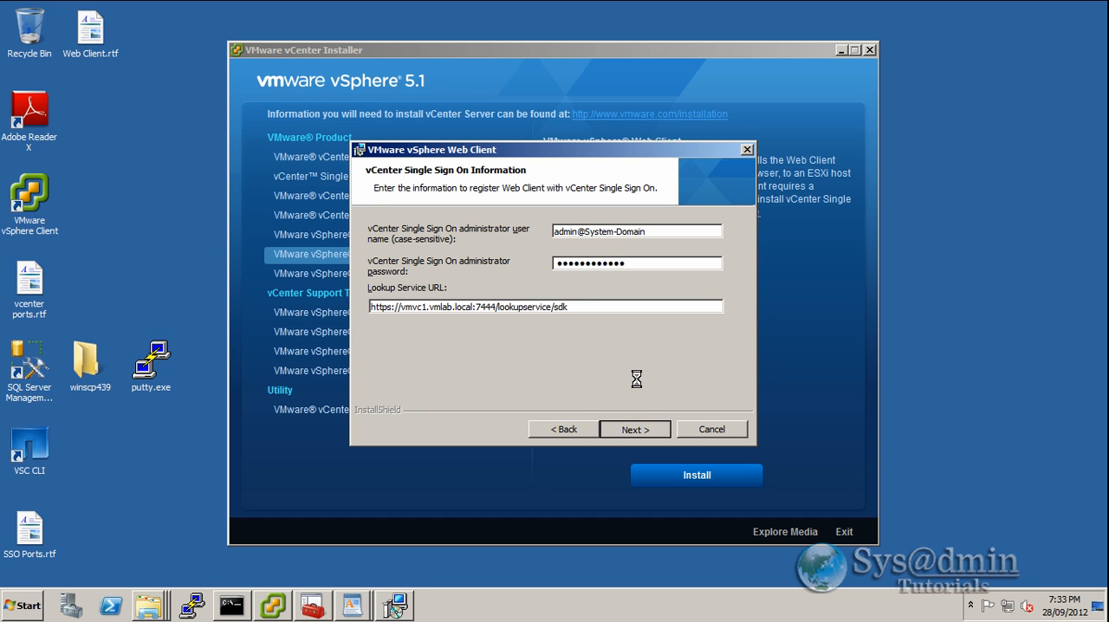
- Install the secure-connection certificates and the vSphere Web Client, then close the finished wizard
{"action": "left_click", "coordinate": [634, 429]}
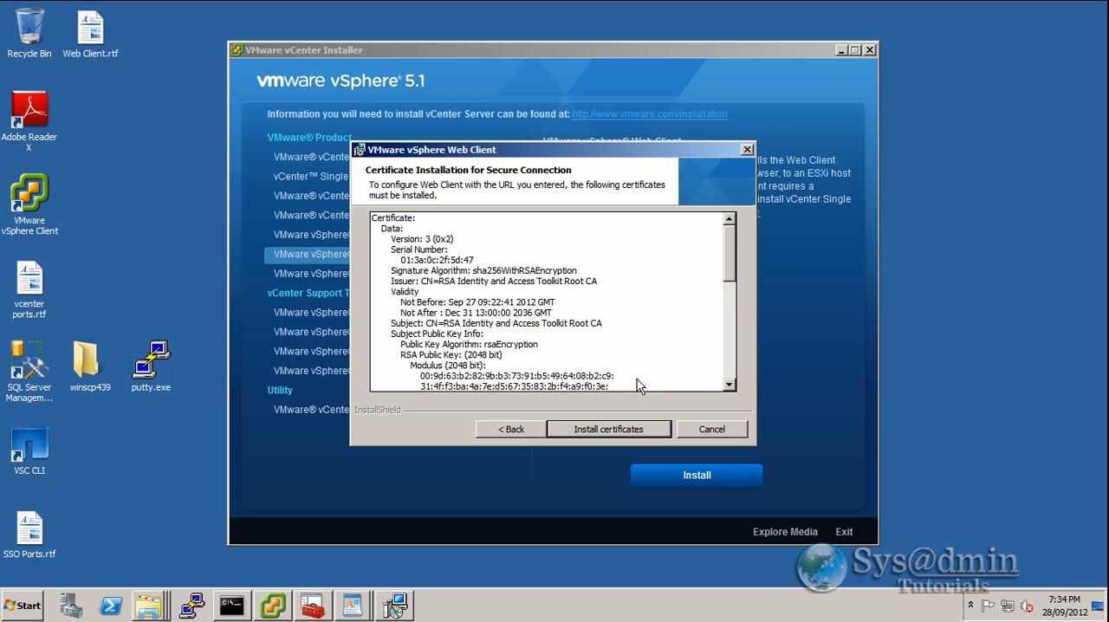
{"action": "mouse_move", "coordinate": [713, 266]}
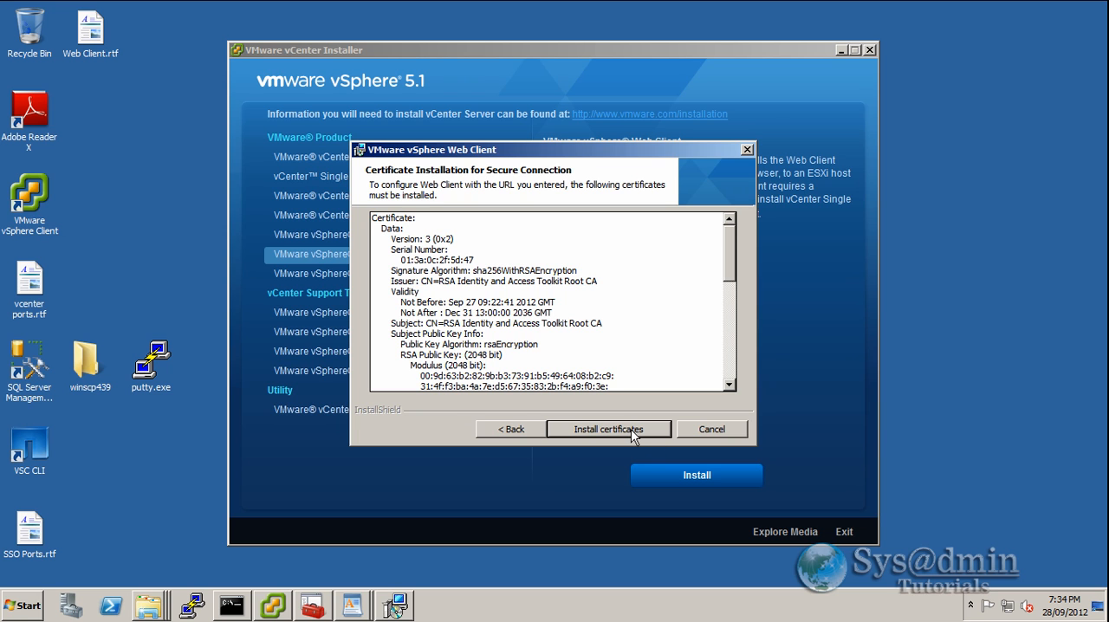
{"action": "left_click", "coordinate": [609, 429]}
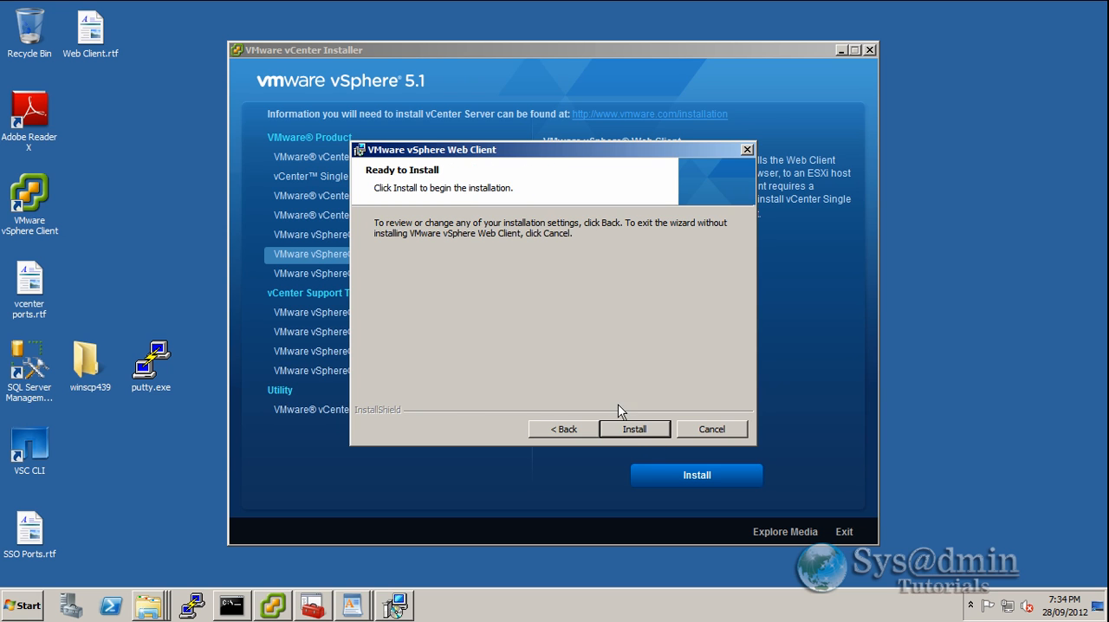
{"action": "left_click", "coordinate": [634, 429]}
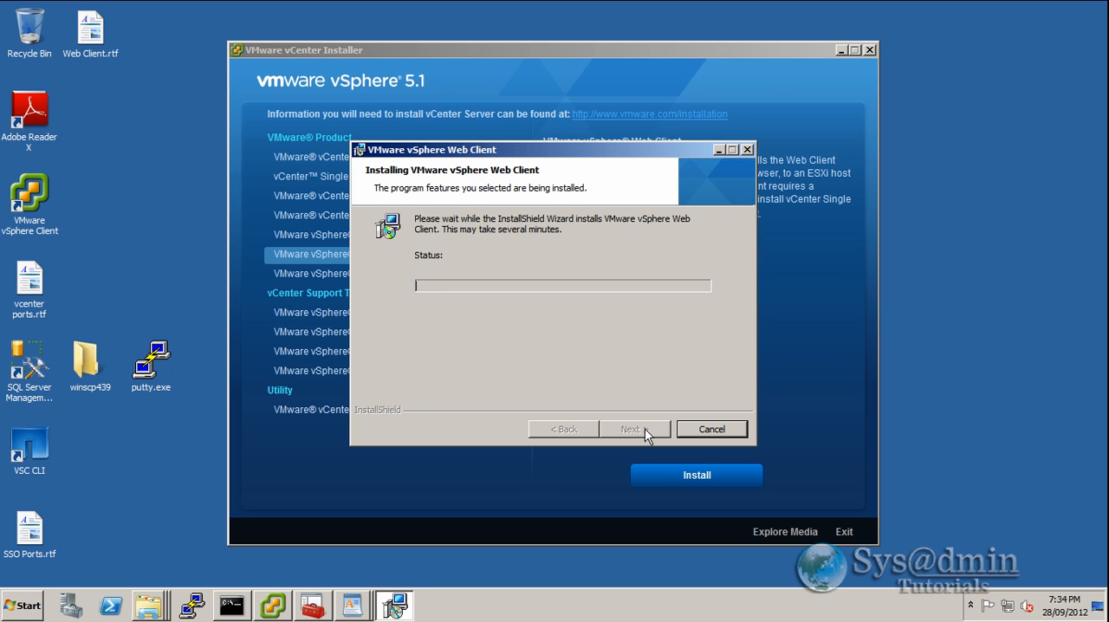
{"action": "mouse_move", "coordinate": [577, 392]}
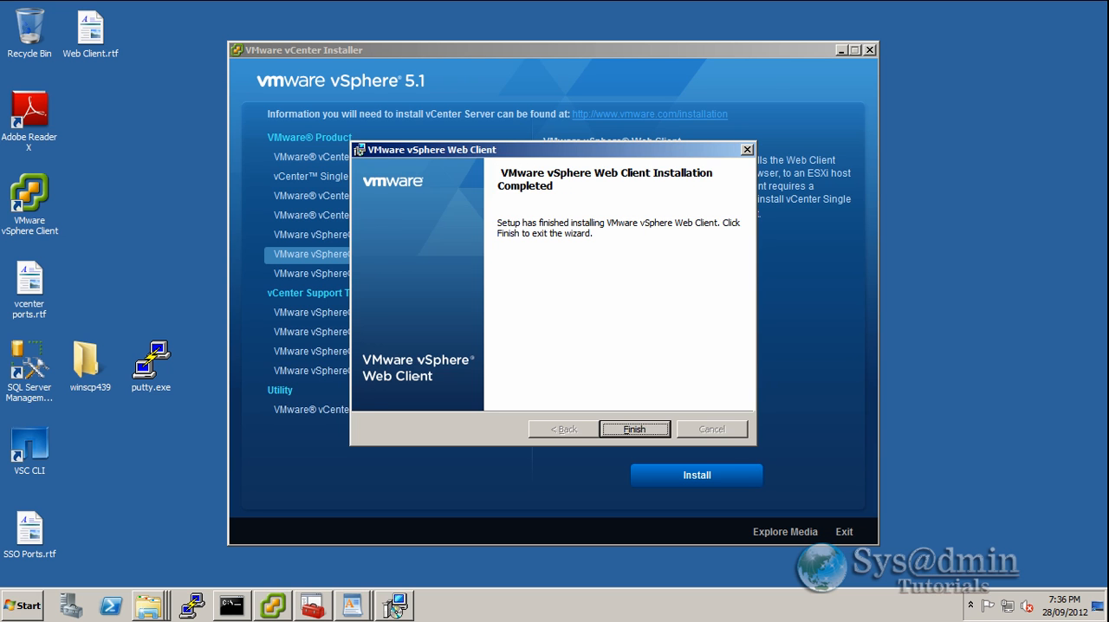
{"action": "mouse_move", "coordinate": [557, 353]}
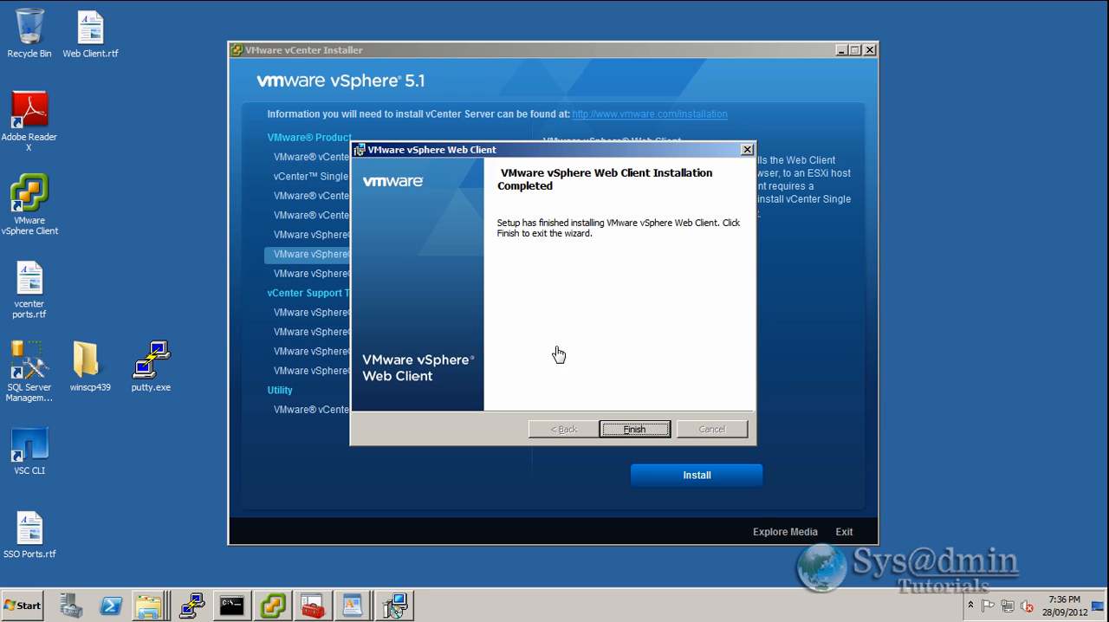
{"action": "left_click", "coordinate": [634, 429]}
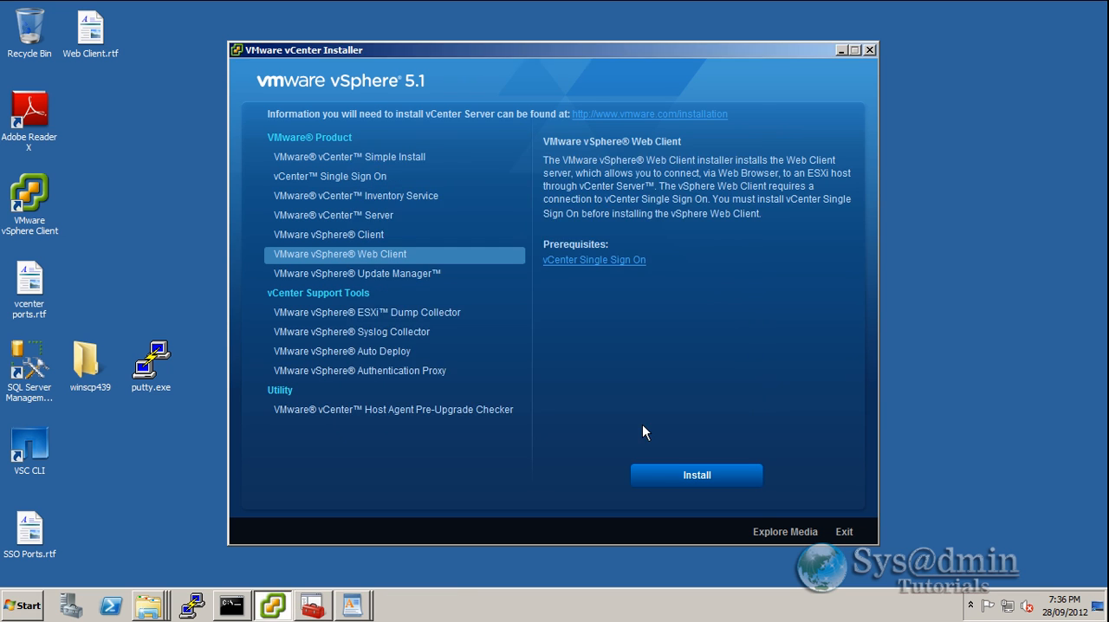
{"action": "mouse_move", "coordinate": [126, 528]}
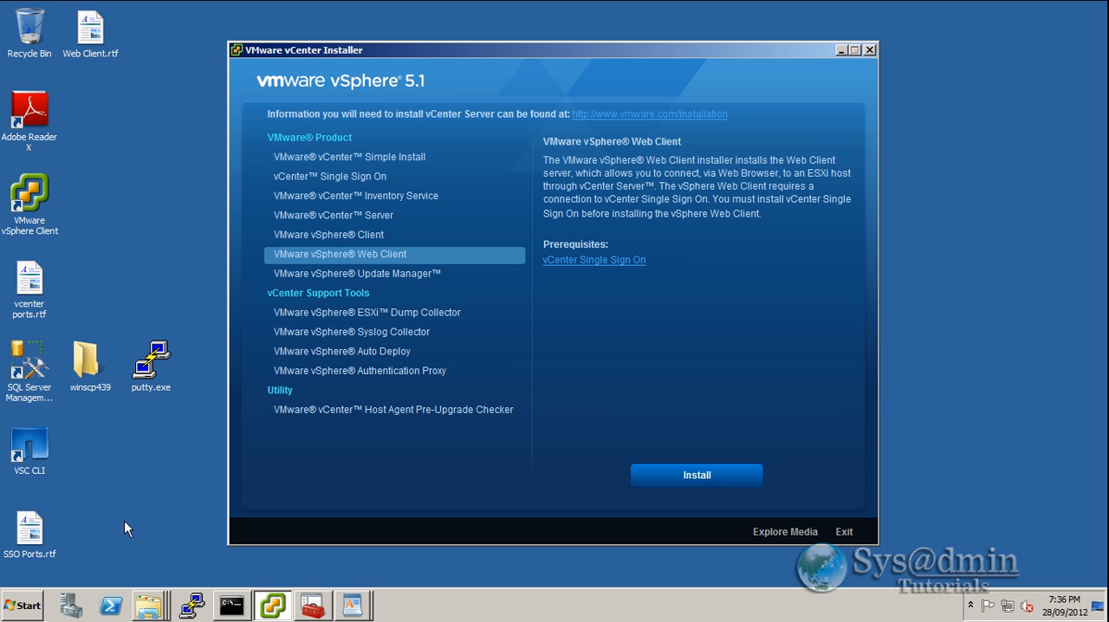
- Launch vSphere Web Client from the VMware folder in the Start Menu's programs
{"action": "left_click", "coordinate": [21, 606]}
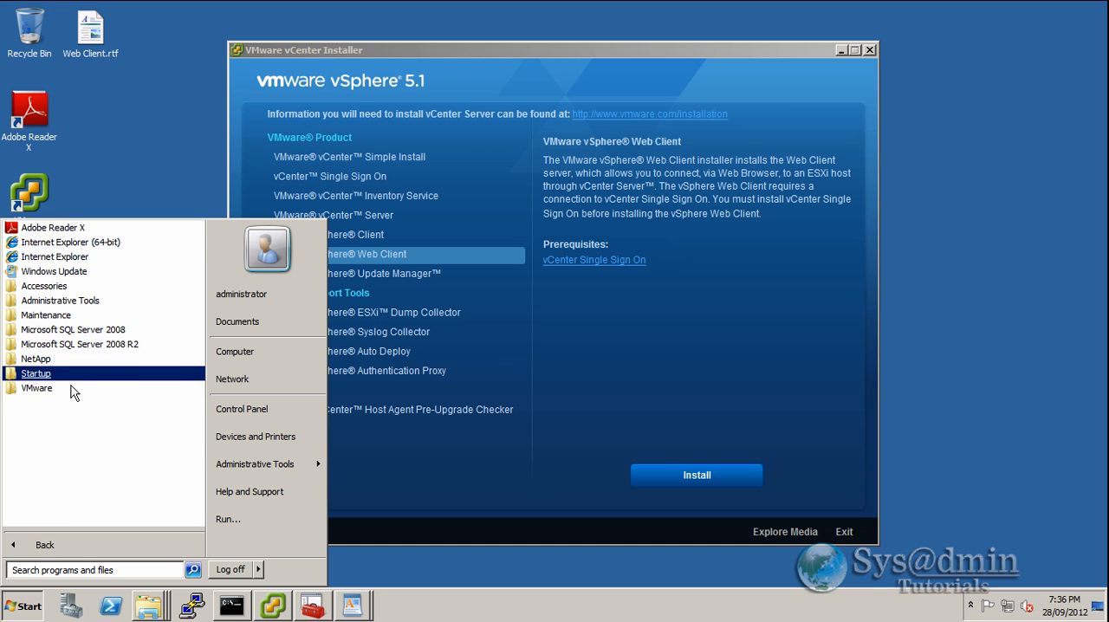
{"action": "left_click", "coordinate": [38, 388]}
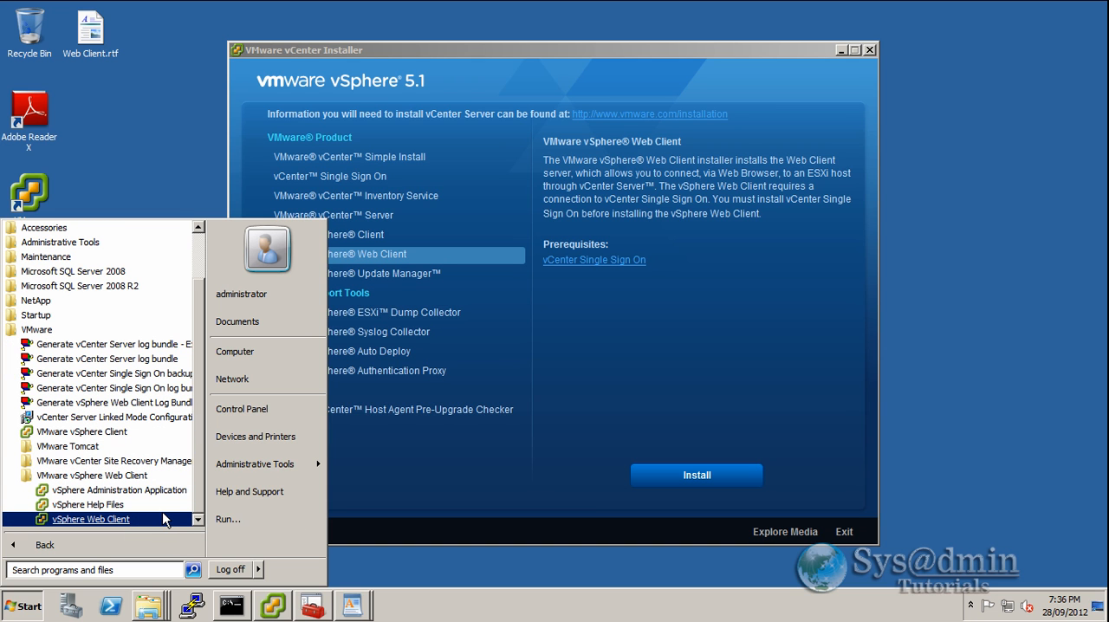
{"action": "mouse_move", "coordinate": [119, 519]}
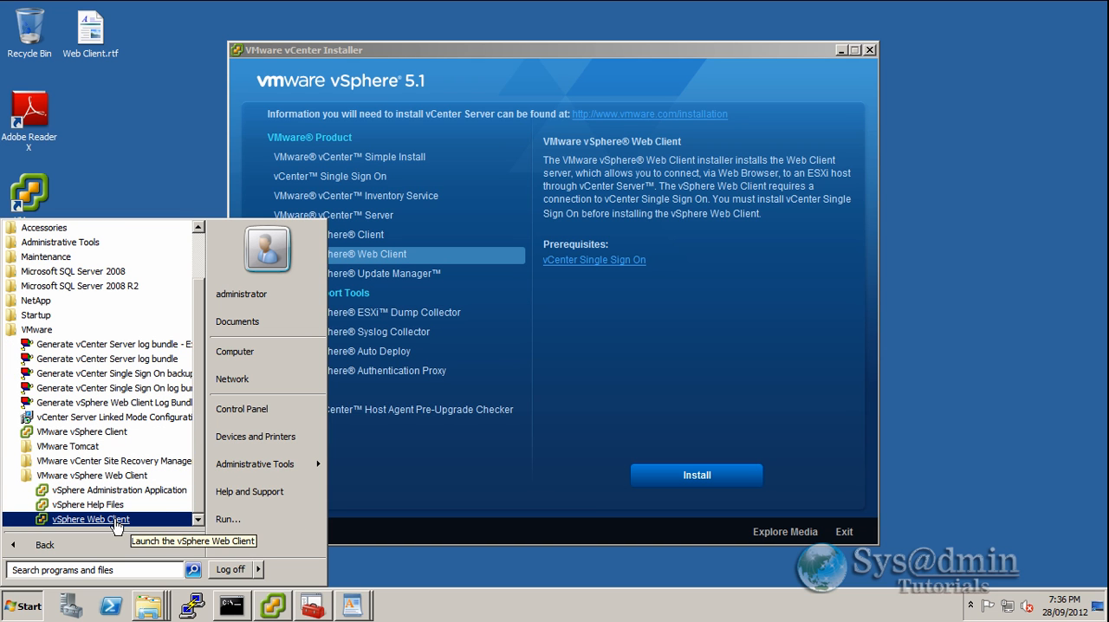
{"action": "left_click", "coordinate": [90, 519]}
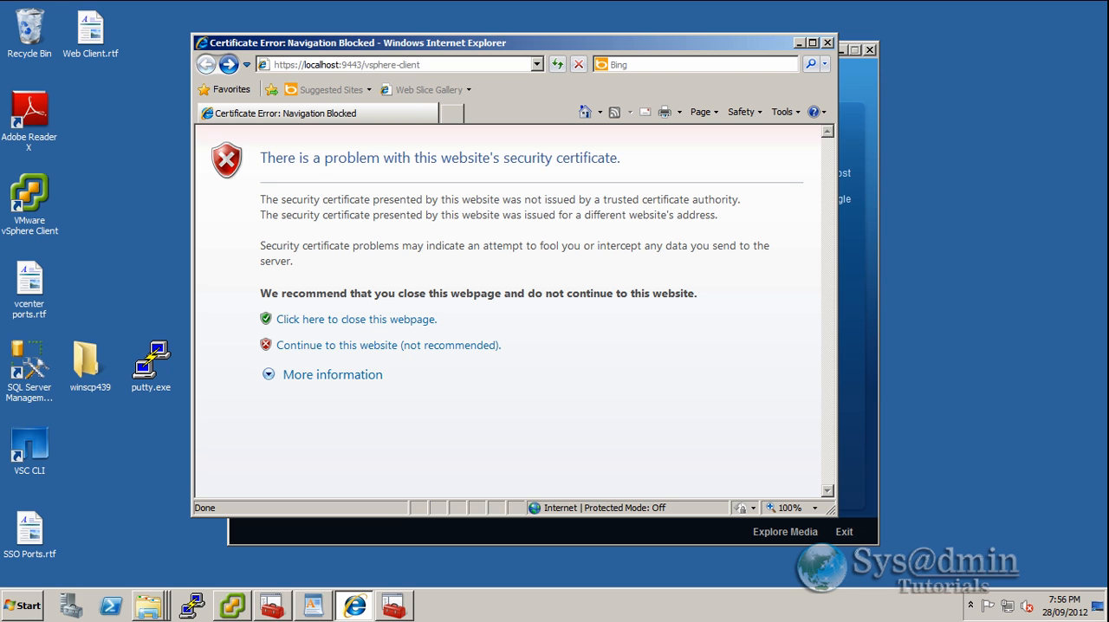
{"action": "mouse_move", "coordinate": [599, 348]}
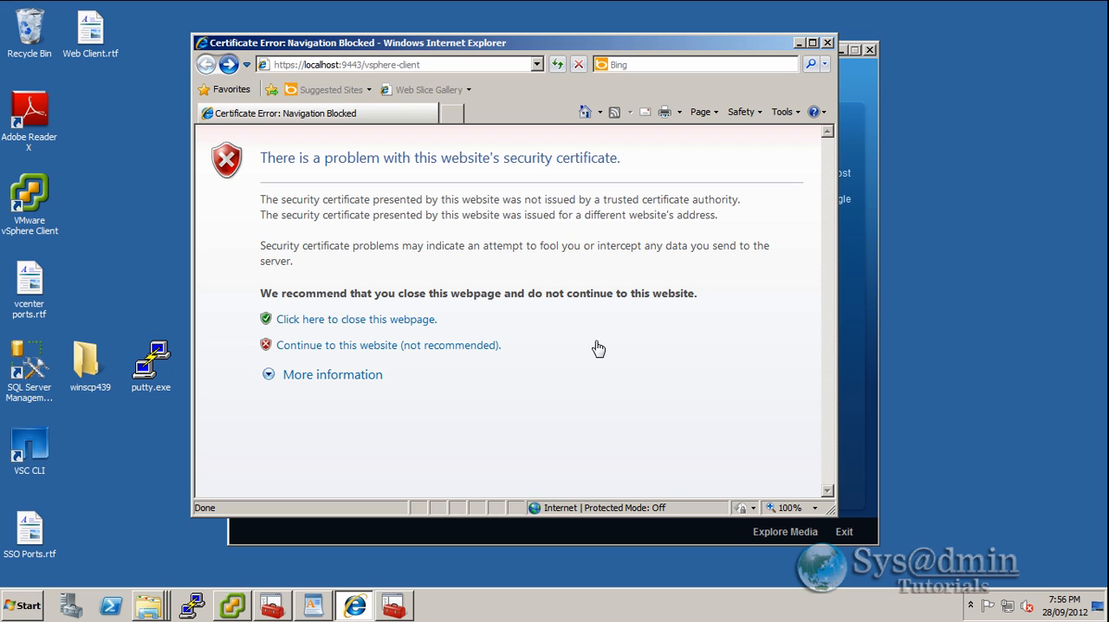
- Continue past the localhost certificate warning to the Web Client login page
{"action": "left_click", "coordinate": [388, 345]}
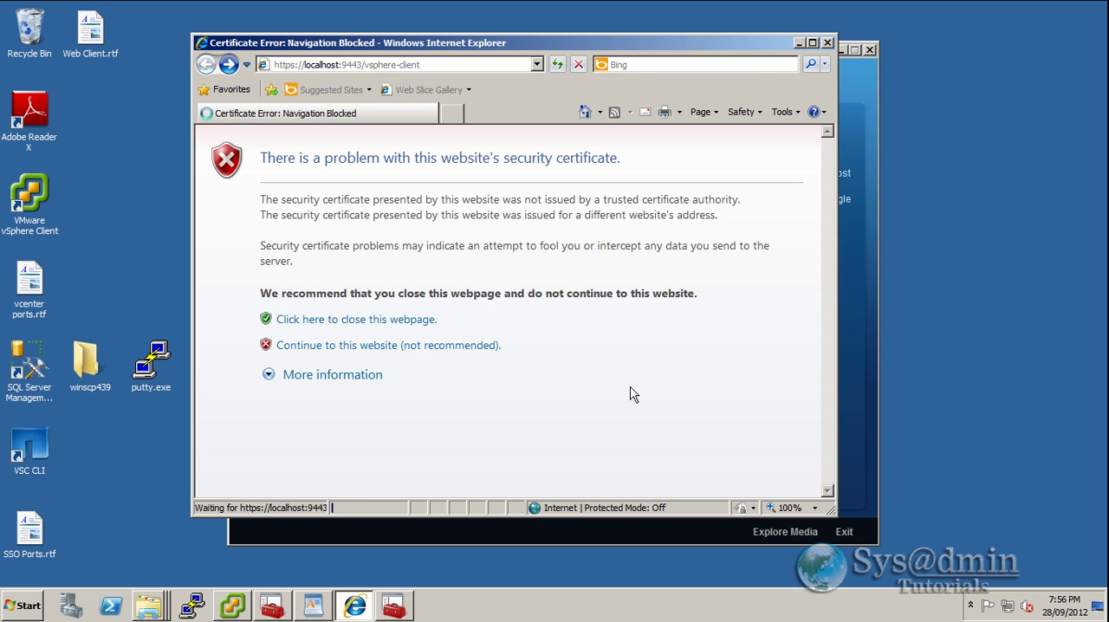
{"action": "left_click", "coordinate": [388, 345]}
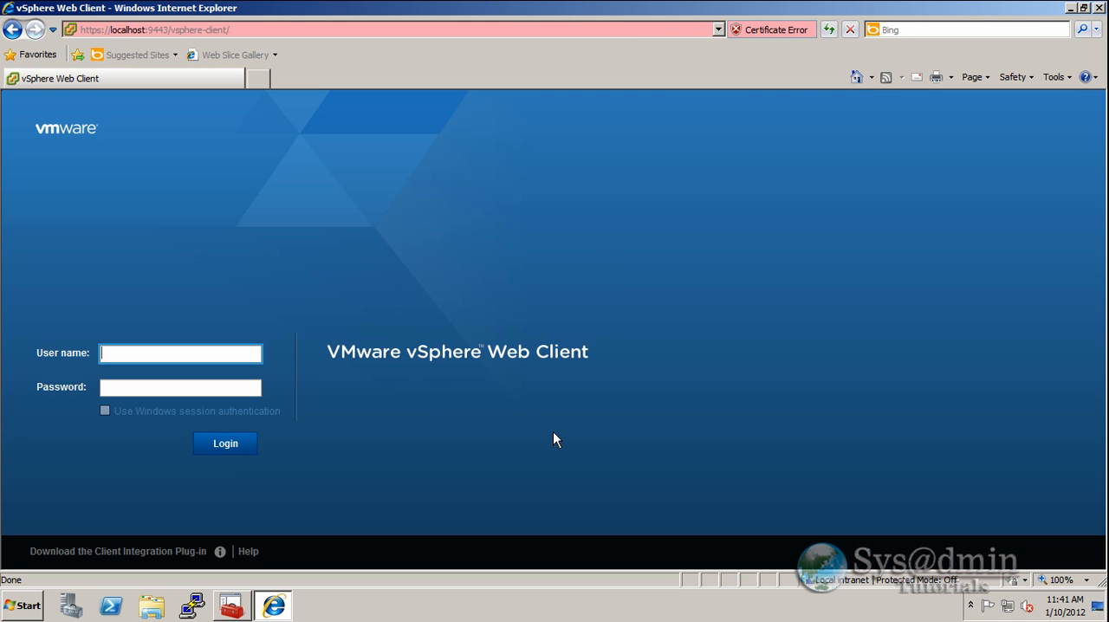
- Log in as the system-domain admin with the SSO administrator password
{"action": "type", "text": "admin@system-"}
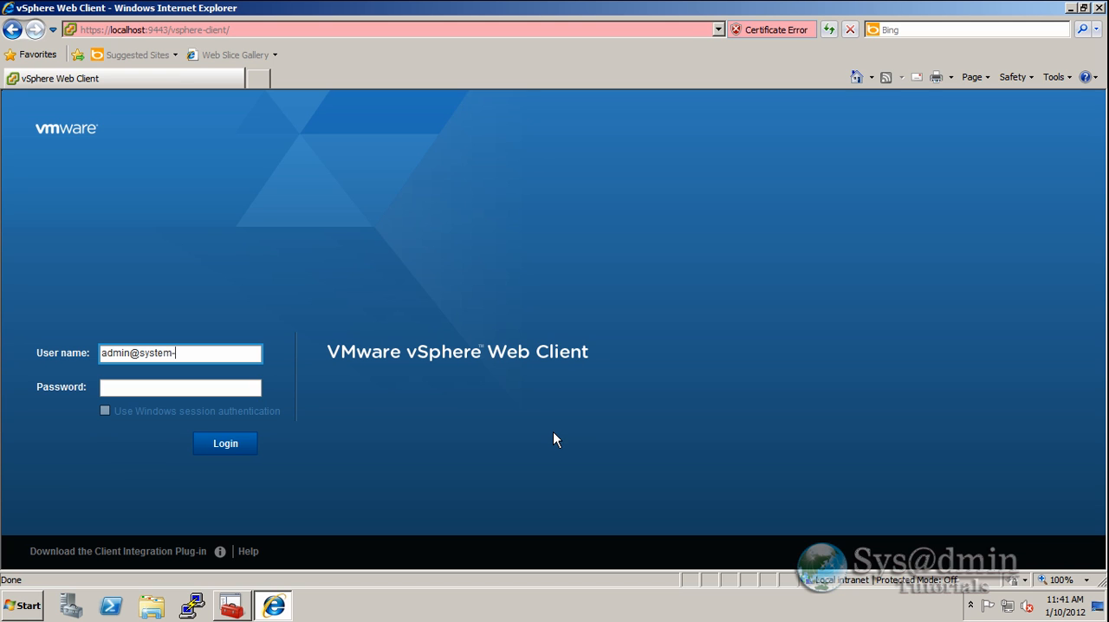
{"action": "type", "text": "domain"}
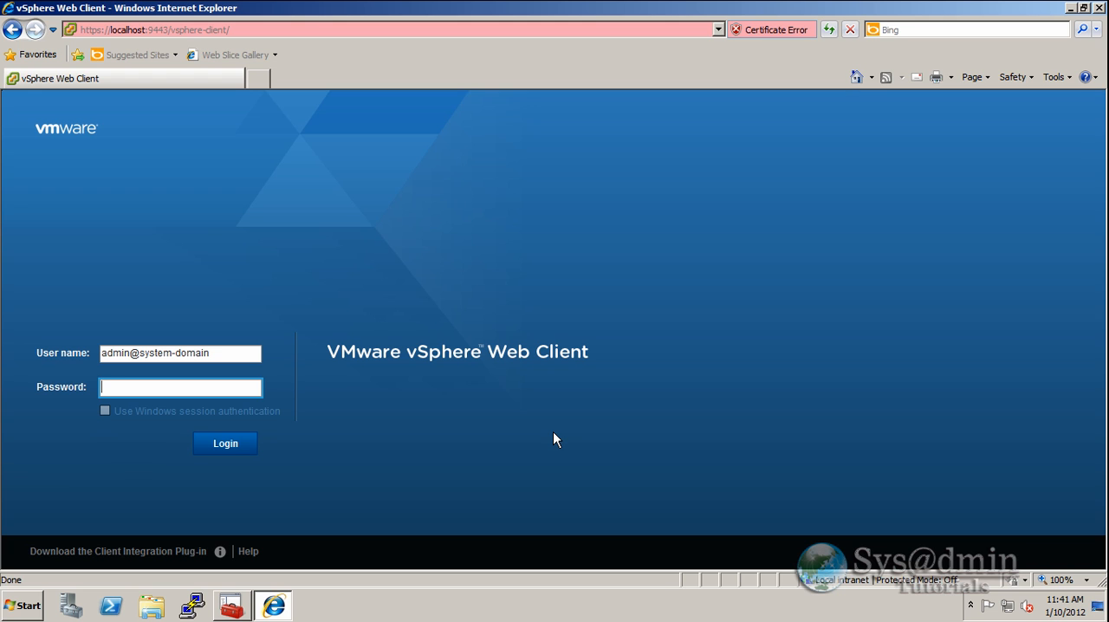
{"action": "type", "text": "password"}
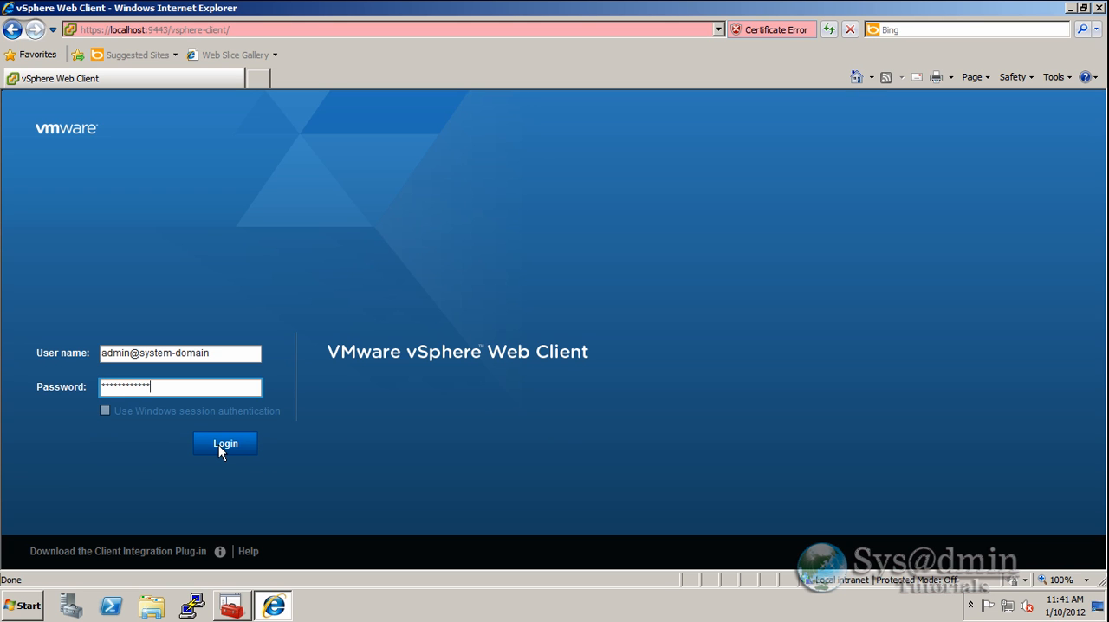
{"action": "left_click", "coordinate": [224, 443]}
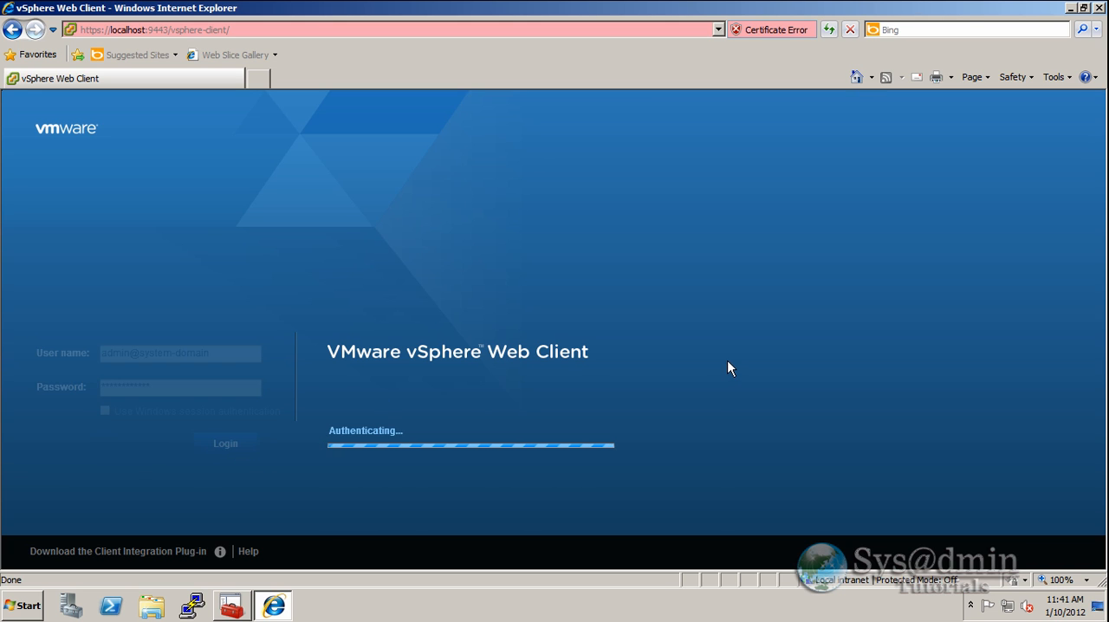
{"action": "left_click", "coordinate": [225, 442]}
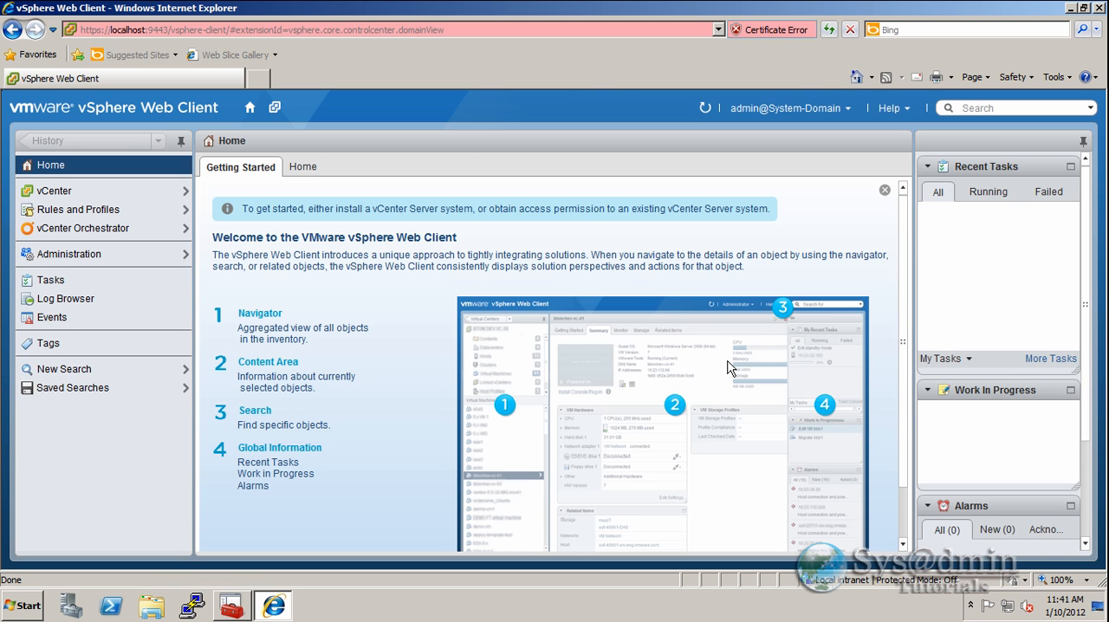
{"action": "mouse_move", "coordinate": [324, 311]}
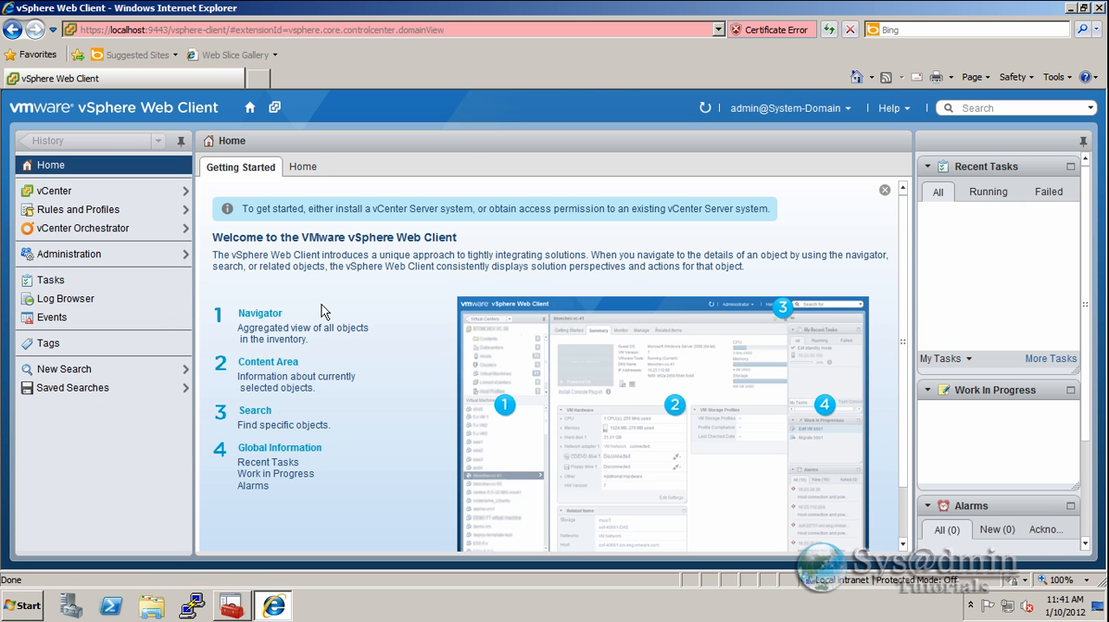
{"action": "mouse_move", "coordinate": [82, 259]}
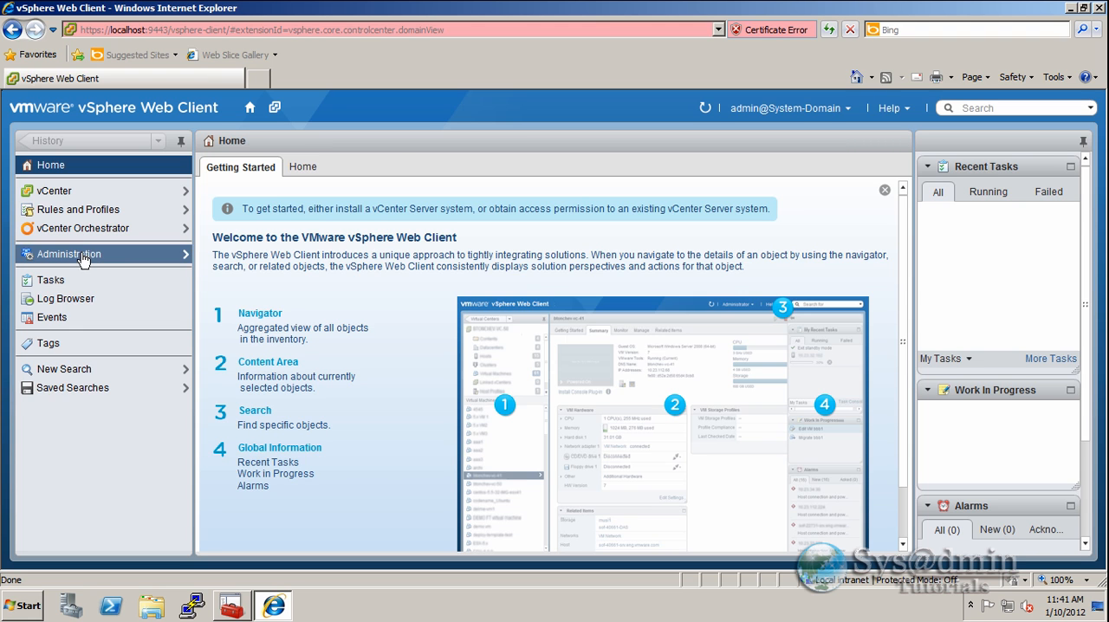
- Open Administration > Sign-On and Discovery > Configuration to view the identity sources
{"action": "left_click", "coordinate": [68, 254]}
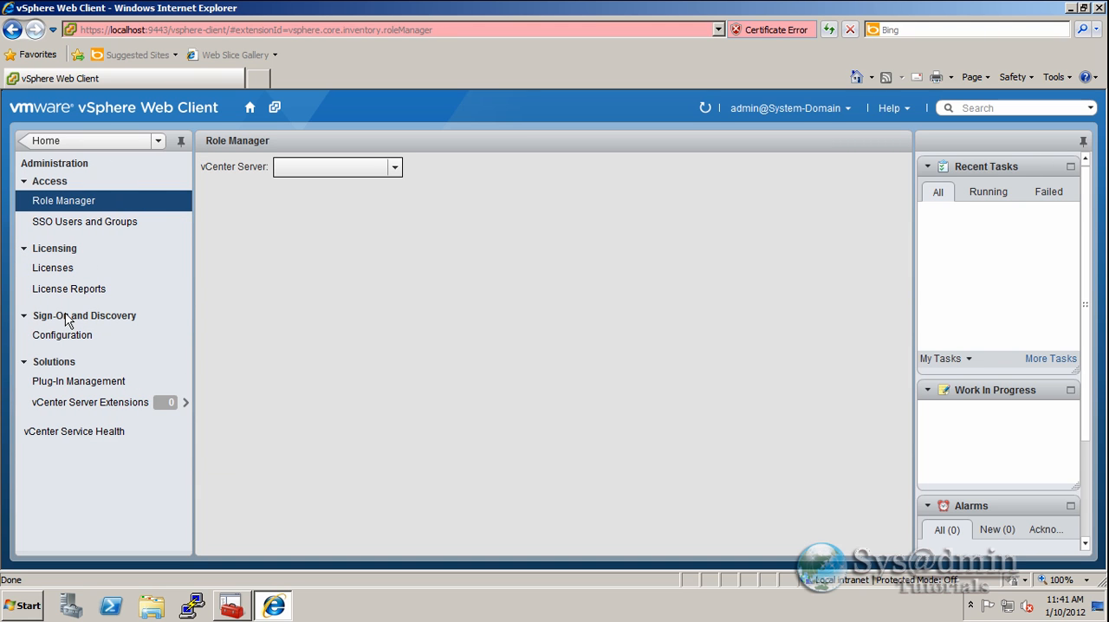
{"action": "left_click", "coordinate": [61, 336]}
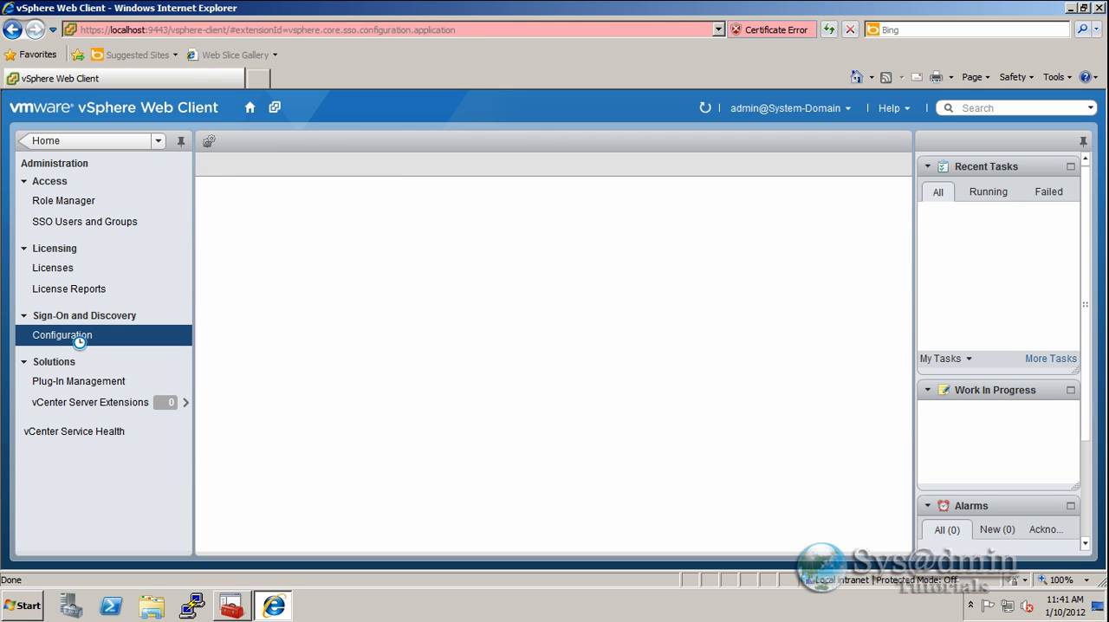
{"action": "left_click", "coordinate": [61, 334]}
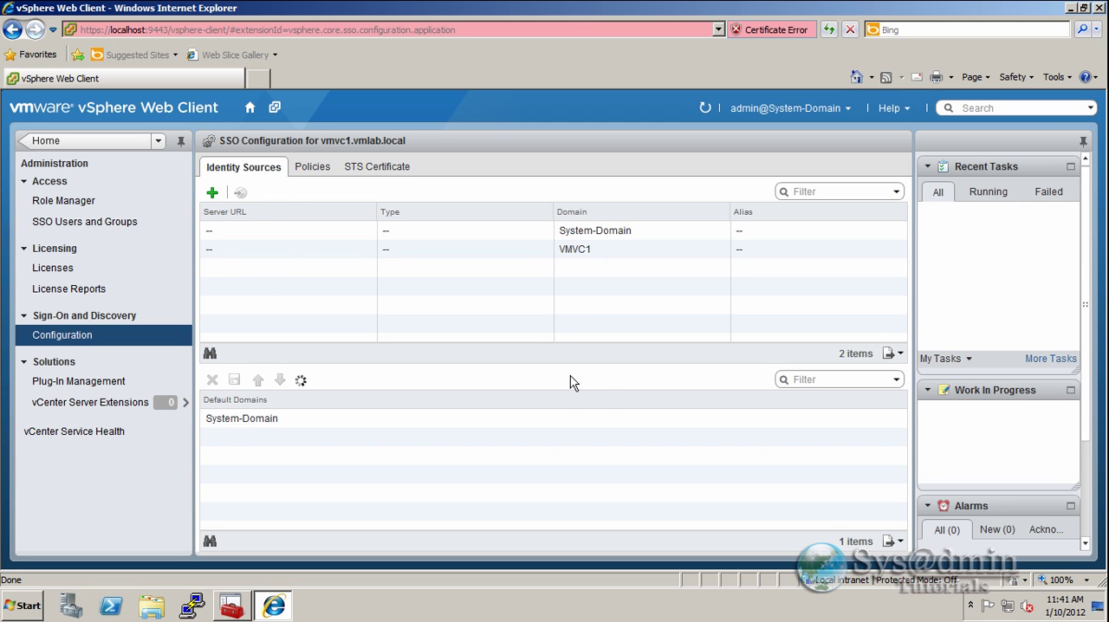
{"action": "mouse_move", "coordinate": [212, 192]}
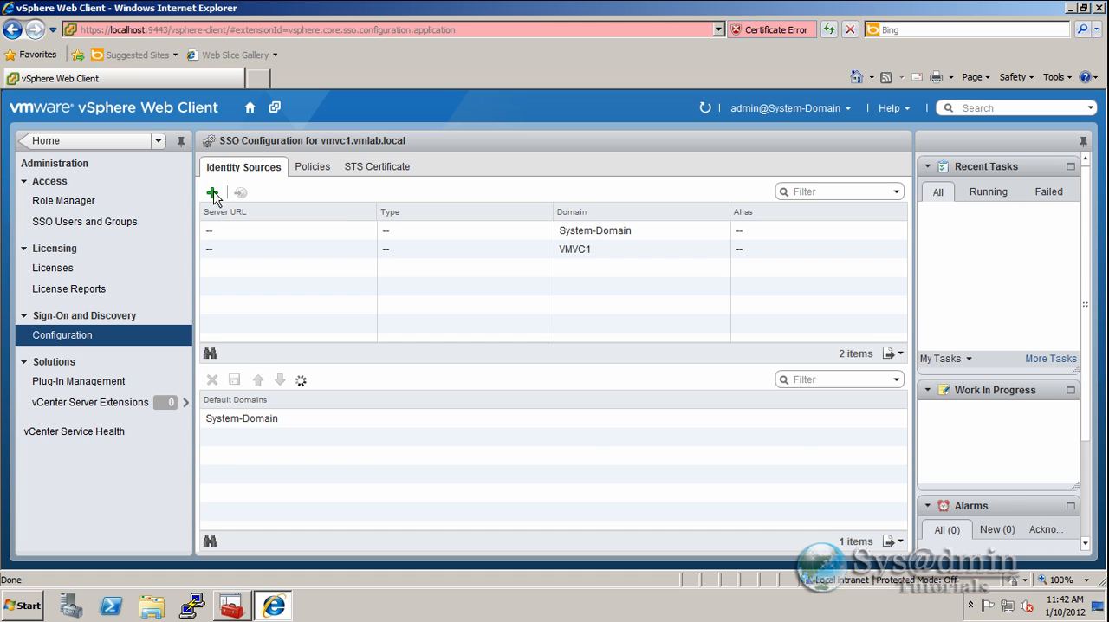
- Add a new Active Directory identity source named vmalb.local
{"action": "left_click", "coordinate": [212, 192]}
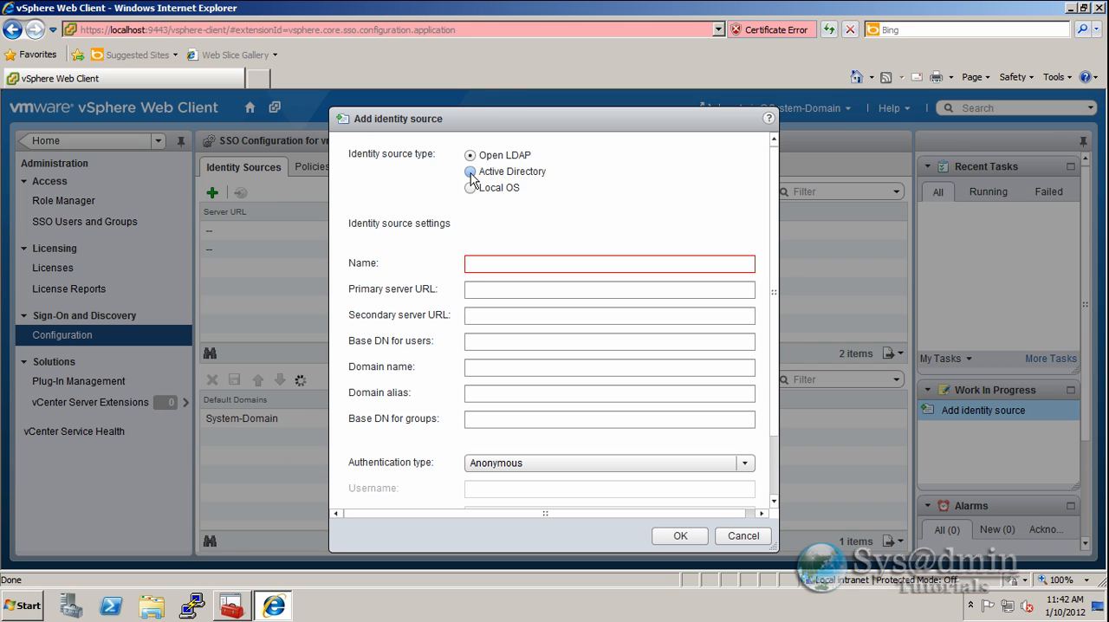
{"action": "left_click", "coordinate": [469, 170]}
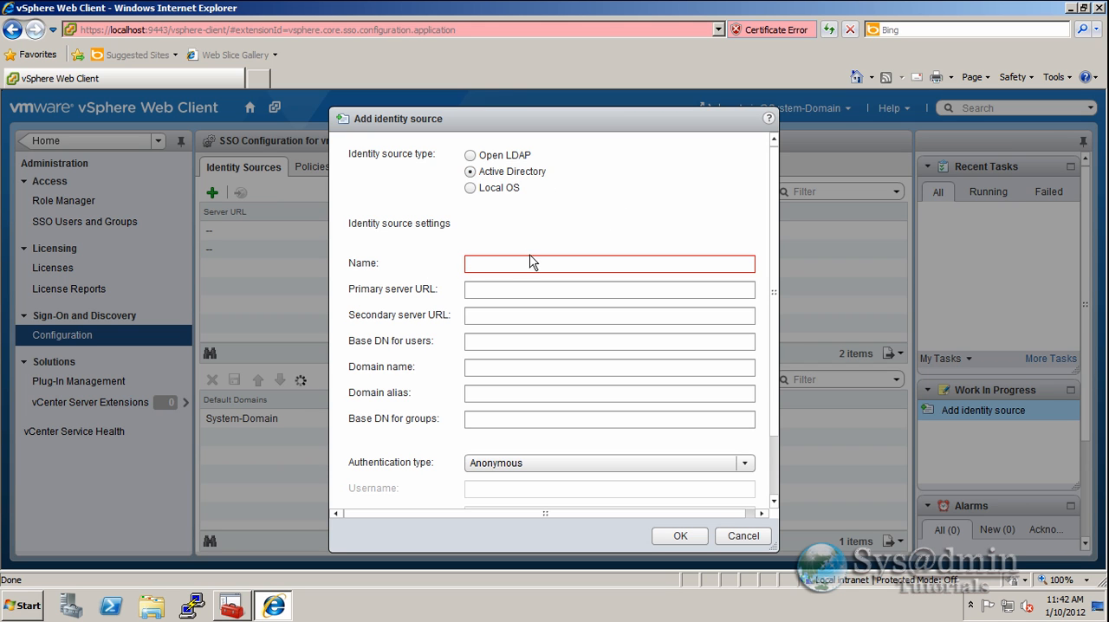
{"action": "left_click", "coordinate": [609, 263]}
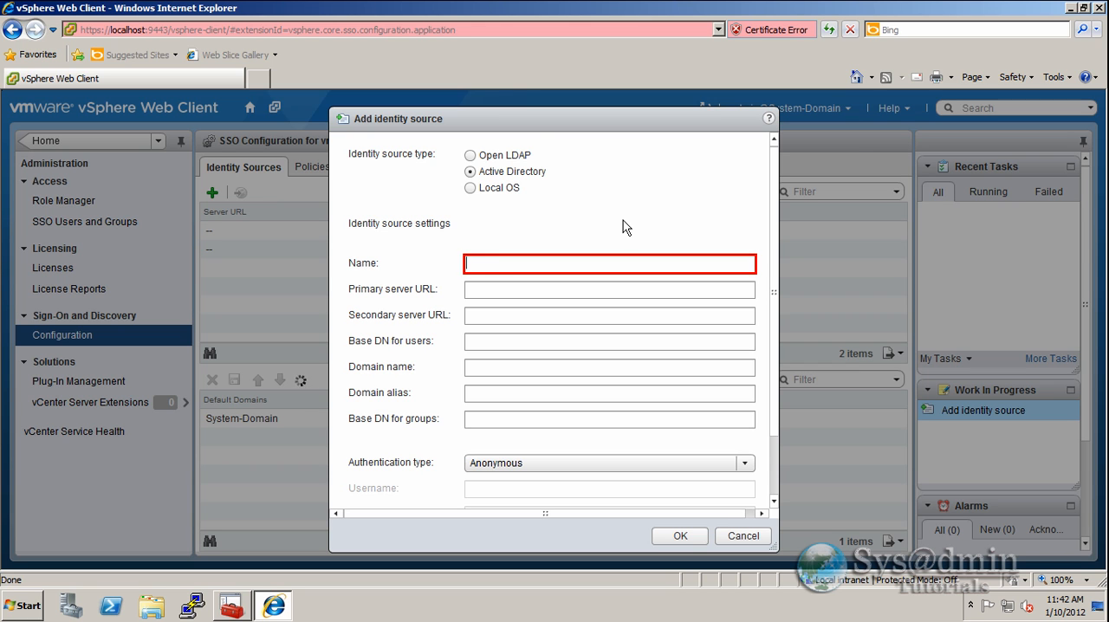
{"action": "type", "text": "vmalb"}
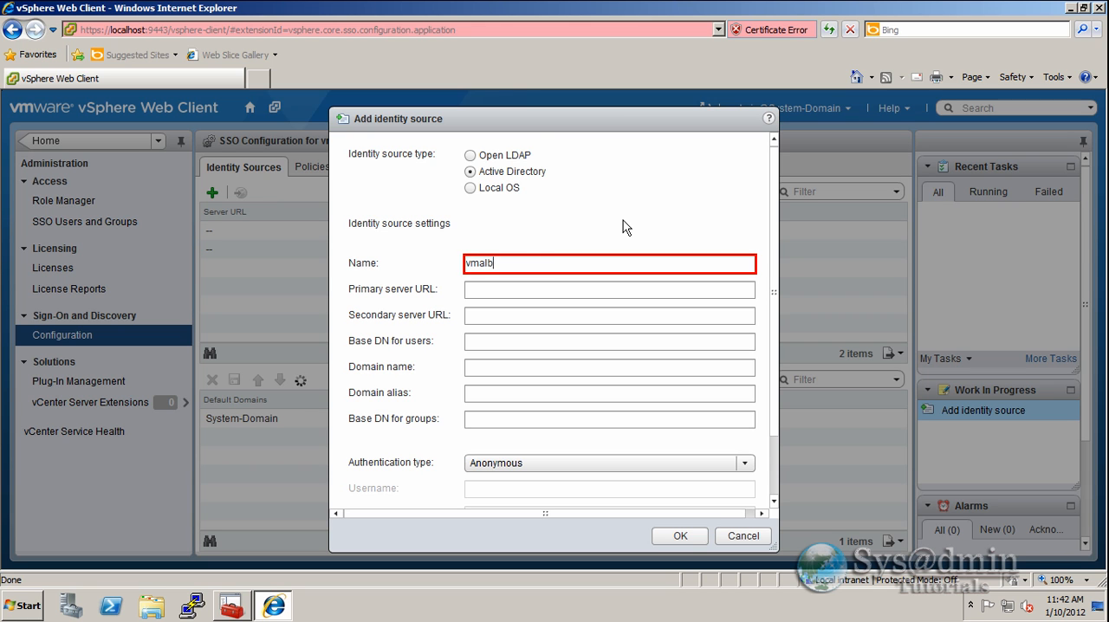
{"action": "type", "text": ".local"}
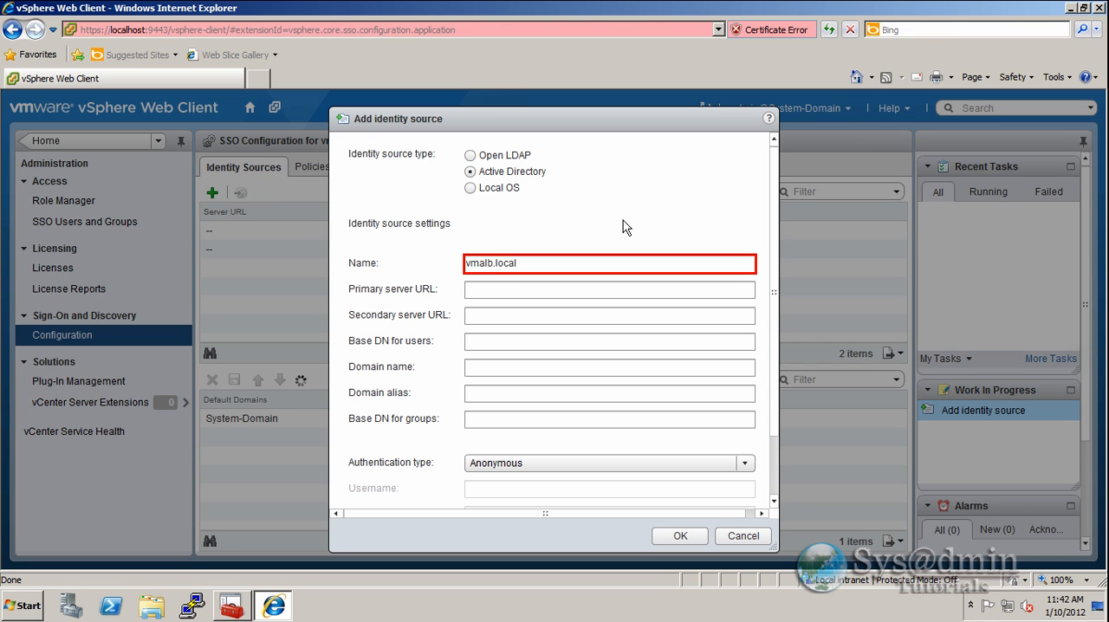
- Enter ldap://vmdc1:3268 as the primary server URL
{"action": "left_click", "coordinate": [608, 288]}
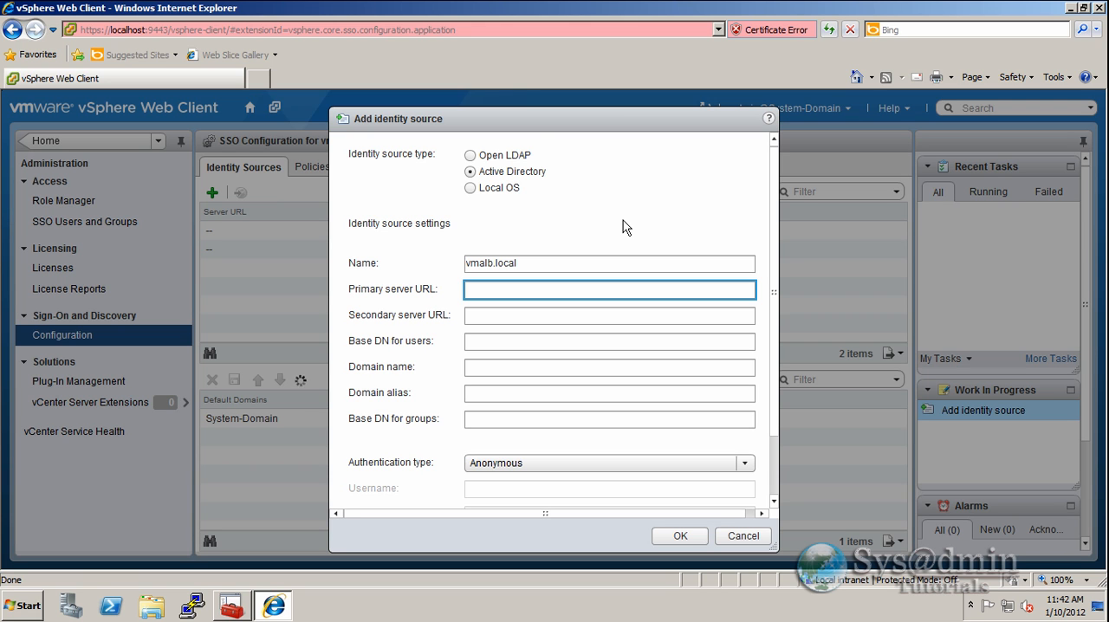
{"action": "type", "text": "ldap:"}
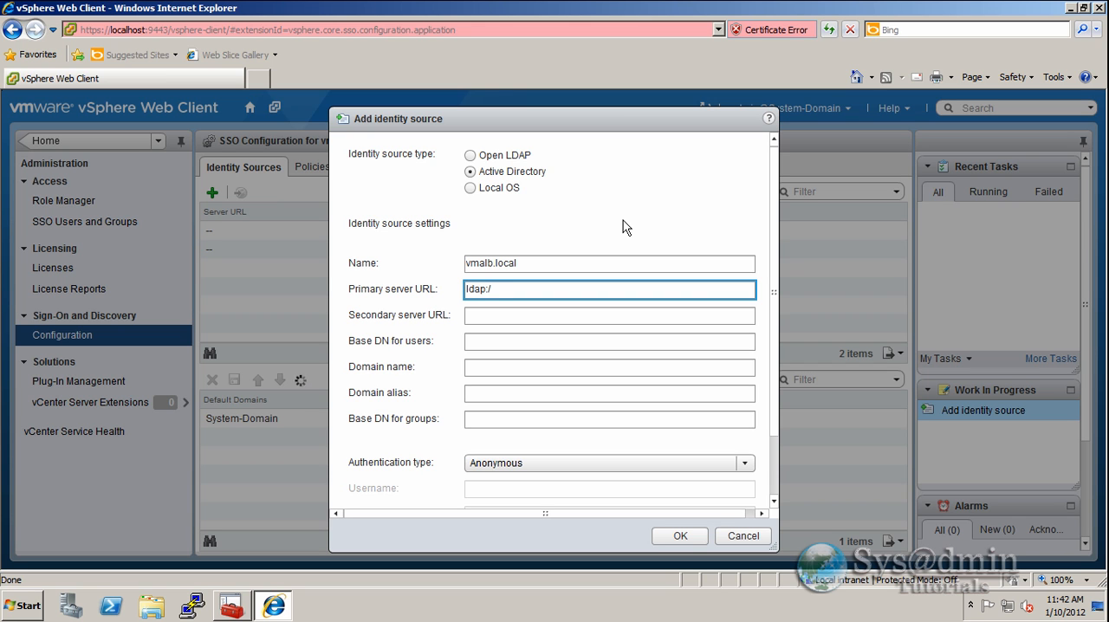
{"action": "type", "text": "/"}
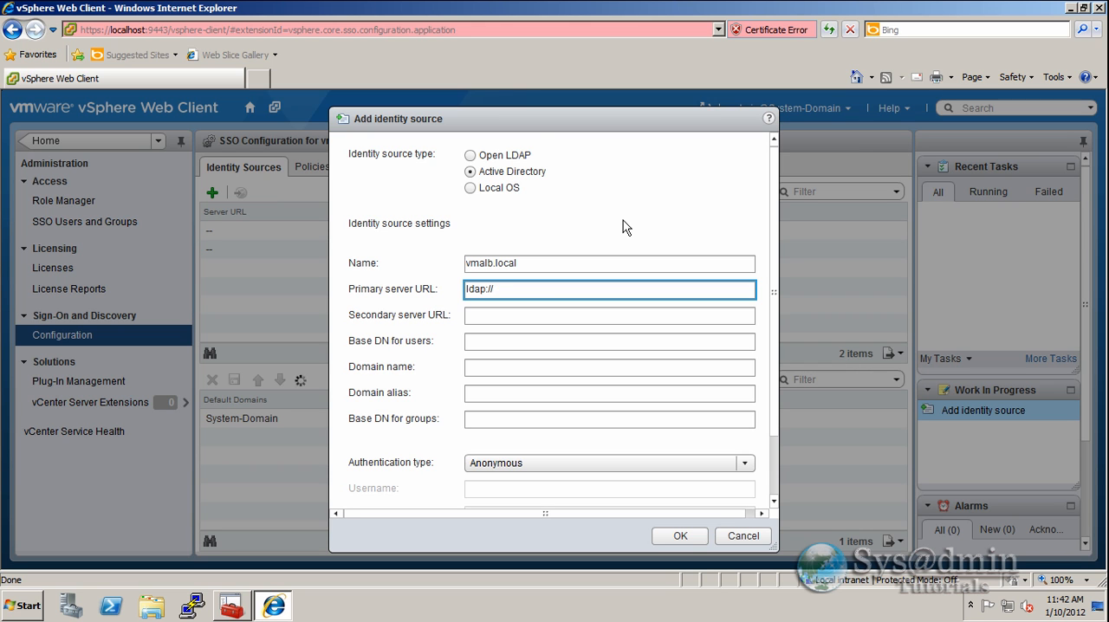
{"action": "type", "text": "v"}
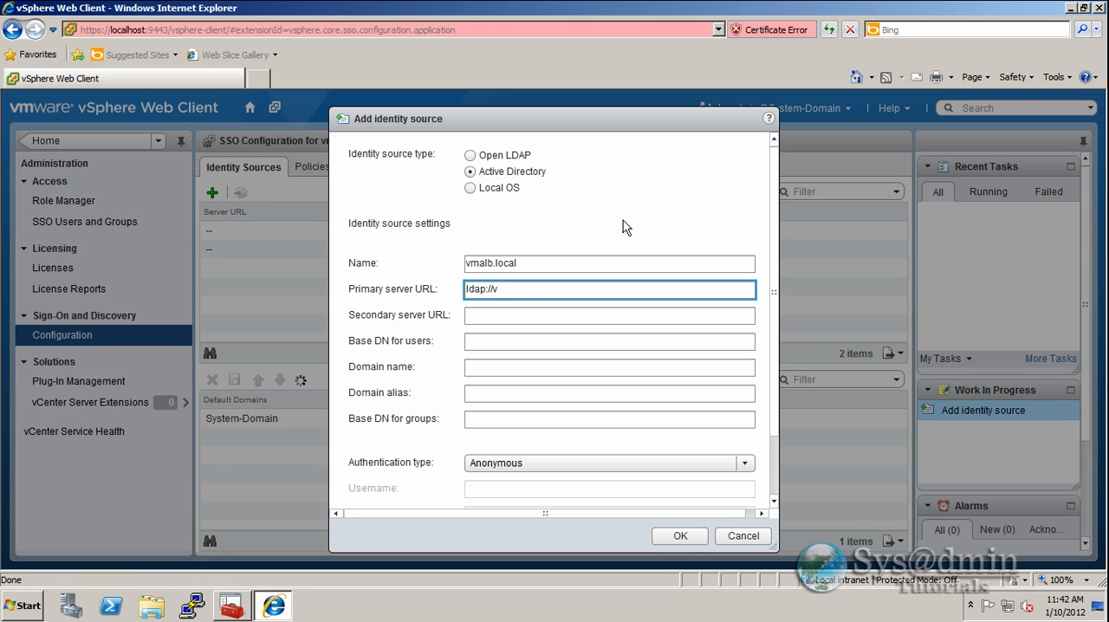
{"action": "type", "text": "mdc1"}
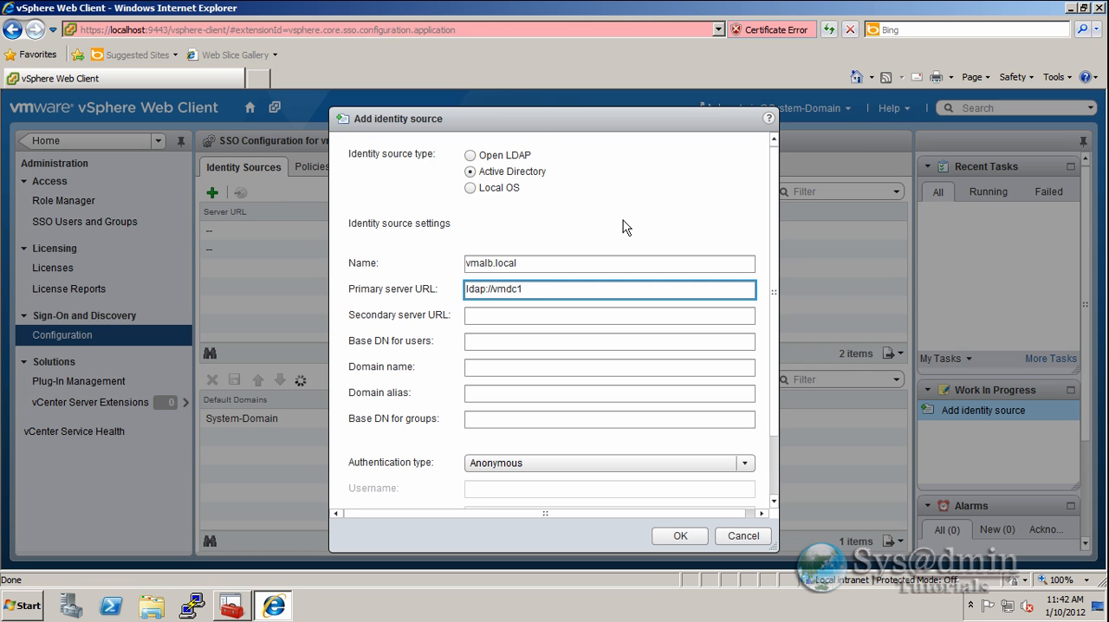
{"action": "type", "text": "1:"}
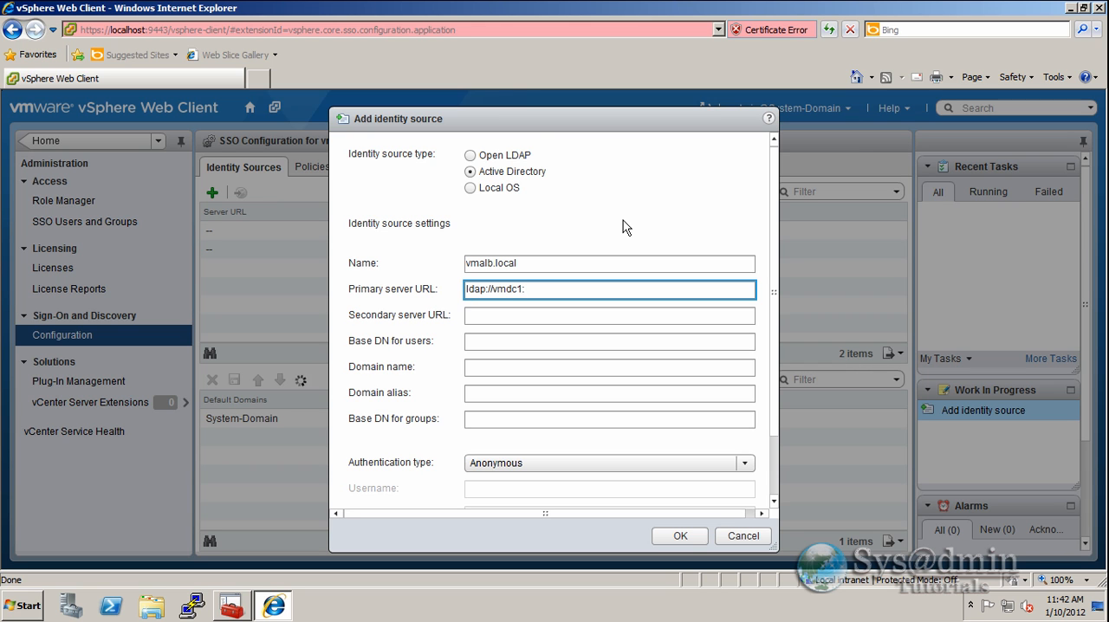
{"action": "type", "text": ":3268"}
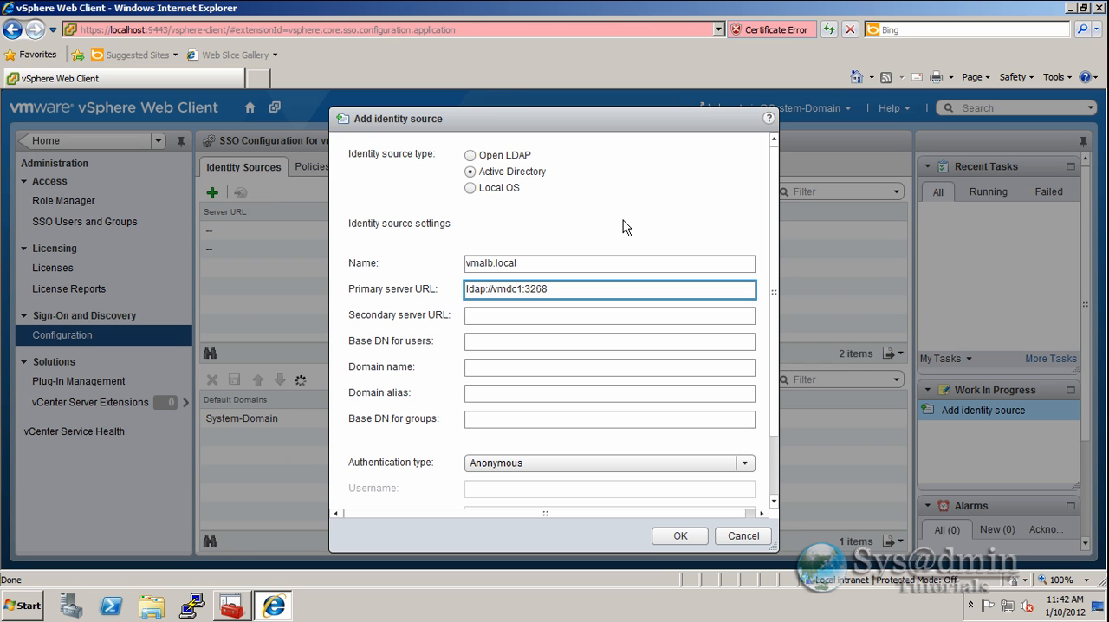
{"action": "left_click", "coordinate": [609, 315]}
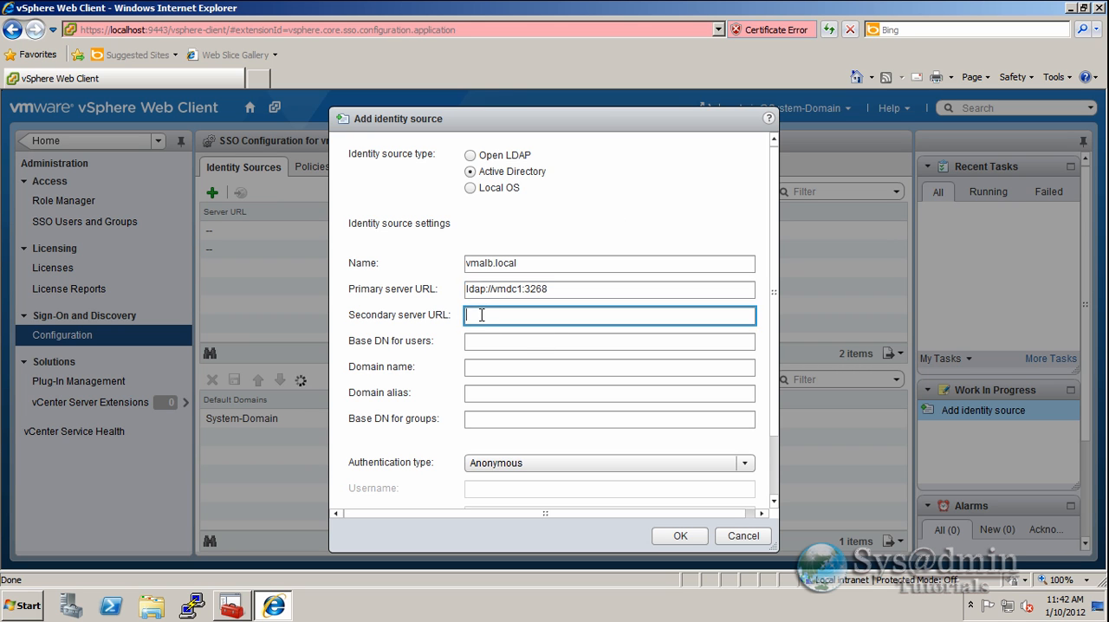
{"action": "mouse_move", "coordinate": [491, 345]}
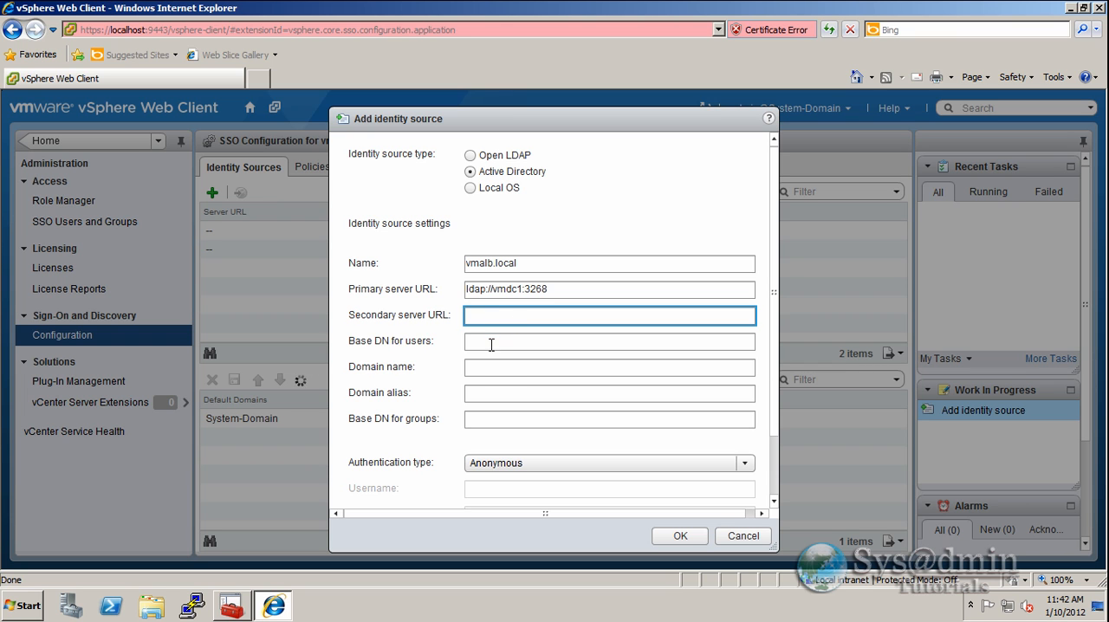
- Fill the identity source's base DN fields, domain name vmlab.local and alias, then list authentication types
{"action": "left_click", "coordinate": [608, 341]}
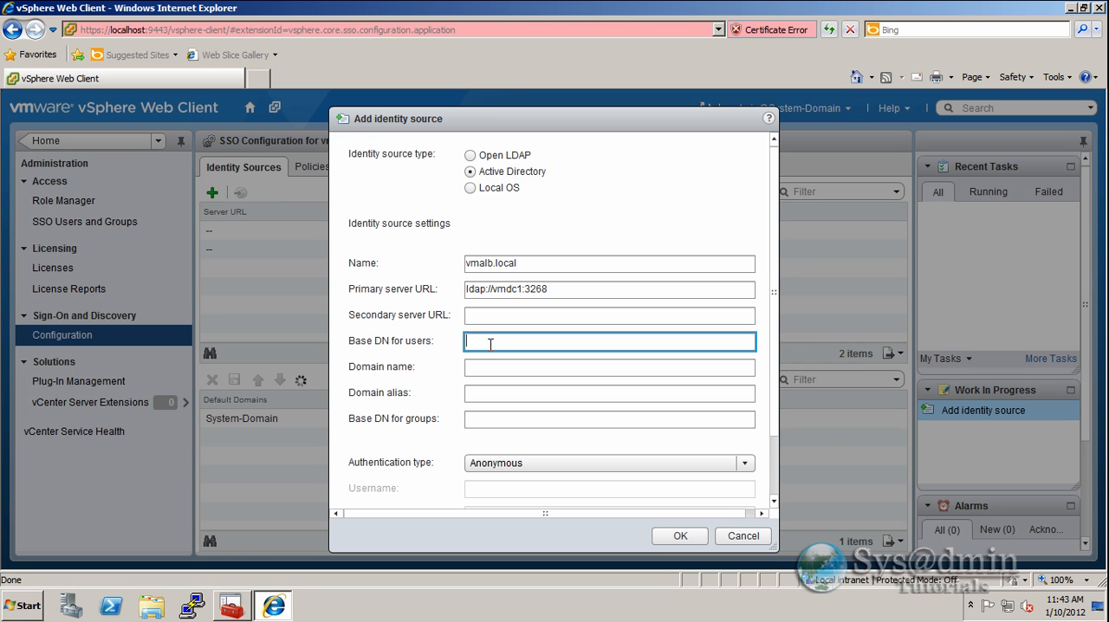
{"action": "left_click", "coordinate": [608, 367]}
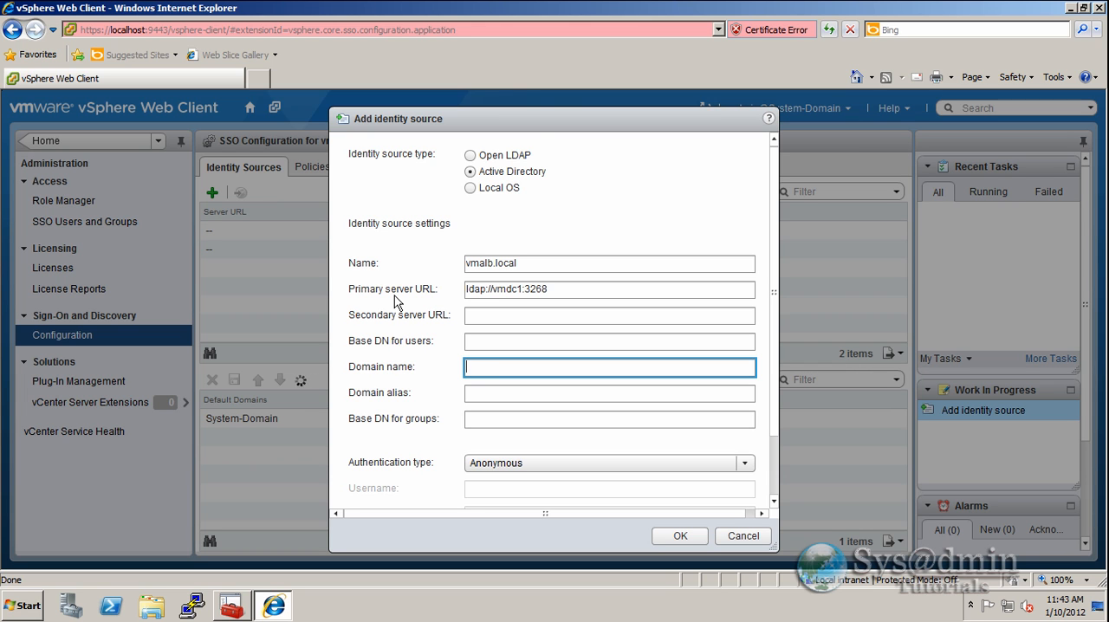
{"action": "type", "text": "vmlab.local"}
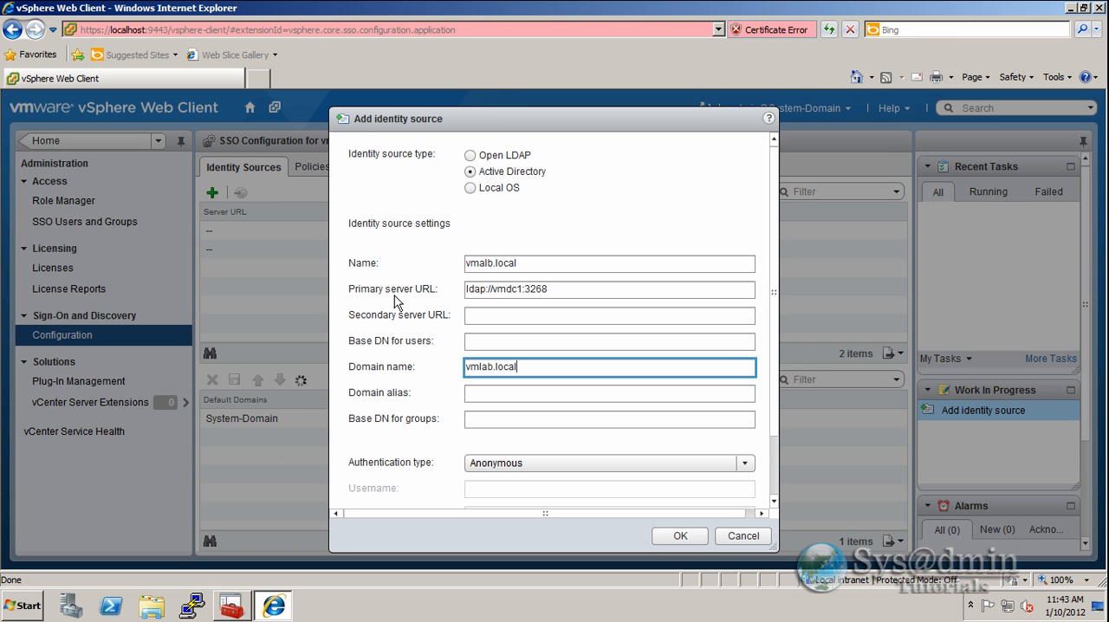
{"action": "left_click", "coordinate": [609, 393]}
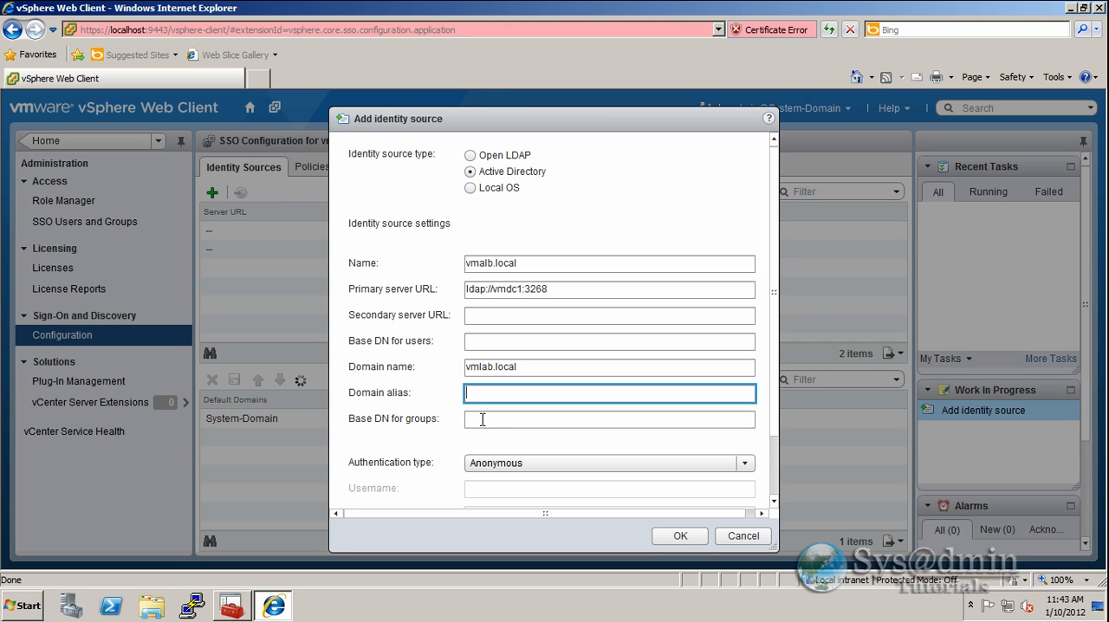
{"action": "mouse_move", "coordinate": [481, 420]}
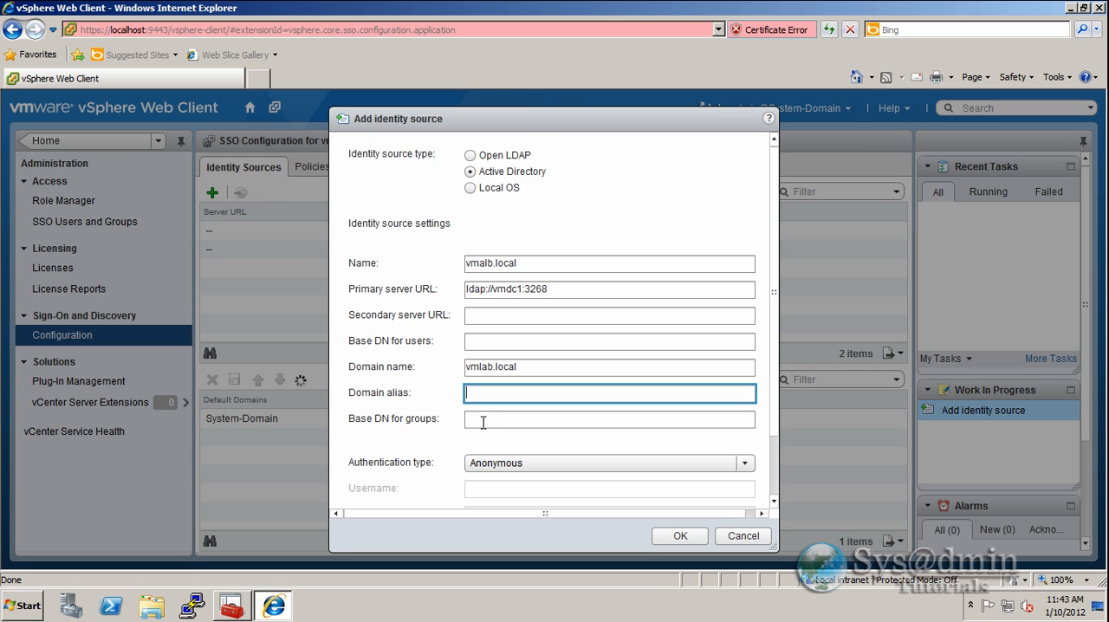
{"action": "left_click", "coordinate": [609, 419]}
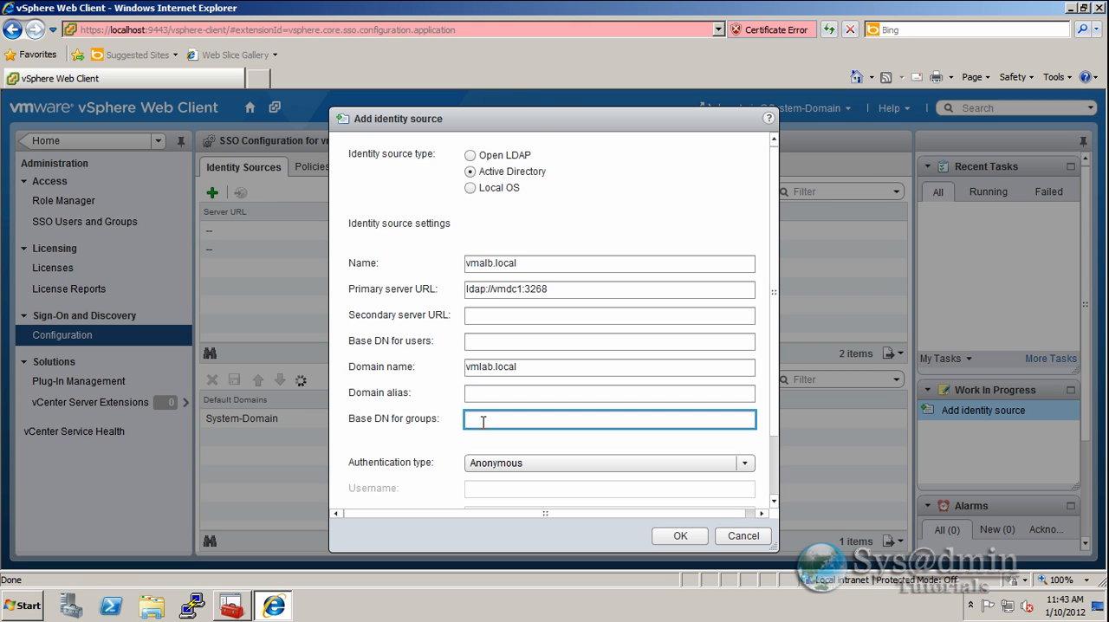
{"action": "scroll", "scroll_direction": "down", "scroll_amount": 3}
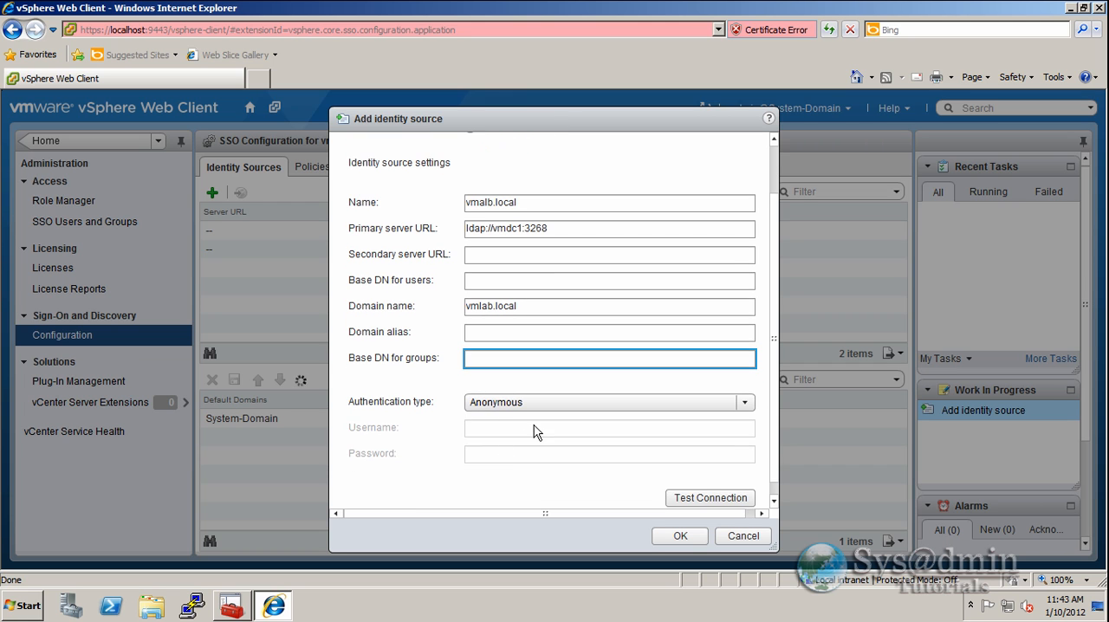
{"action": "left_click", "coordinate": [745, 402]}
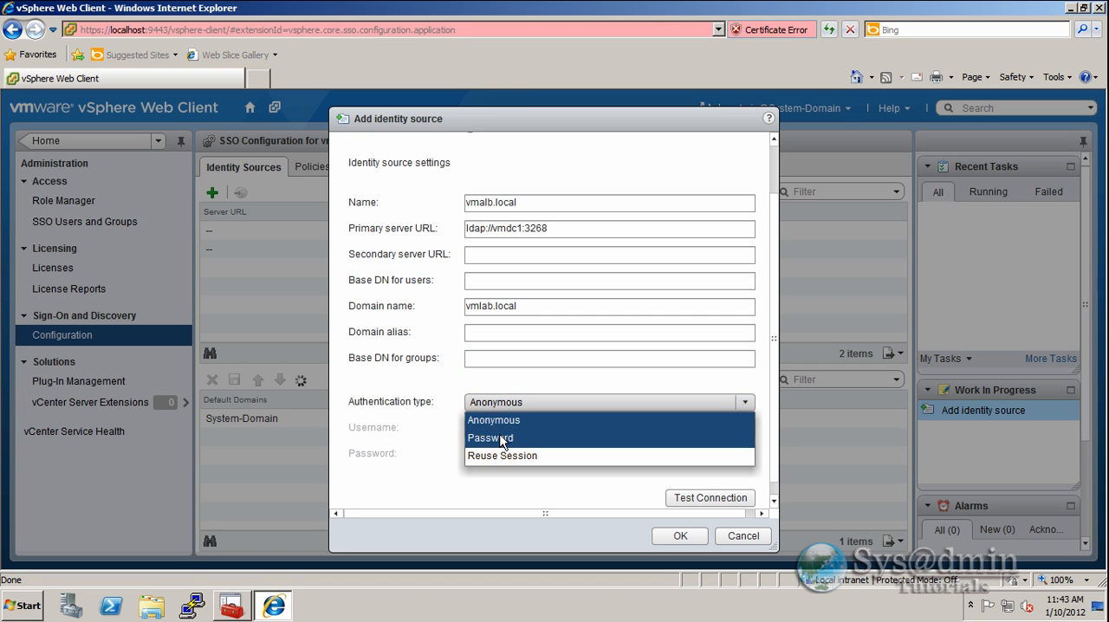
- Use password authentication with username vmlab\vcenterservice and its password
{"action": "left_click", "coordinate": [490, 437]}
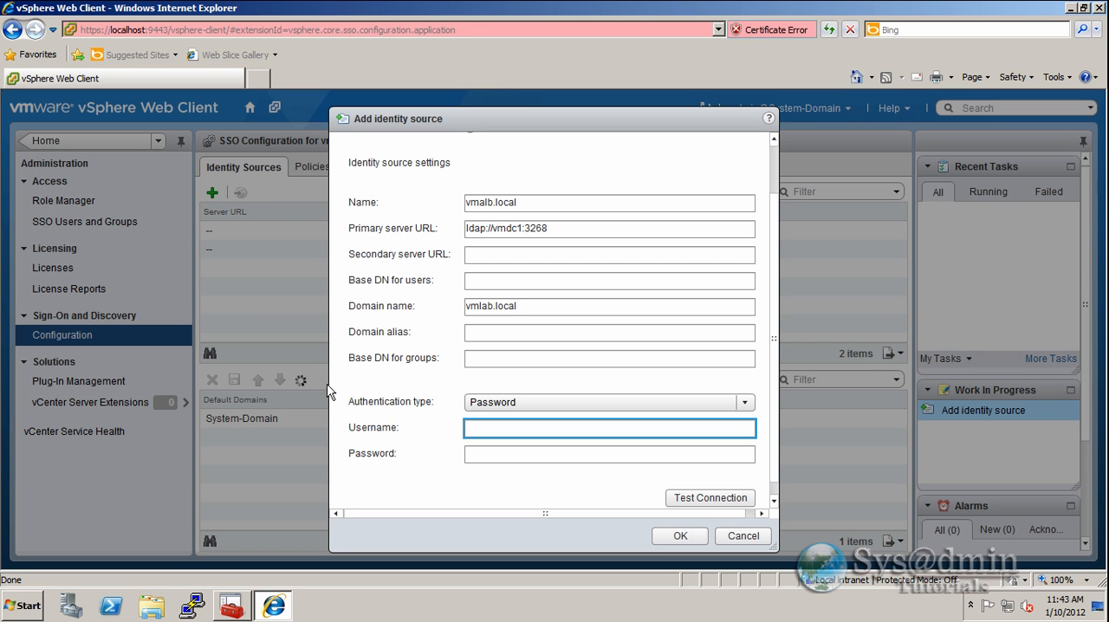
{"action": "type", "text": "vmlab"}
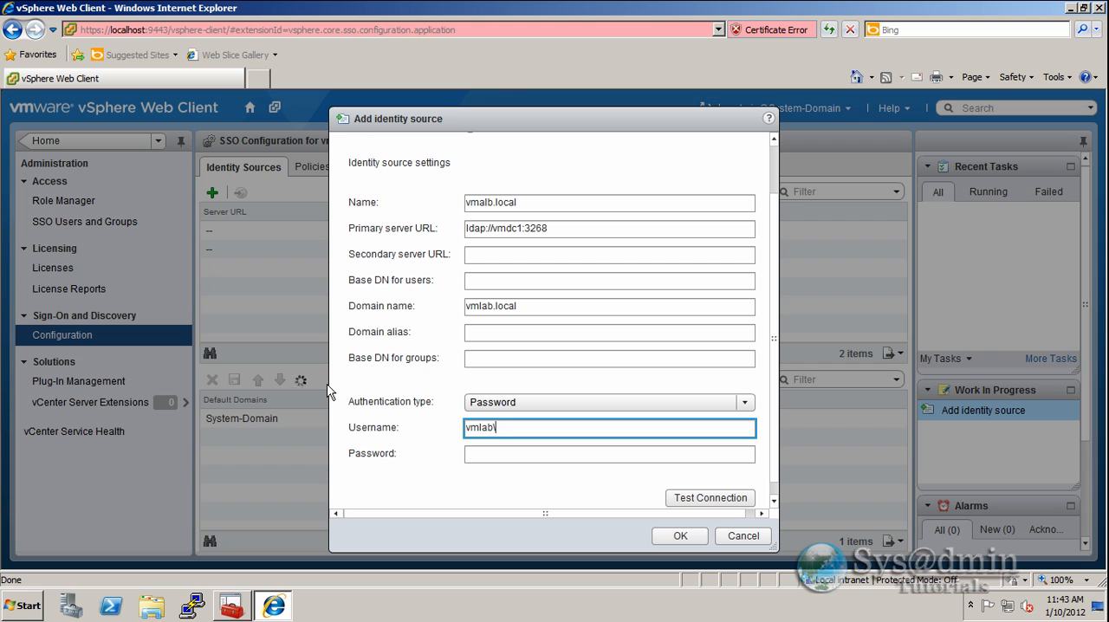
{"action": "type", "text": "\\vcenterservice"}
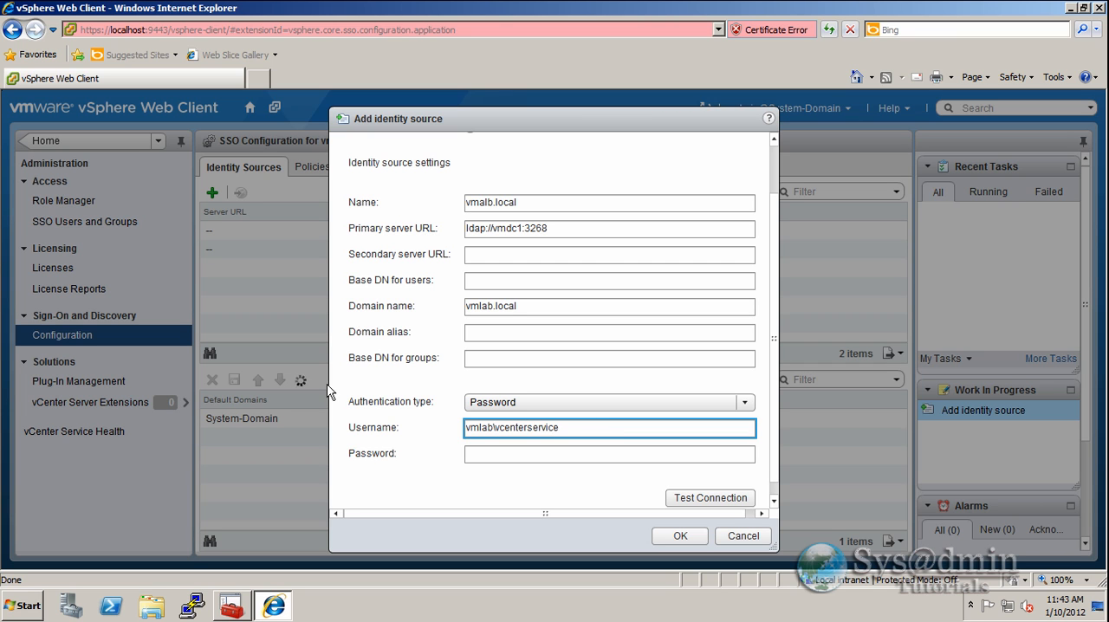
{"action": "type", "text": "***"}
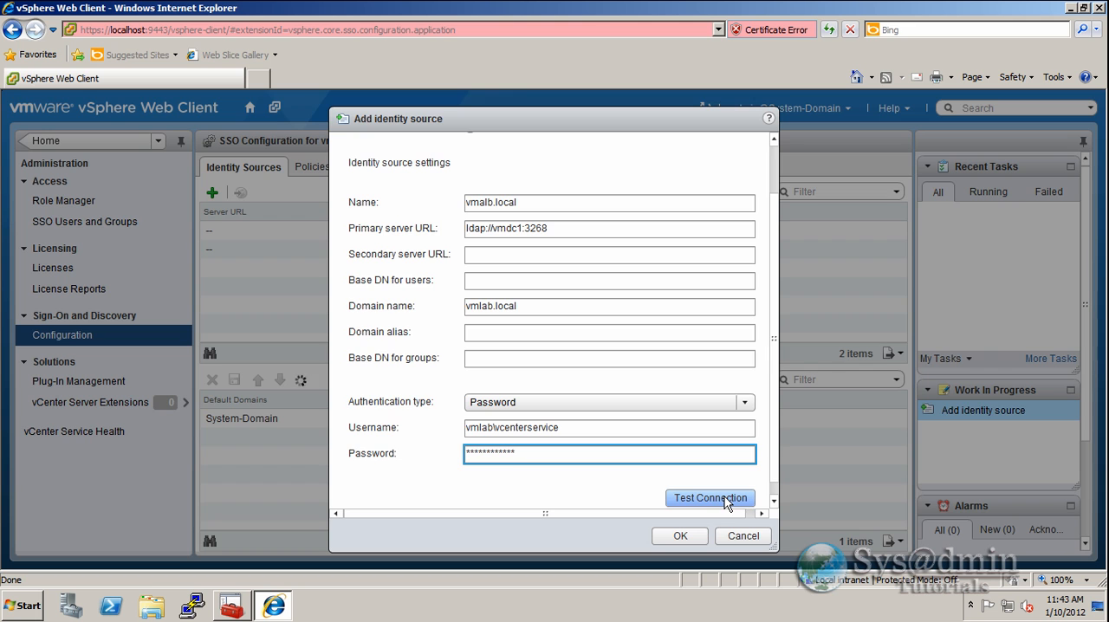
- Confirm the domain controller connection test succeeds and save the identity source
{"action": "left_click", "coordinate": [709, 498]}
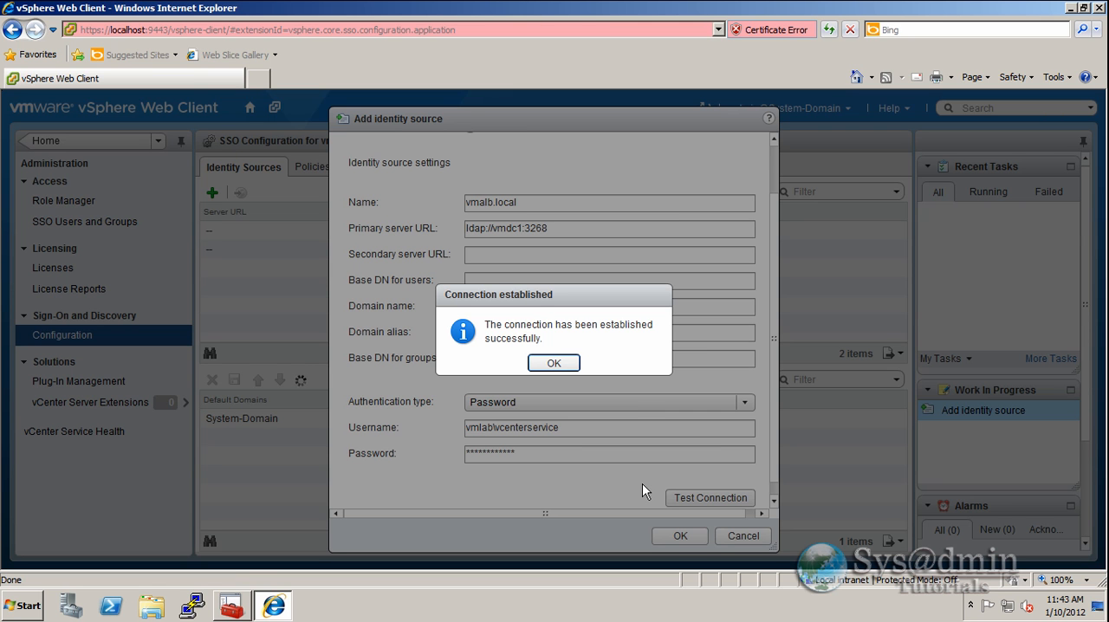
{"action": "mouse_move", "coordinate": [595, 444]}
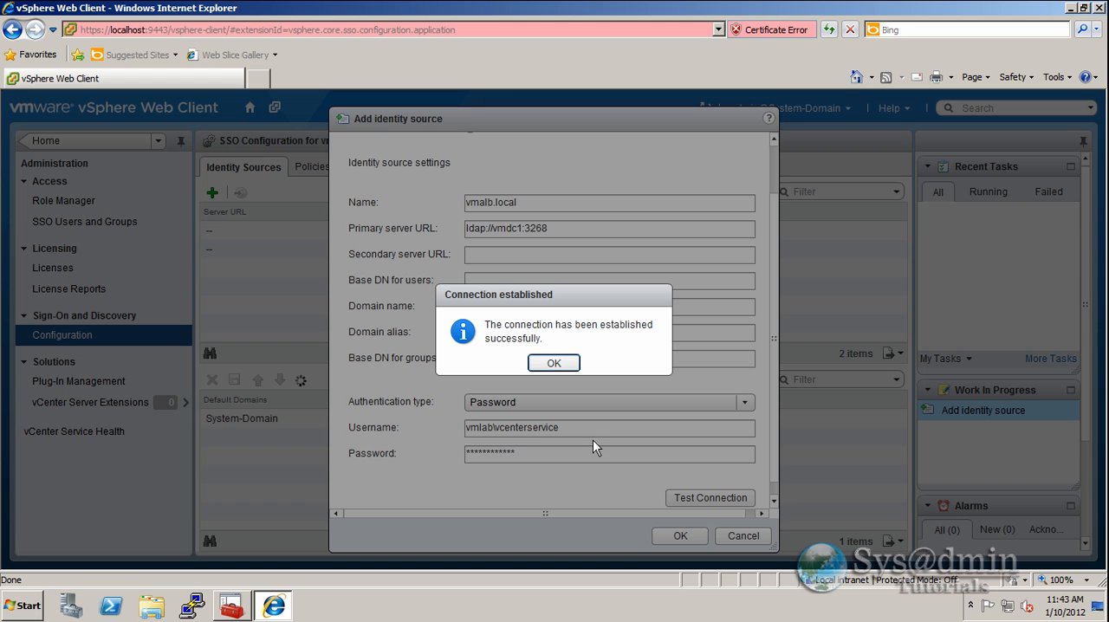
{"action": "left_click", "coordinate": [552, 363]}
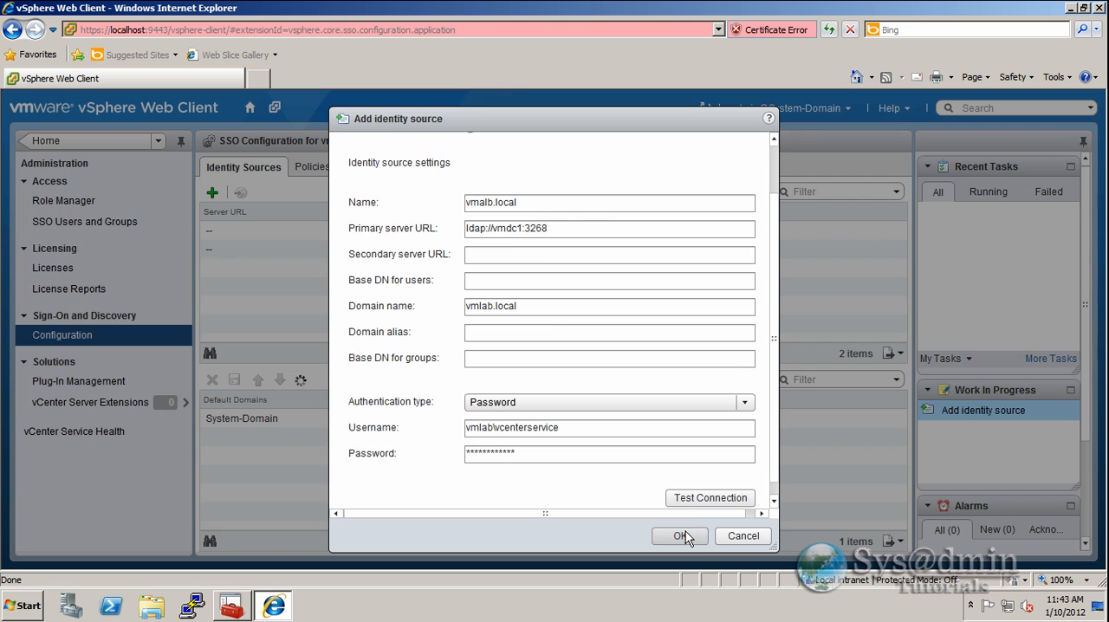
{"action": "left_click", "coordinate": [679, 535]}
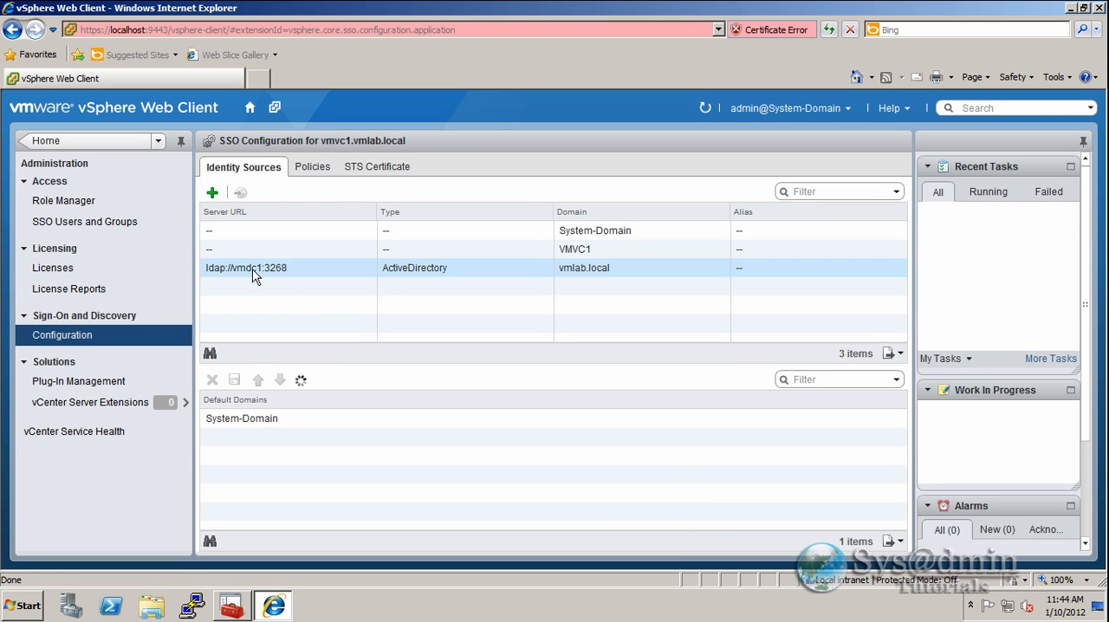
- Add the vmlab.local source to Default Domains, accept the warning, and move it above System-Domain
{"action": "left_click", "coordinate": [246, 268]}
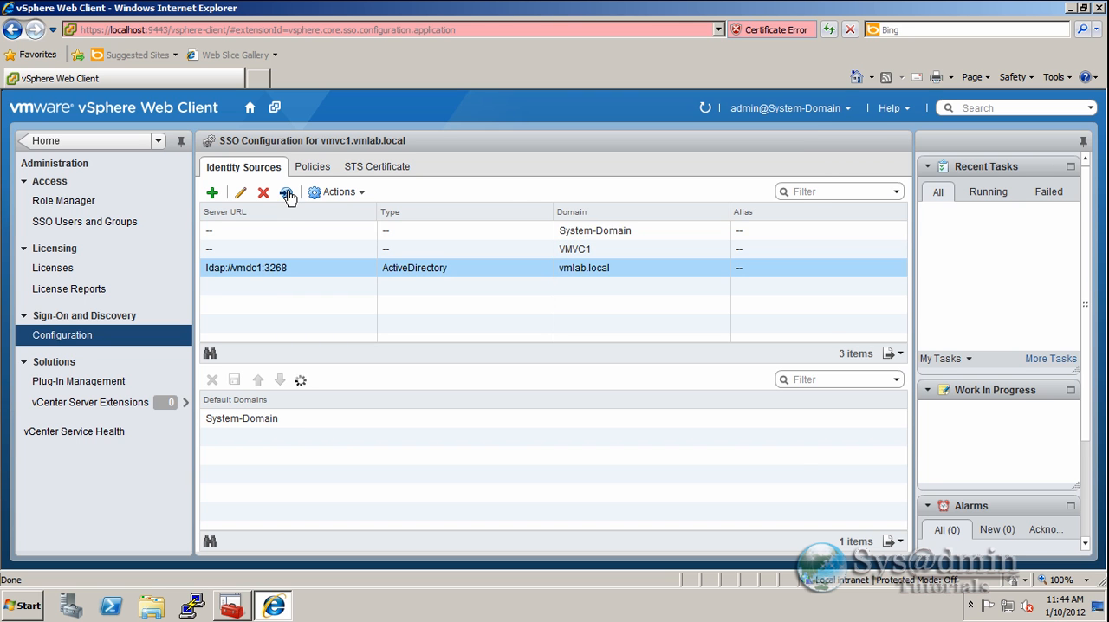
{"action": "left_click", "coordinate": [288, 192]}
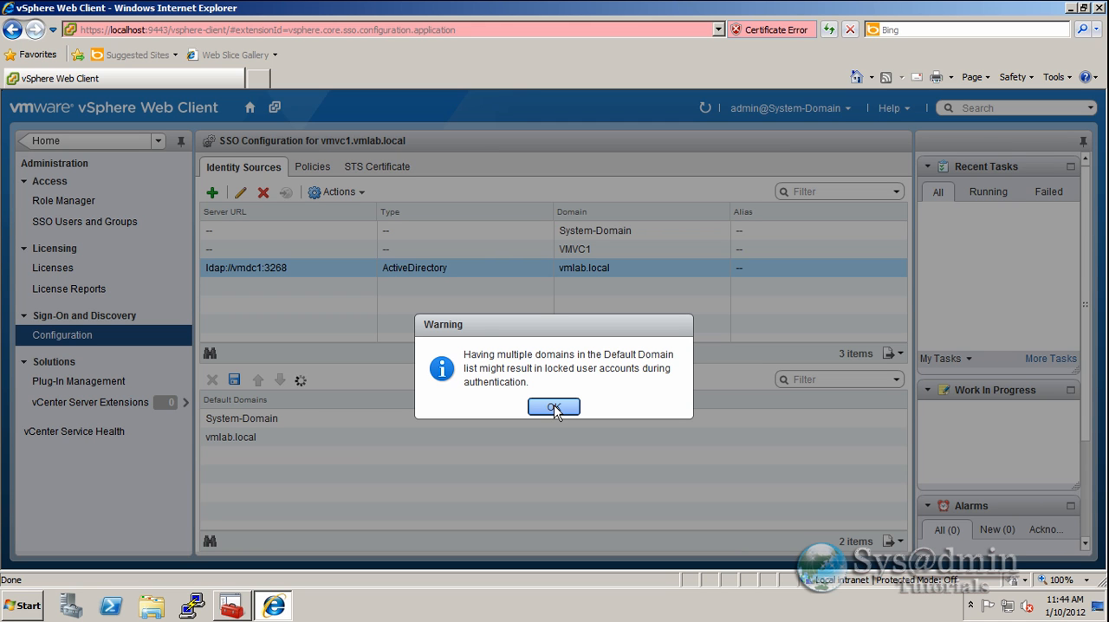
{"action": "mouse_move", "coordinate": [554, 407]}
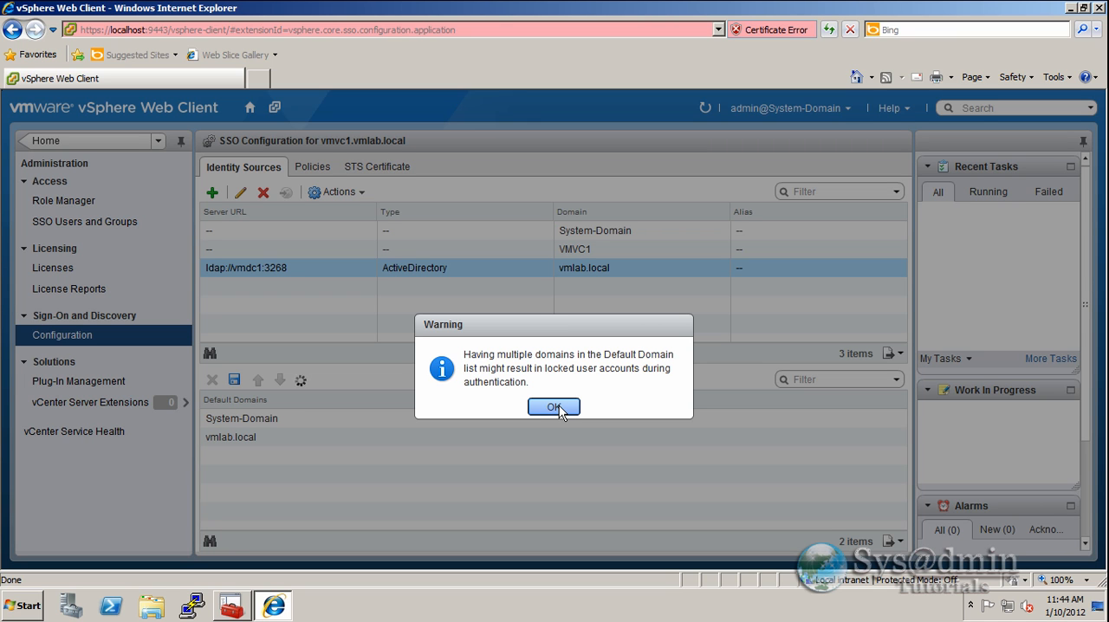
{"action": "left_click", "coordinate": [553, 407]}
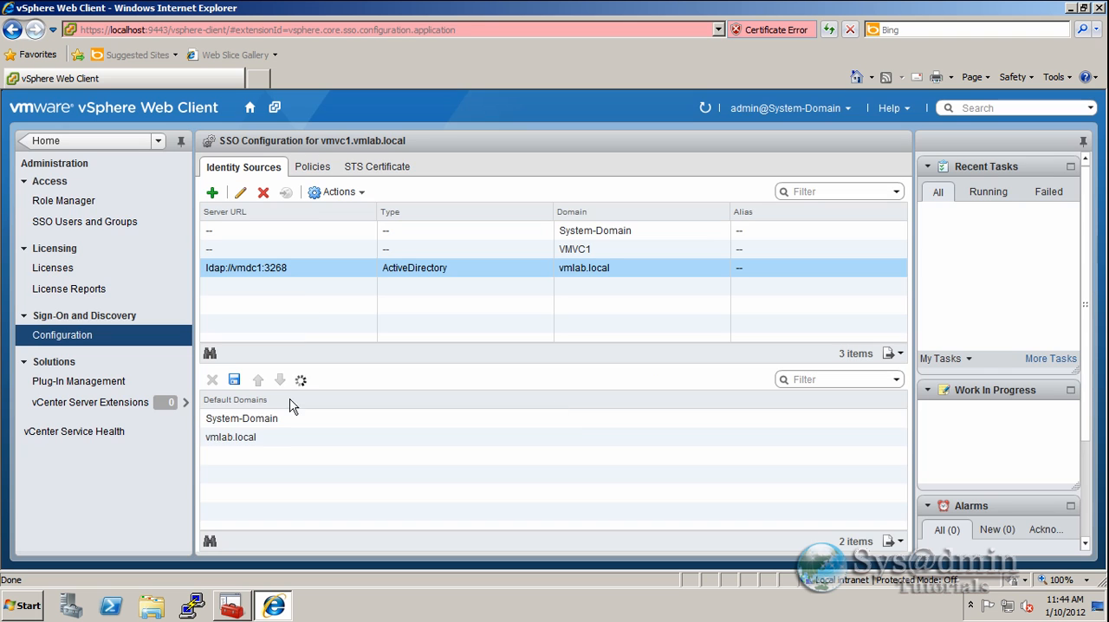
{"action": "left_click", "coordinate": [230, 437]}
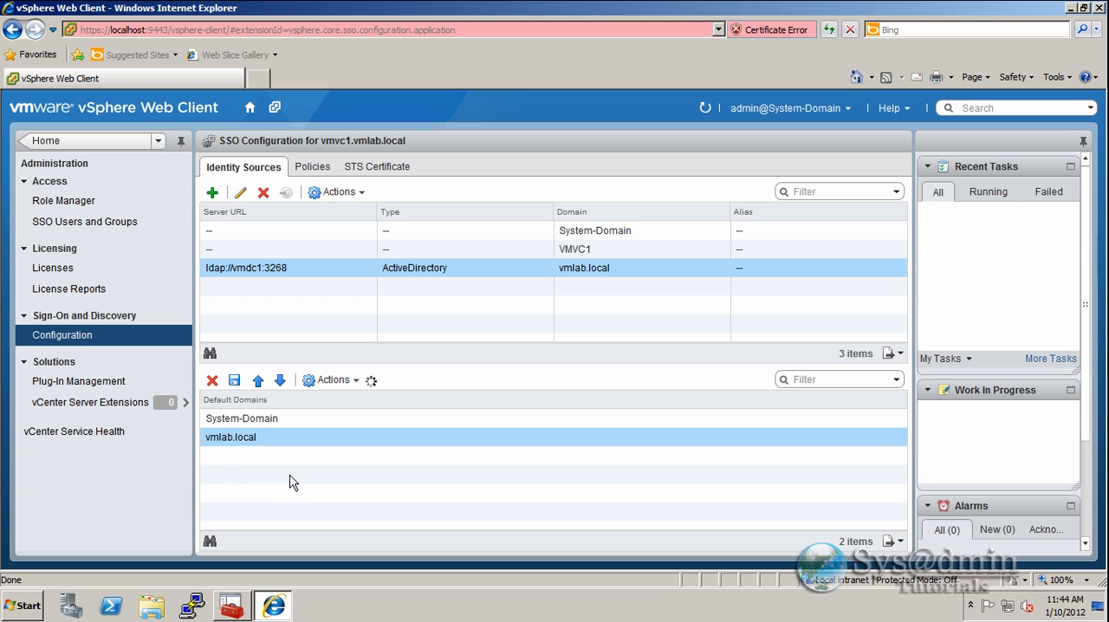
{"action": "mouse_move", "coordinate": [267, 468]}
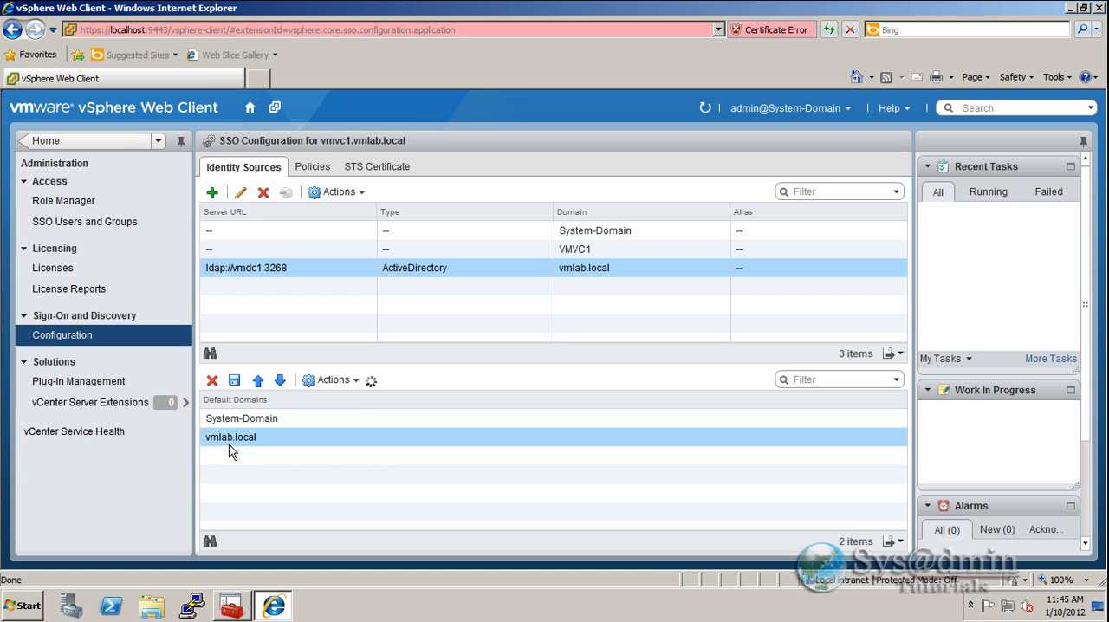
{"action": "left_click", "coordinate": [257, 379]}
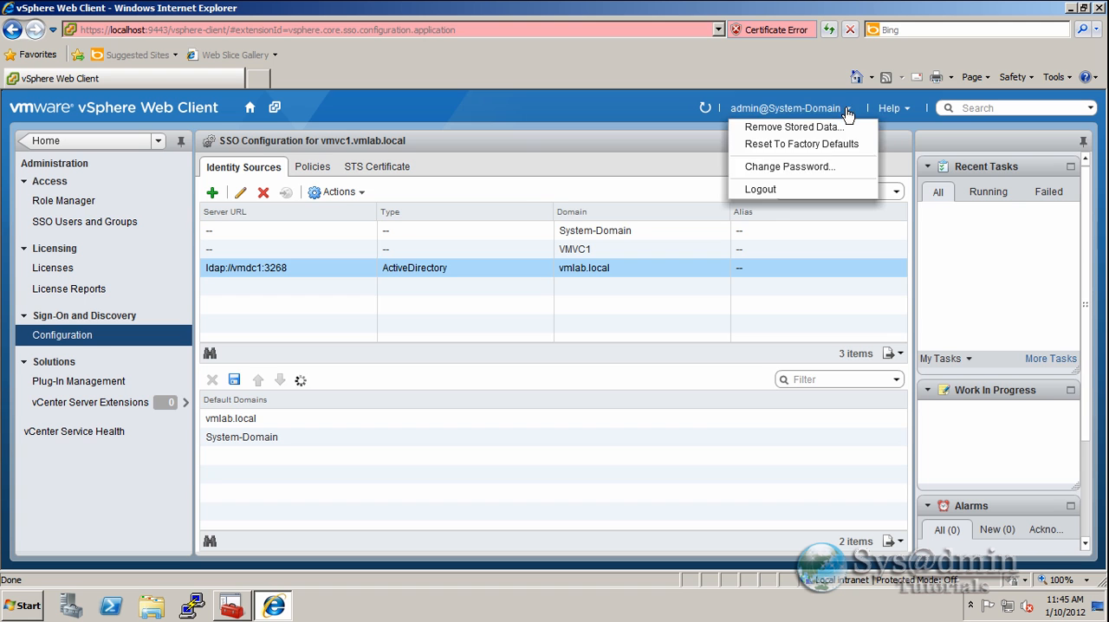
{"action": "mouse_move", "coordinate": [791, 192]}
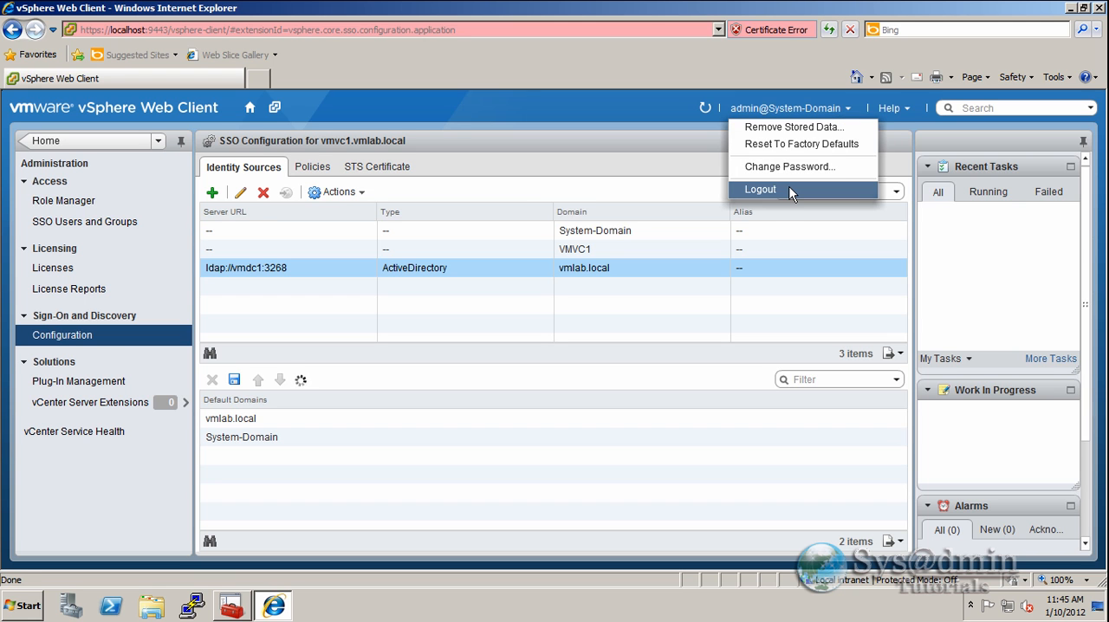
- Log out of the admin@System-Domain Web Client session
{"action": "left_click", "coordinate": [760, 189]}
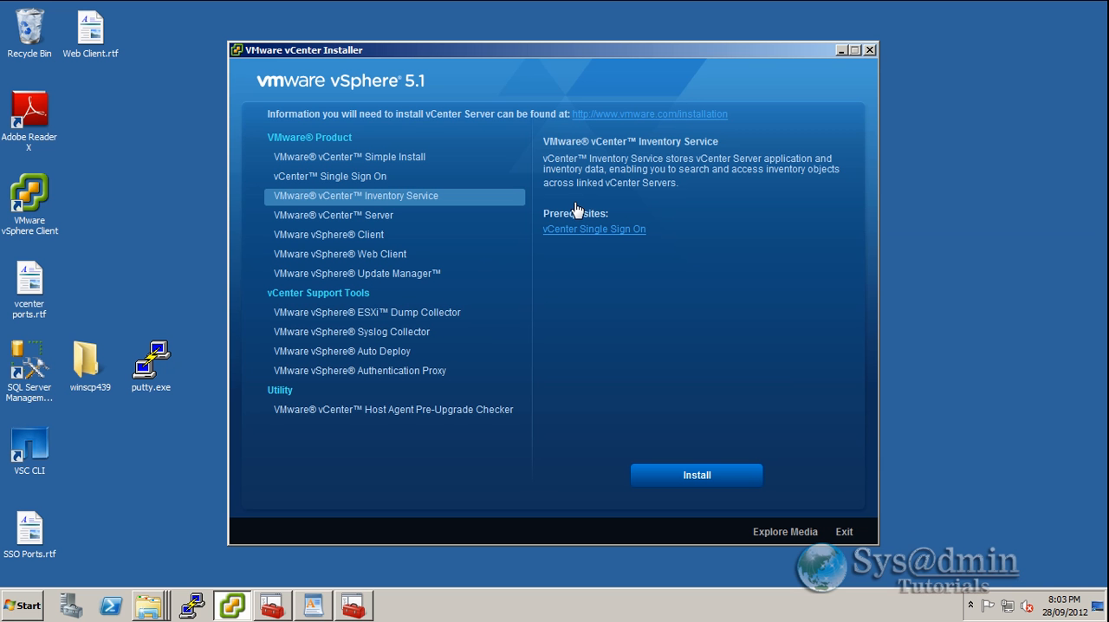
{"action": "mouse_move", "coordinate": [586, 343]}
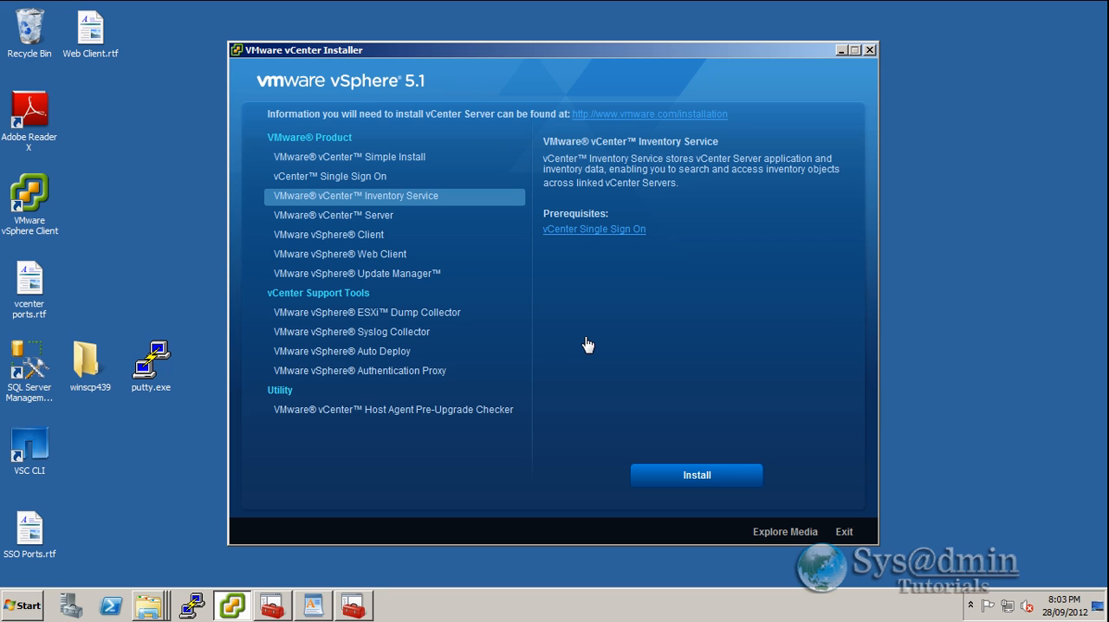
{"action": "mouse_move", "coordinate": [427, 160]}
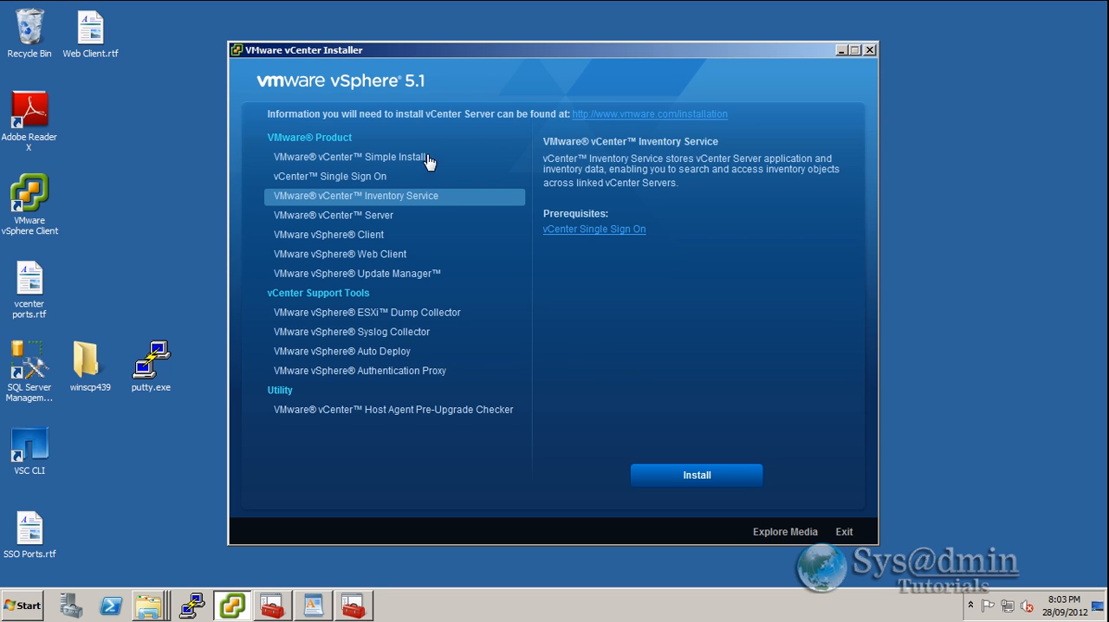
{"action": "mouse_move", "coordinate": [720, 475]}
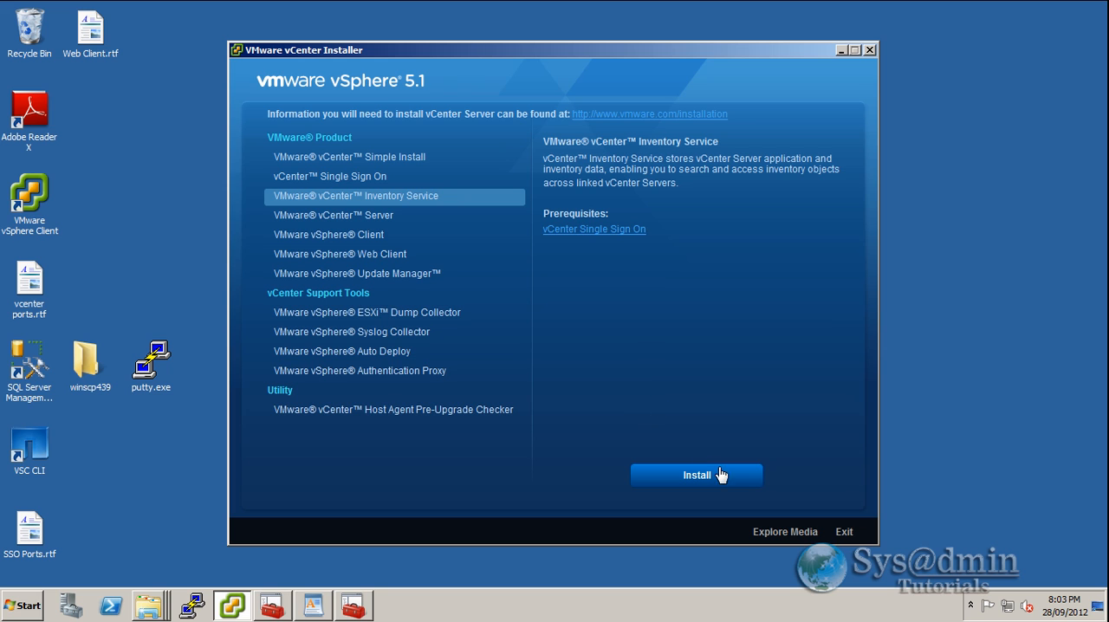
{"action": "mouse_move", "coordinate": [570, 236]}
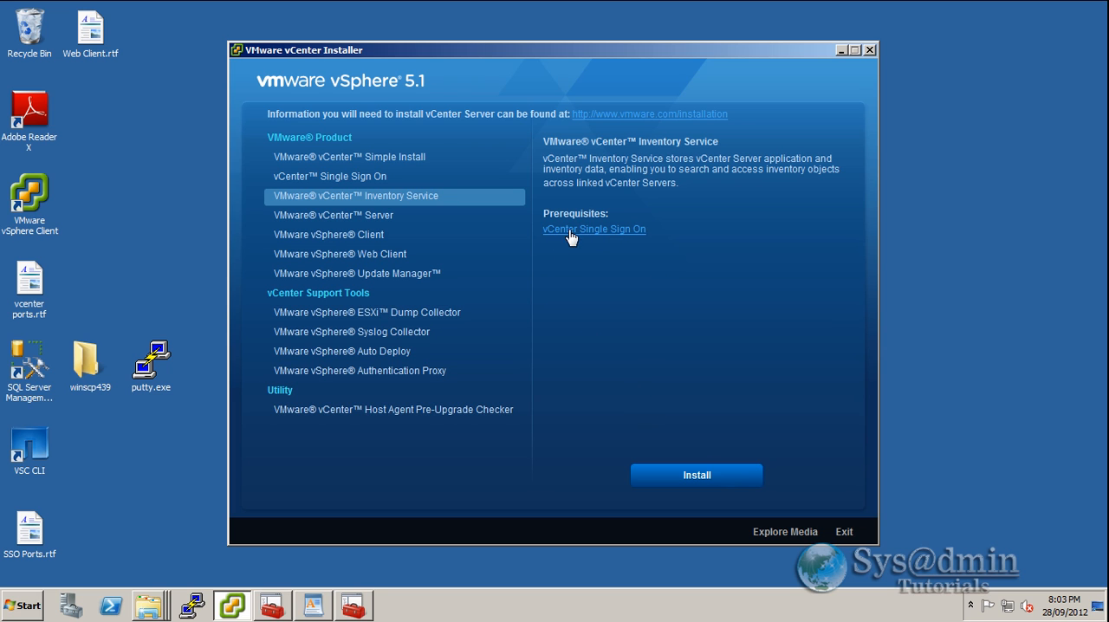
{"action": "mouse_move", "coordinate": [717, 476]}
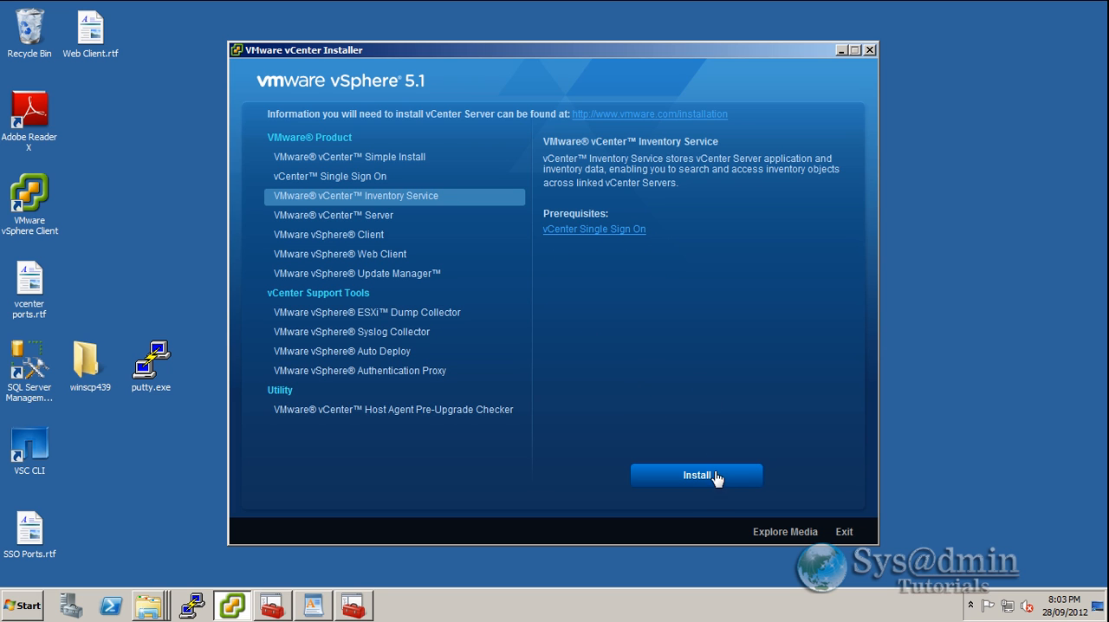
- Launch the vCenter Inventory Service installer and approve the setup launcher's changes
{"action": "left_click", "coordinate": [695, 475]}
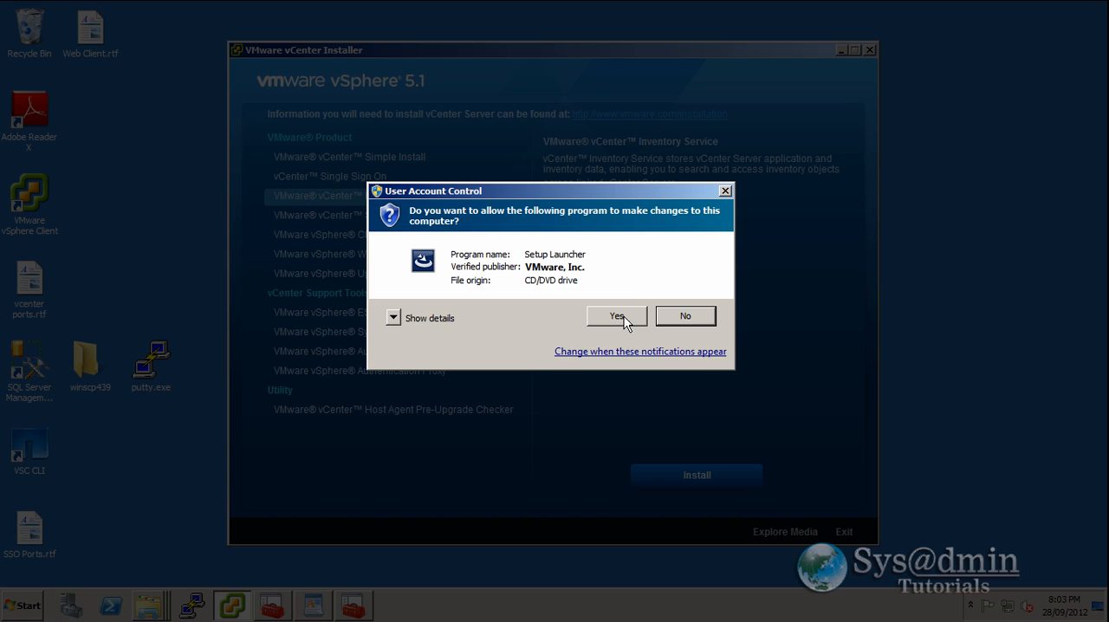
{"action": "left_click", "coordinate": [617, 316]}
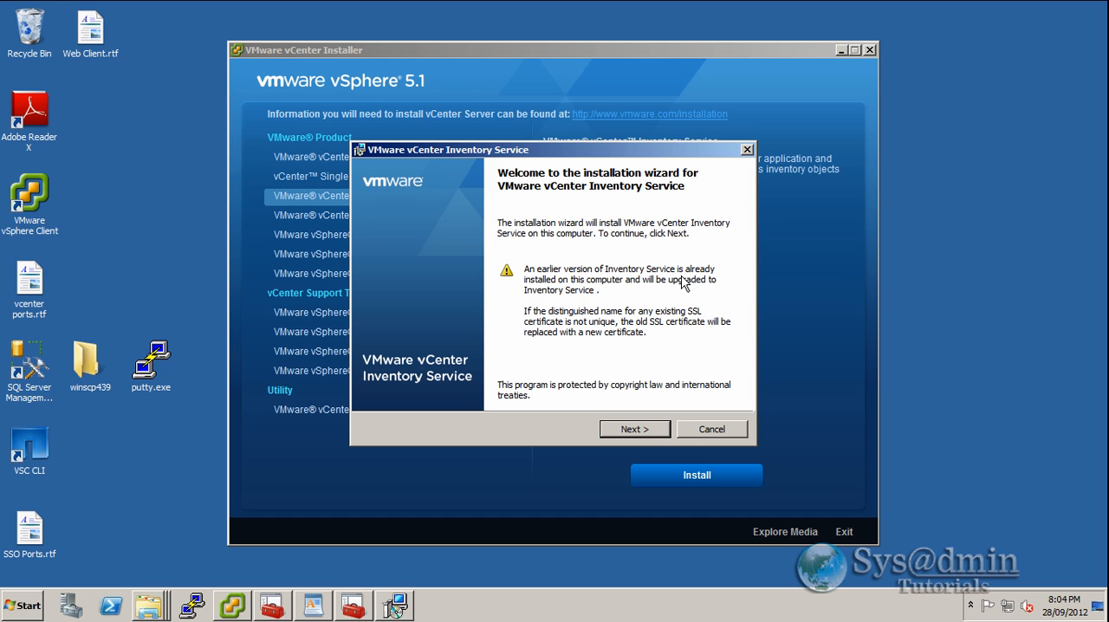
{"action": "mouse_move", "coordinate": [586, 326]}
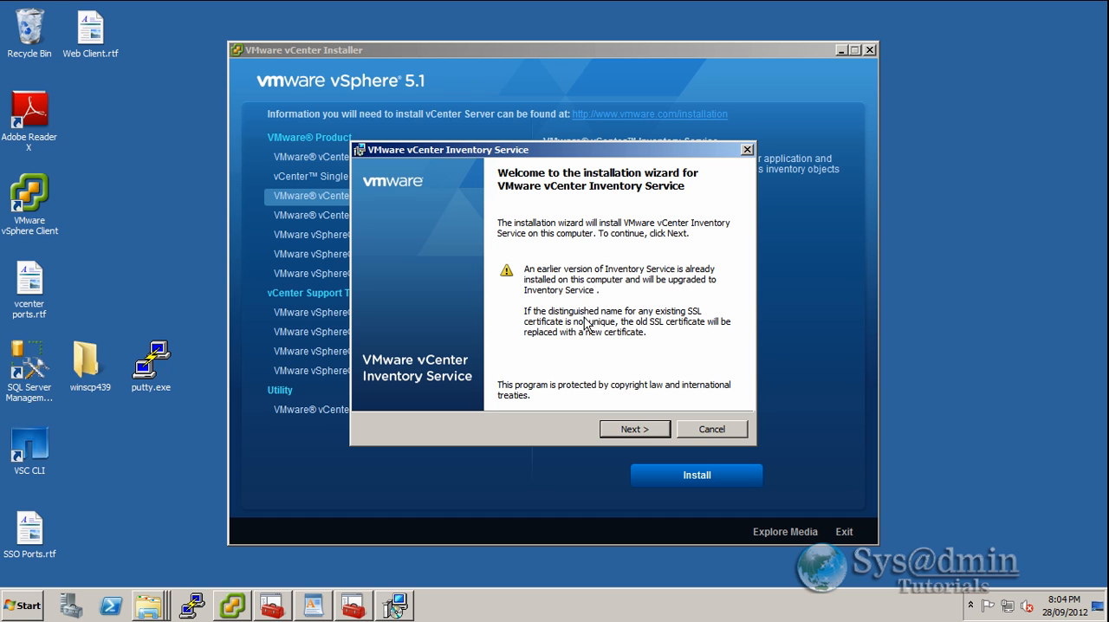
{"action": "mouse_move", "coordinate": [706, 293]}
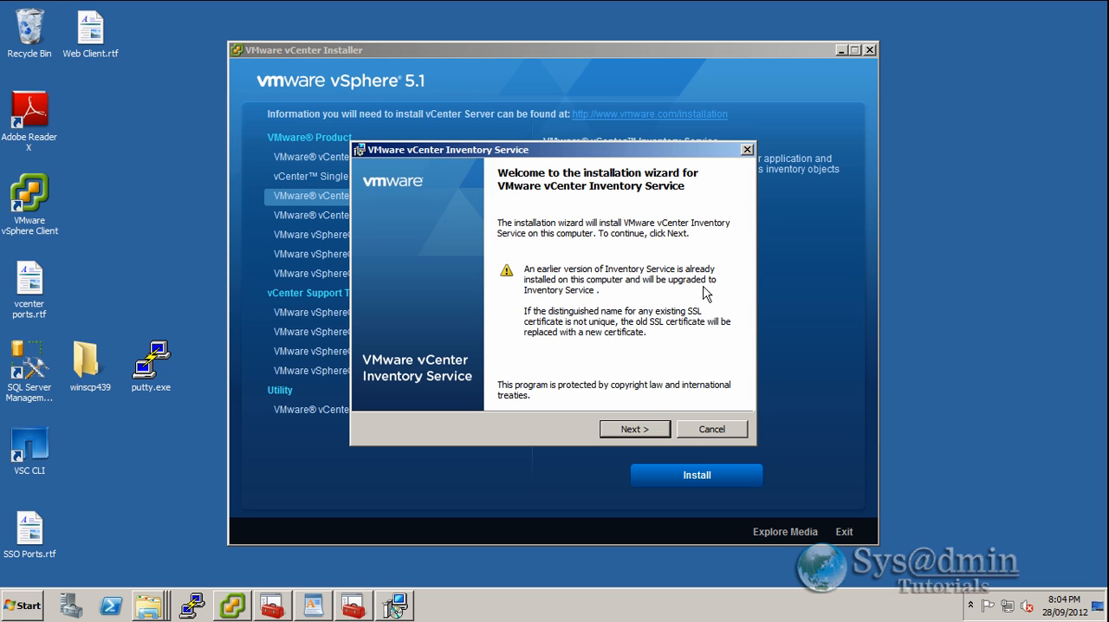
{"action": "mouse_move", "coordinate": [596, 310]}
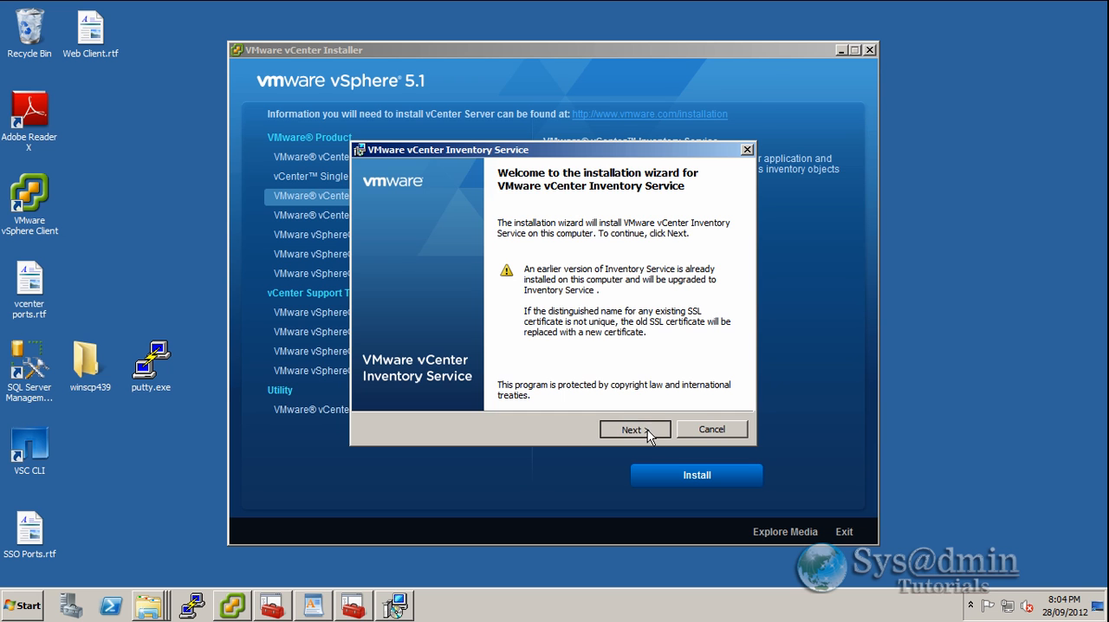
- Pass the welcome, patent and license pages, choosing not to overwrite the existing database
{"action": "left_click", "coordinate": [634, 428]}
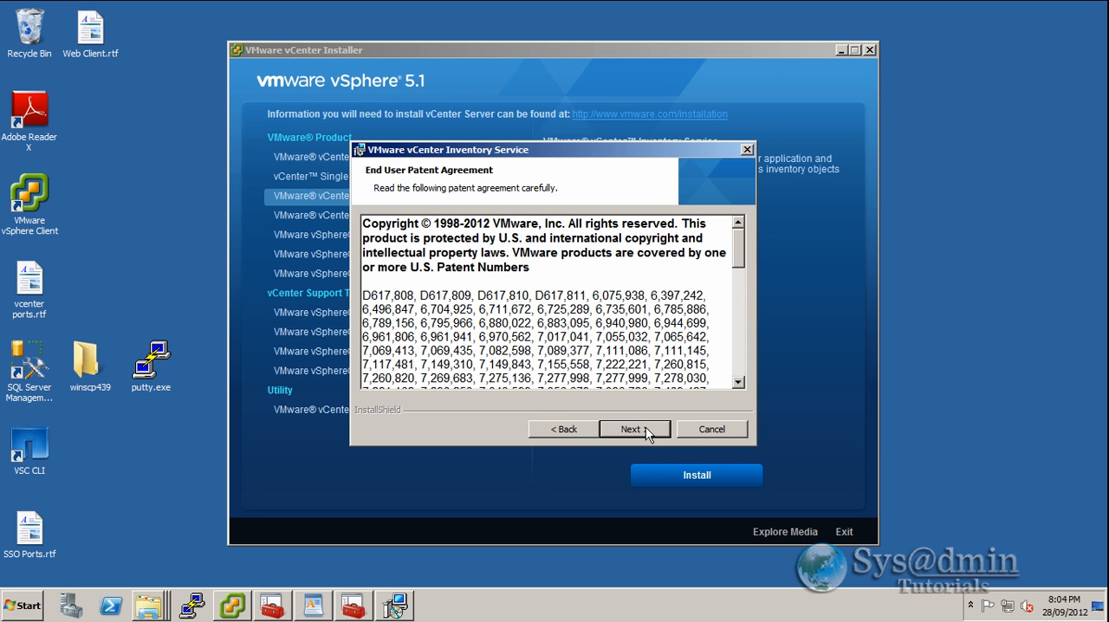
{"action": "left_click", "coordinate": [634, 429]}
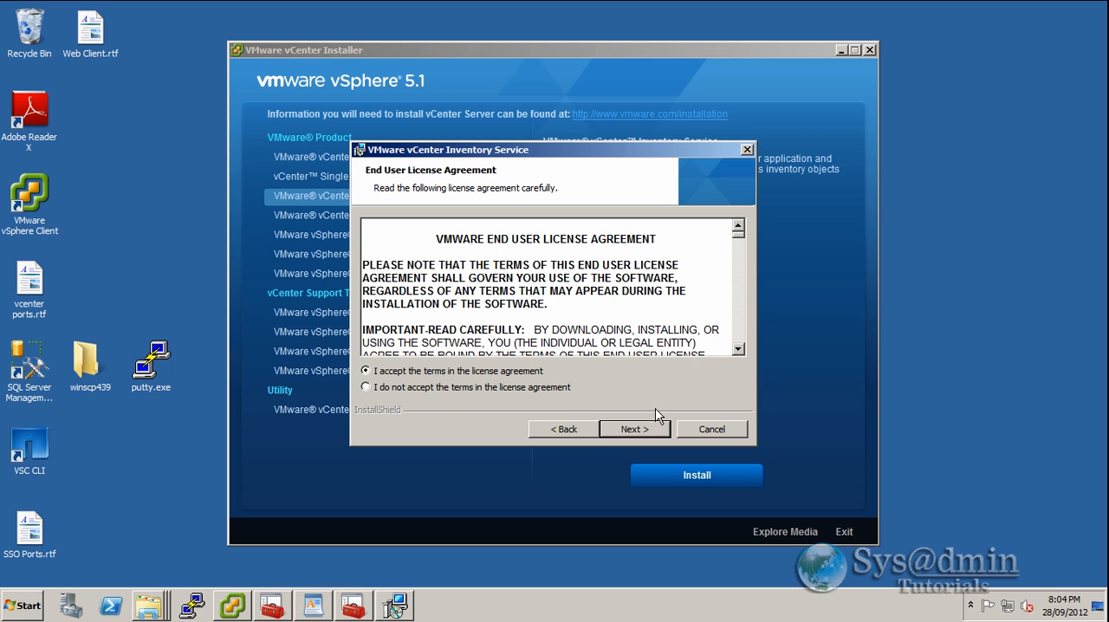
{"action": "left_click", "coordinate": [634, 429]}
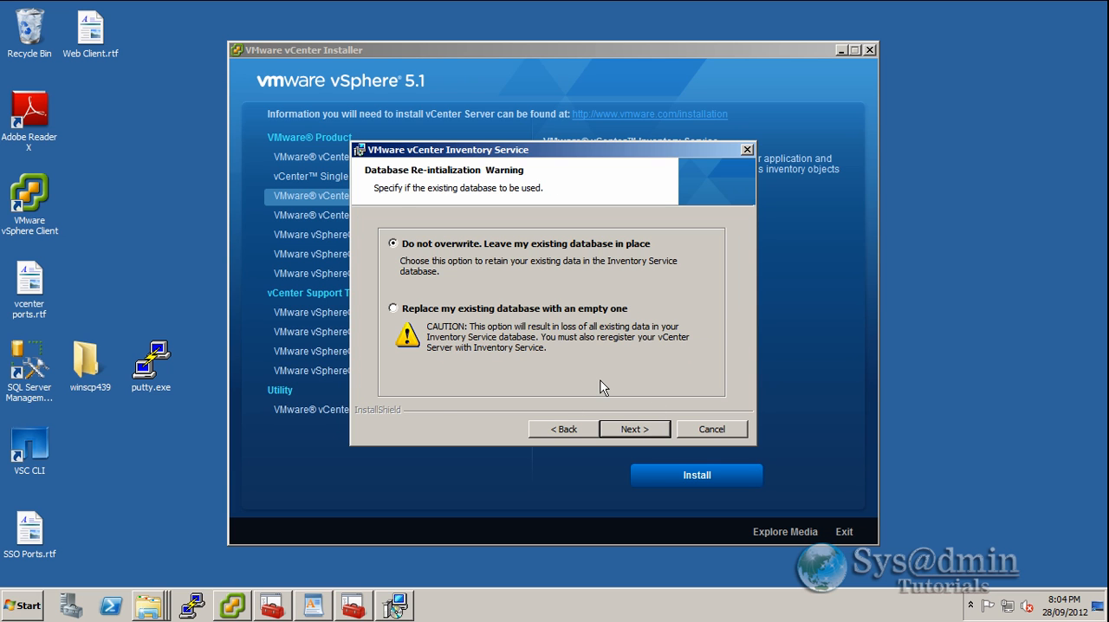
{"action": "mouse_move", "coordinate": [639, 365]}
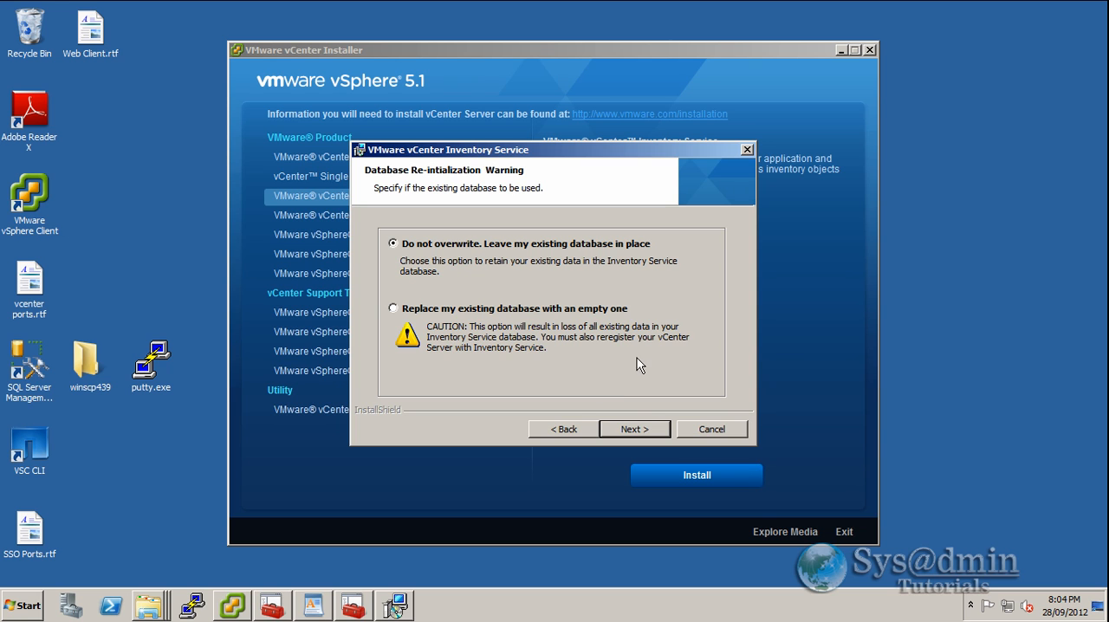
{"action": "mouse_move", "coordinate": [417, 252]}
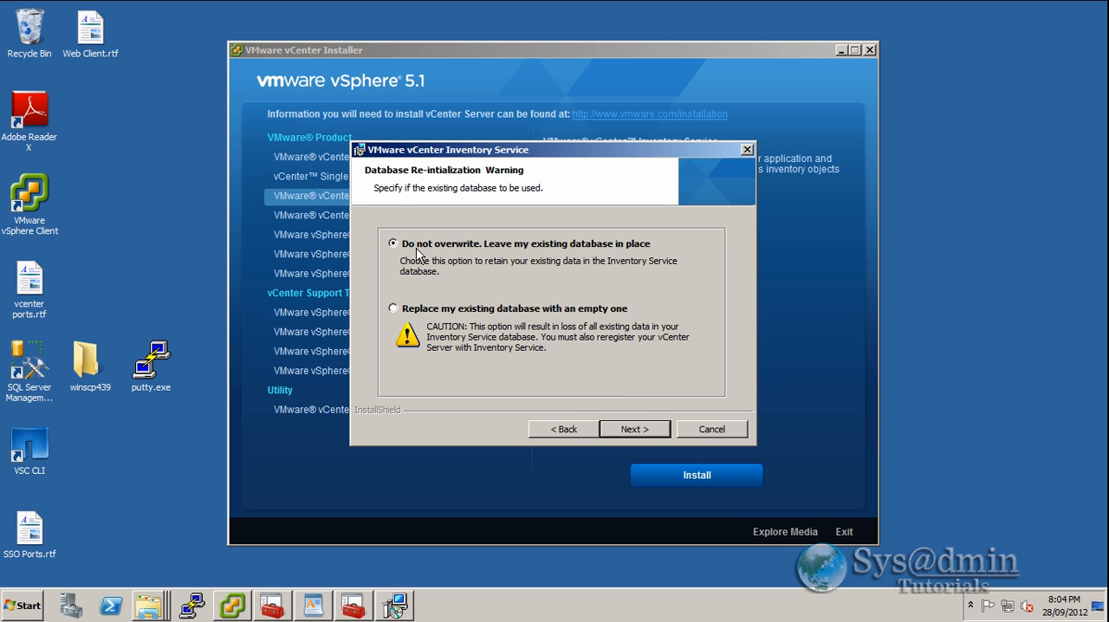
{"action": "mouse_move", "coordinate": [625, 287]}
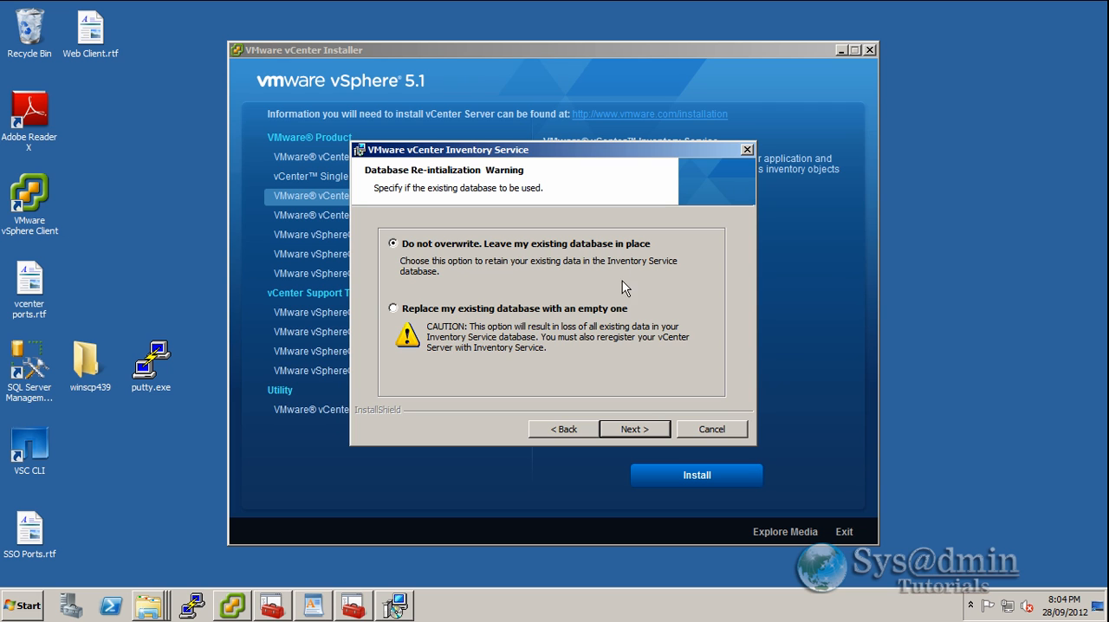
{"action": "mouse_move", "coordinate": [693, 300]}
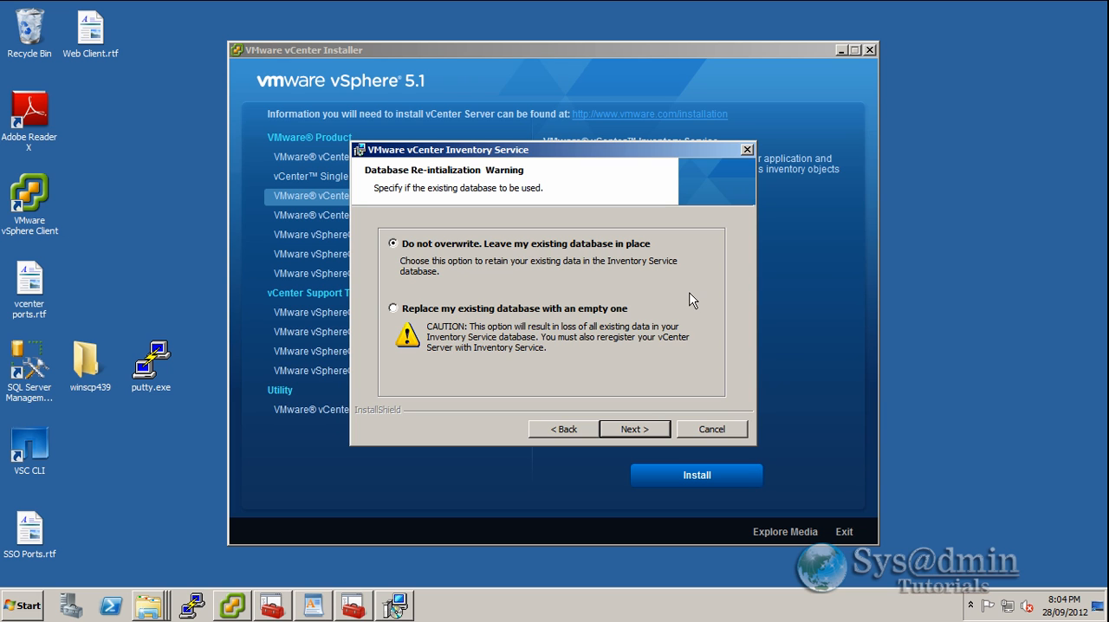
{"action": "mouse_move", "coordinate": [383, 312]}
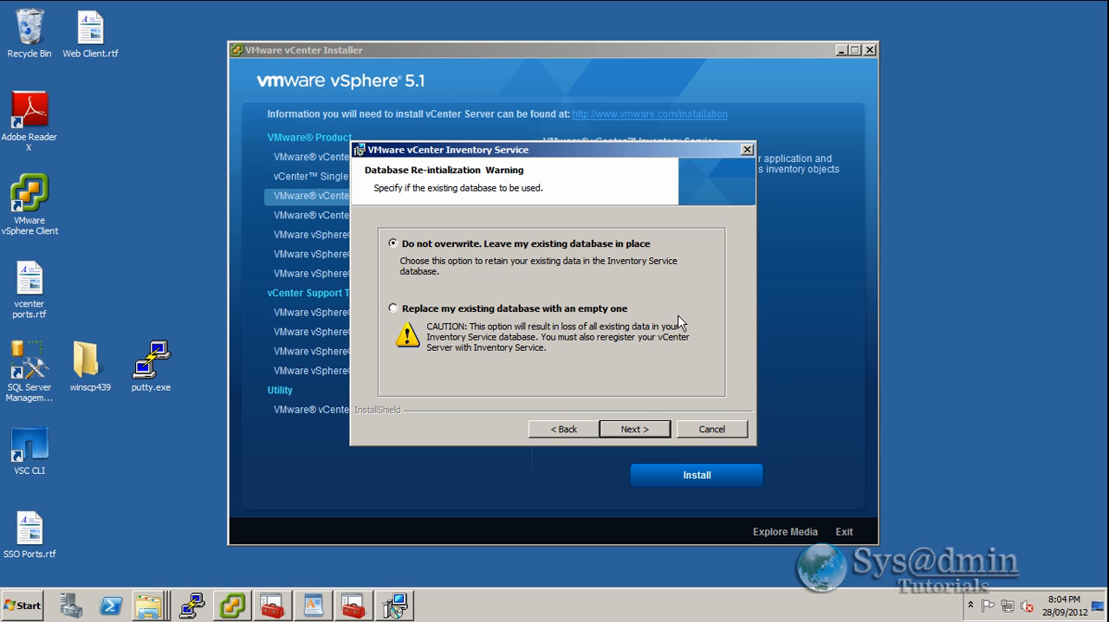
{"action": "mouse_move", "coordinate": [423, 275]}
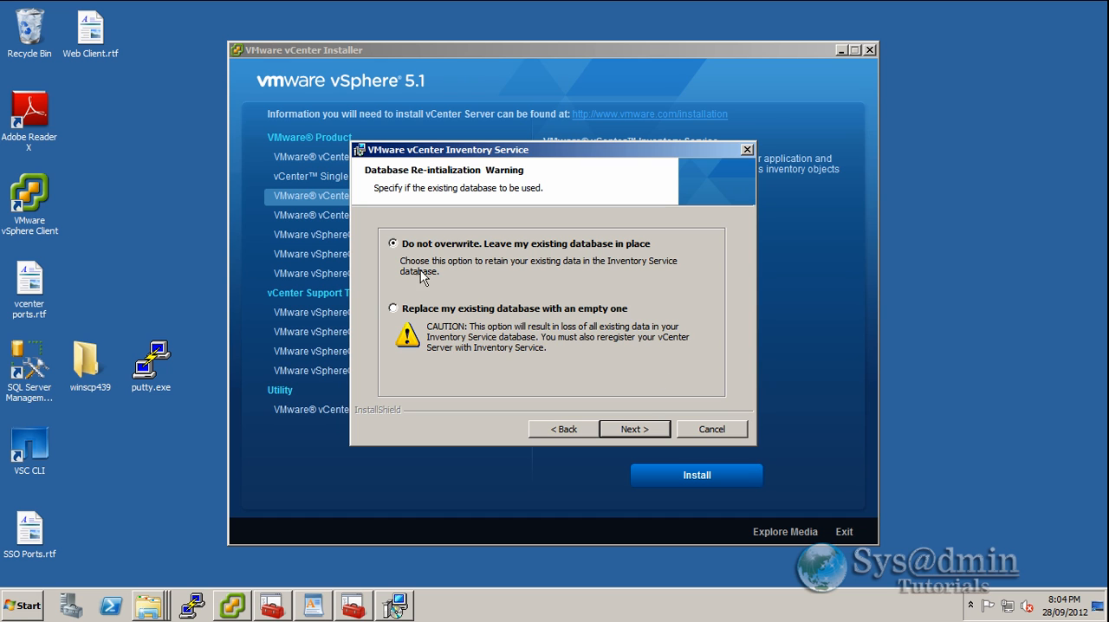
{"action": "mouse_move", "coordinate": [594, 401]}
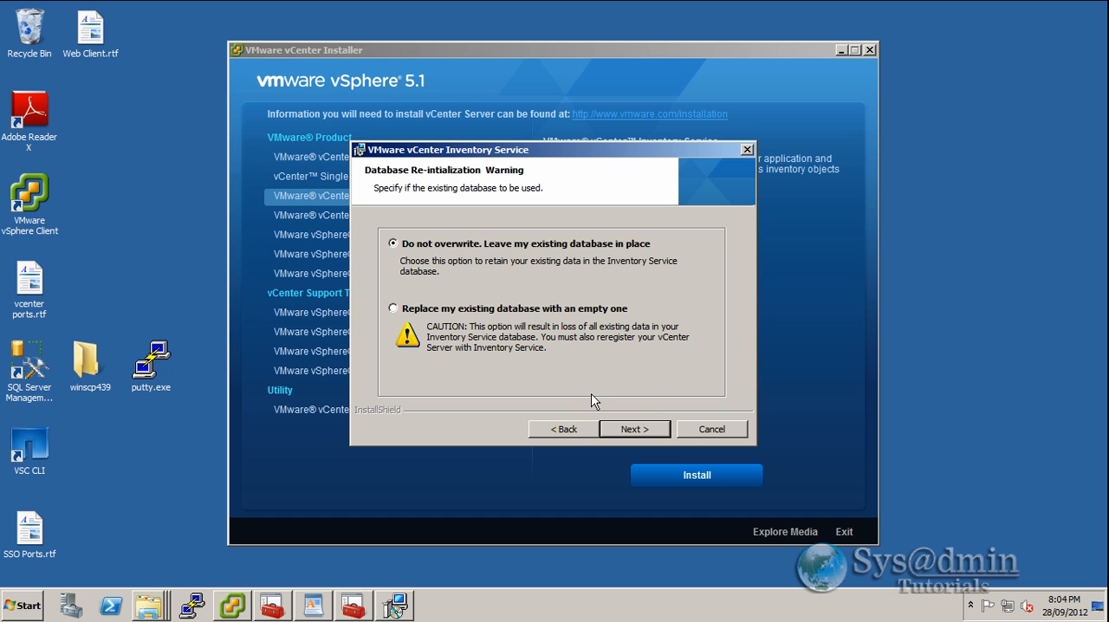
{"action": "left_click", "coordinate": [634, 429]}
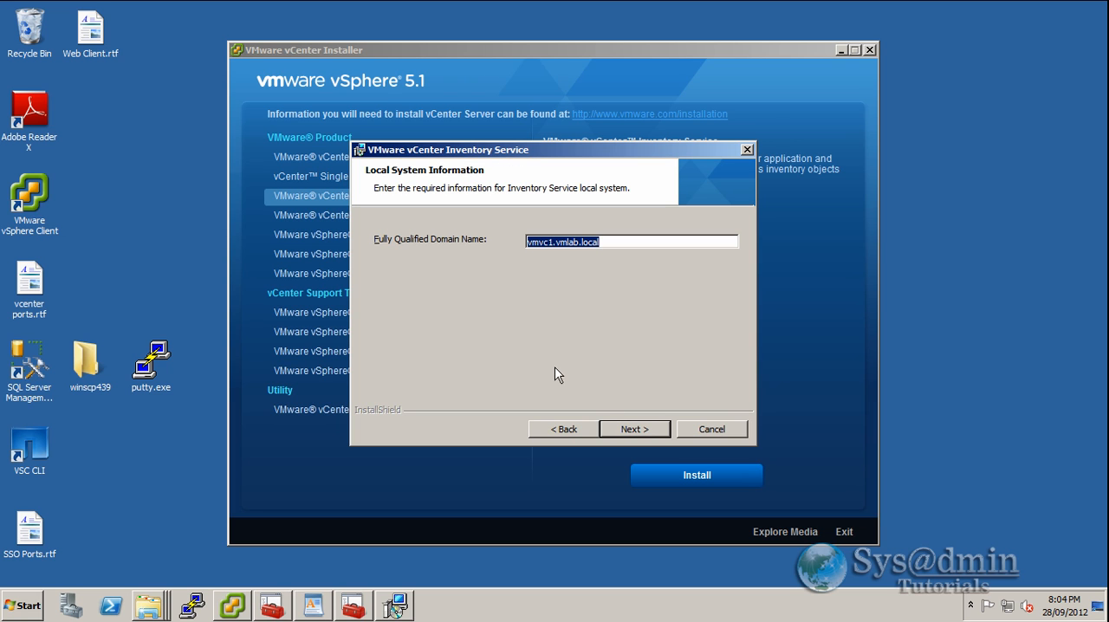
{"action": "mouse_move", "coordinate": [554, 370]}
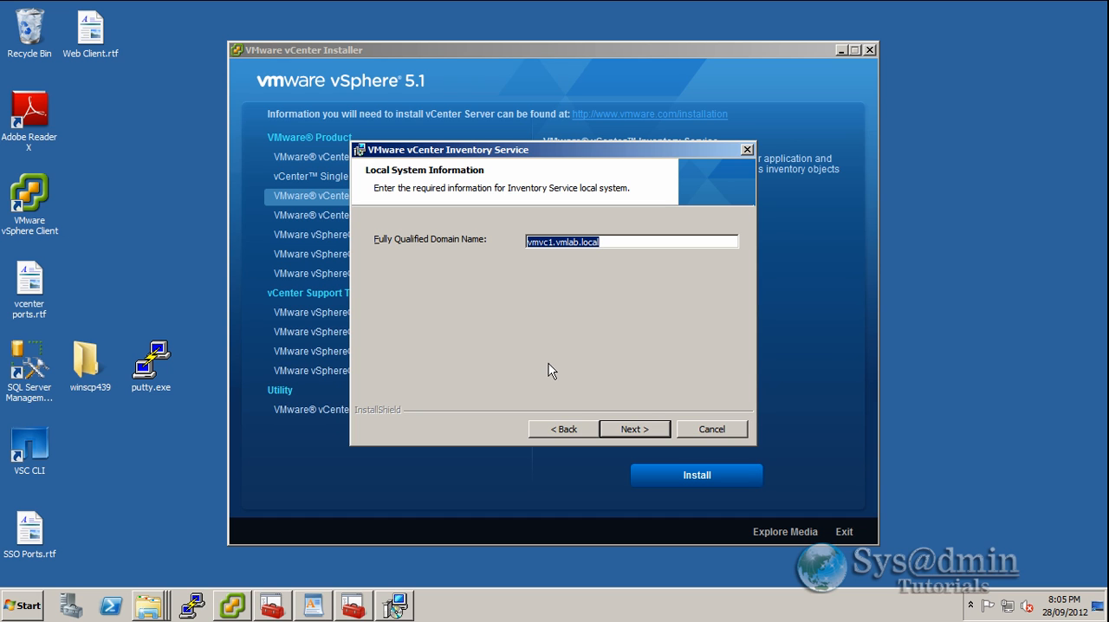
{"action": "mouse_move", "coordinate": [560, 291]}
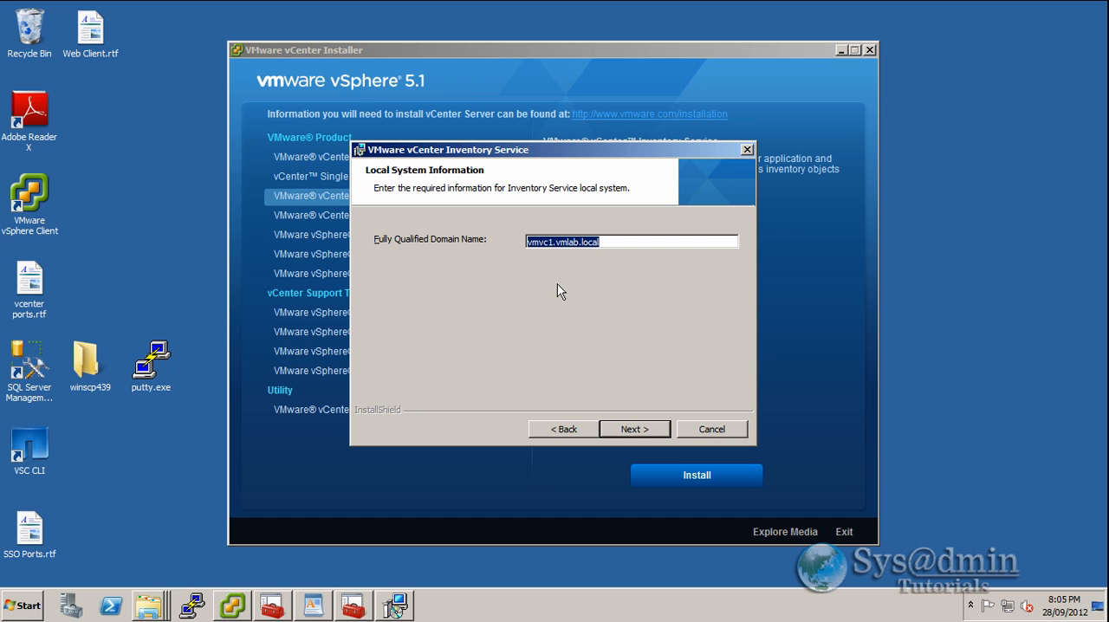
{"action": "mouse_move", "coordinate": [621, 359]}
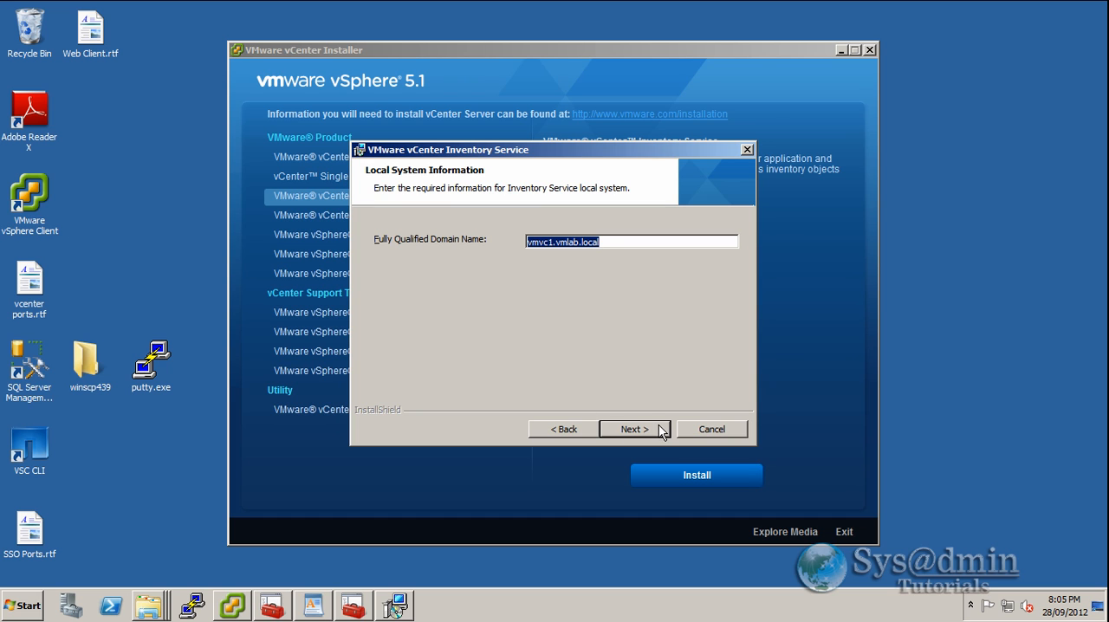
- Reach the ports page and save the WordPad screenshot to Desktop as Inventory Service.rtf
{"action": "left_click", "coordinate": [634, 428]}
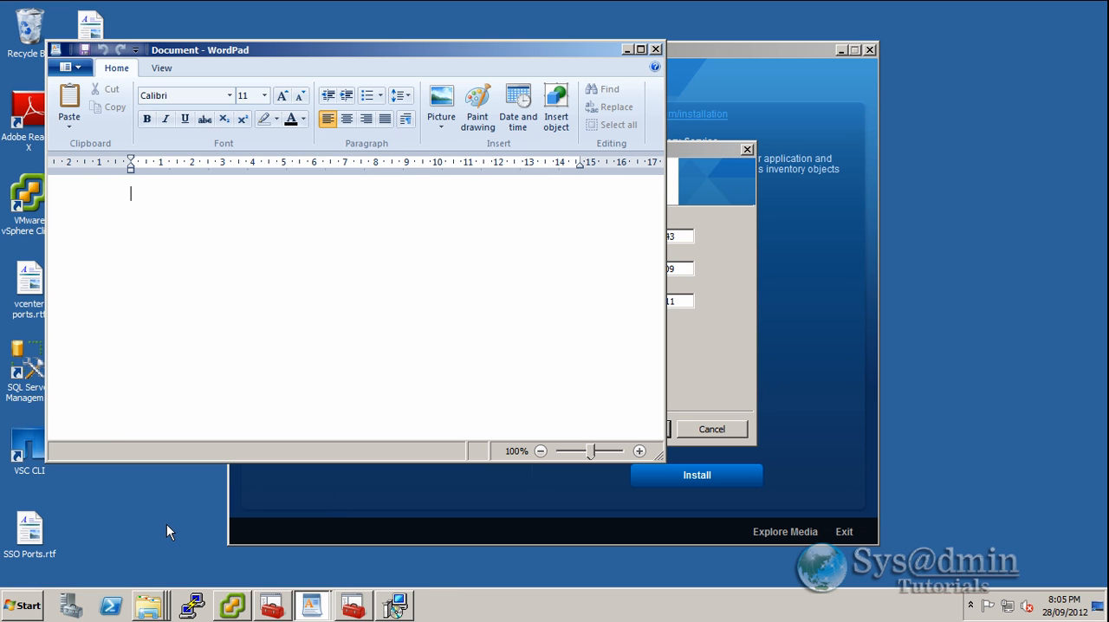
{"action": "left_click", "coordinate": [70, 68]}
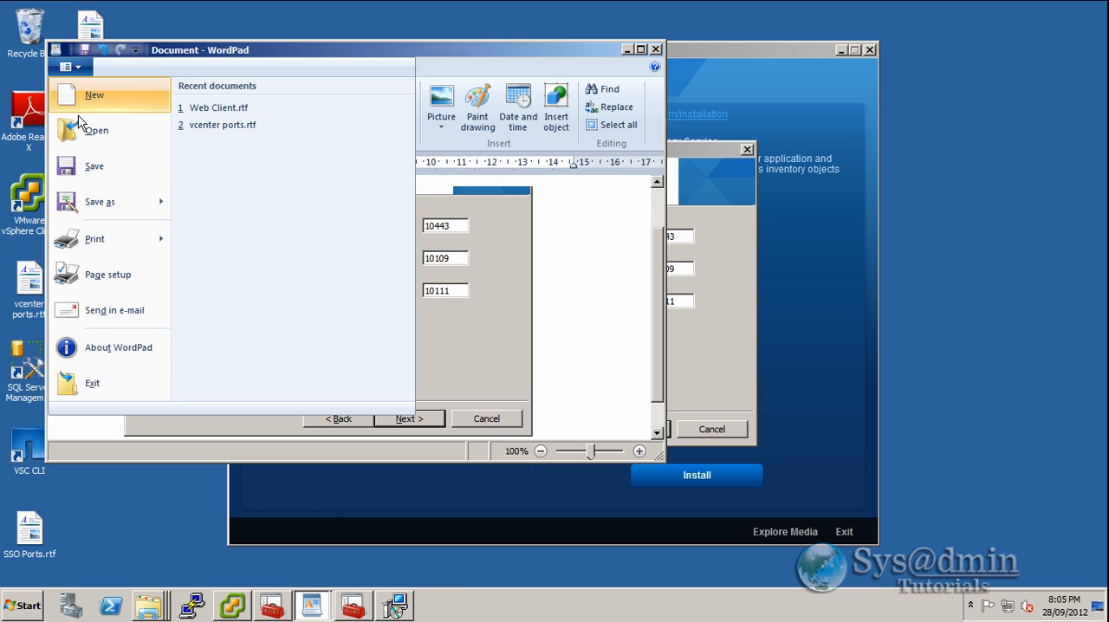
{"action": "left_click", "coordinate": [94, 166]}
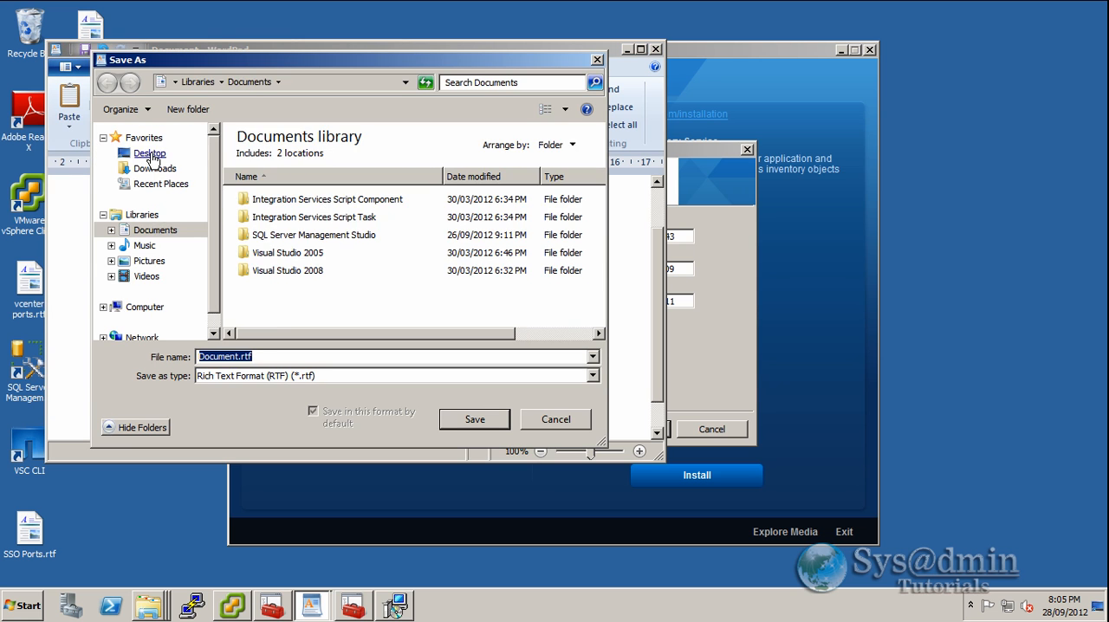
{"action": "left_click", "coordinate": [149, 152]}
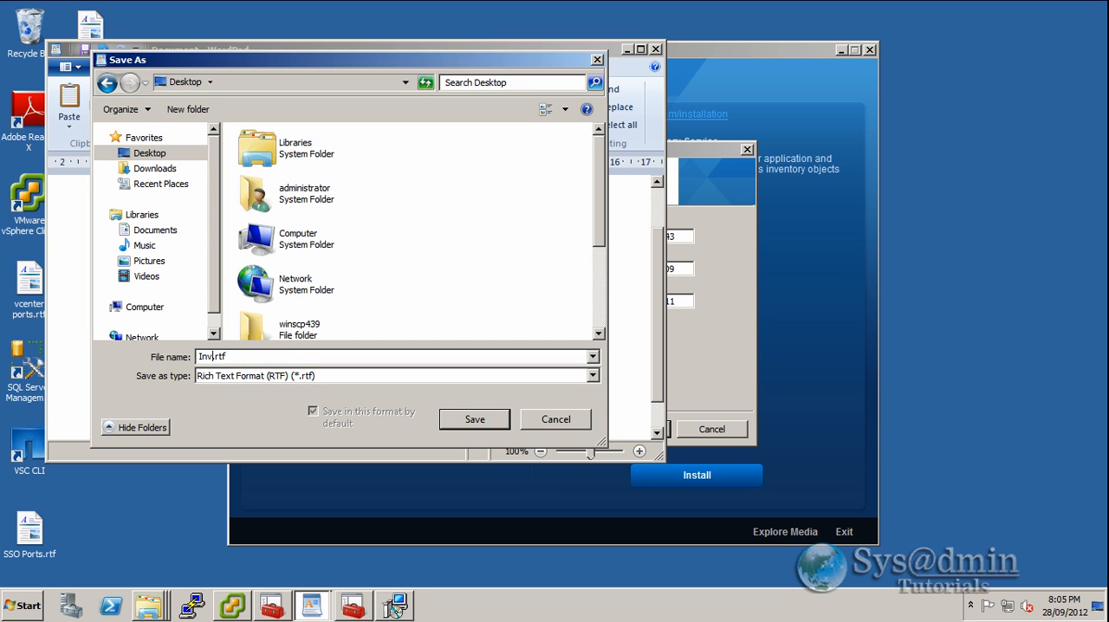
{"action": "type", "text": "Inventory Service"}
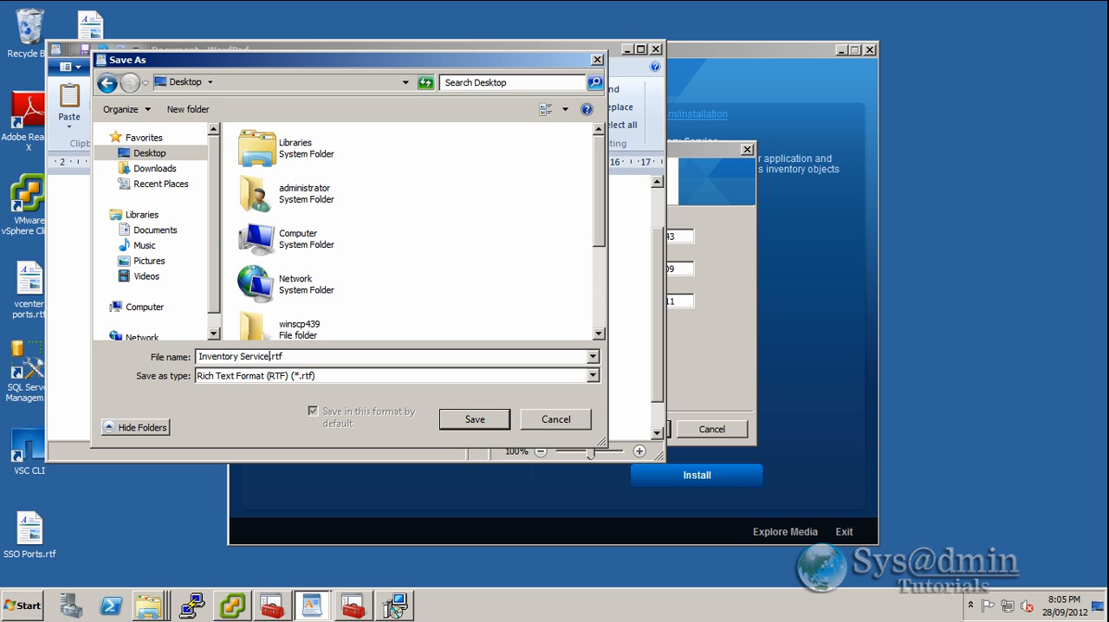
{"action": "left_click", "coordinate": [475, 419]}
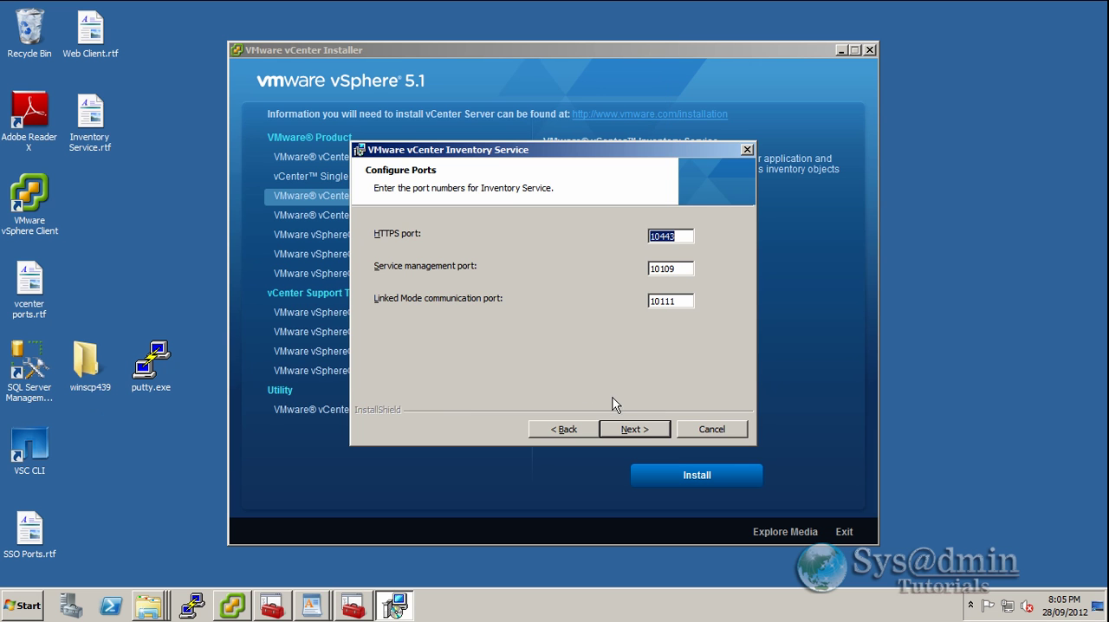
- Accept the default ports and Small JVM memory size in the wizard
{"action": "left_click", "coordinate": [634, 429]}
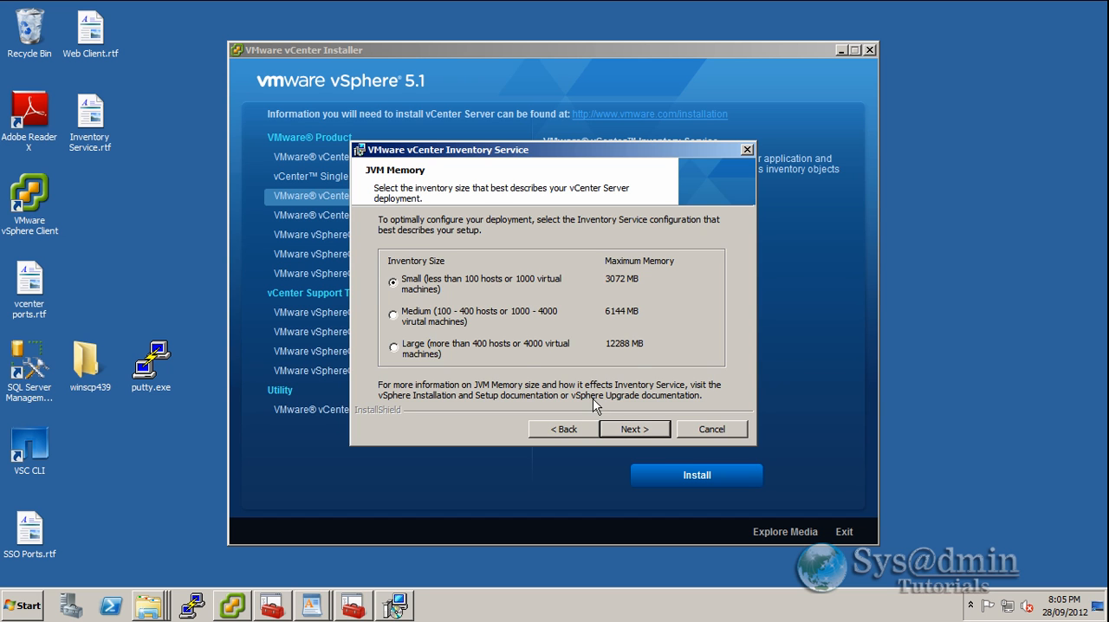
{"action": "mouse_move", "coordinate": [428, 317]}
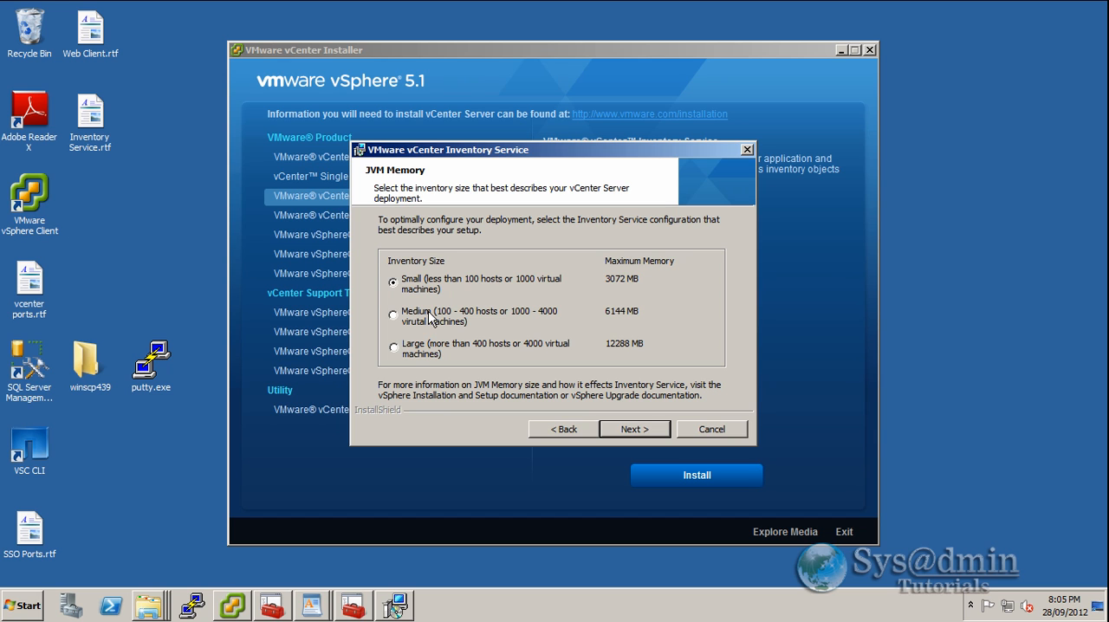
{"action": "mouse_move", "coordinate": [426, 321]}
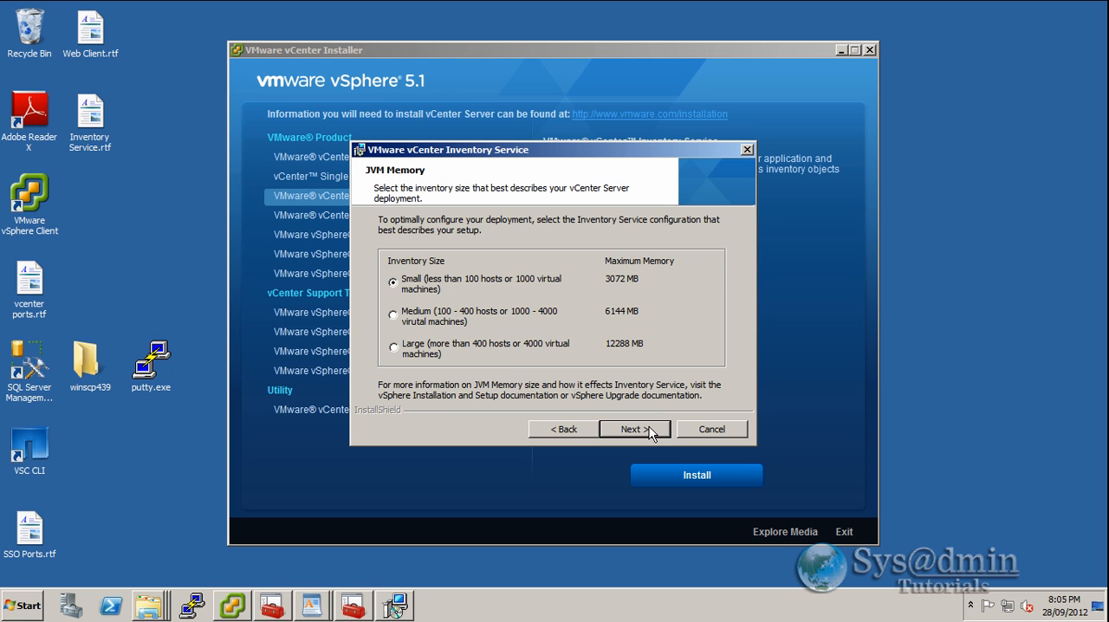
{"action": "left_click", "coordinate": [634, 429]}
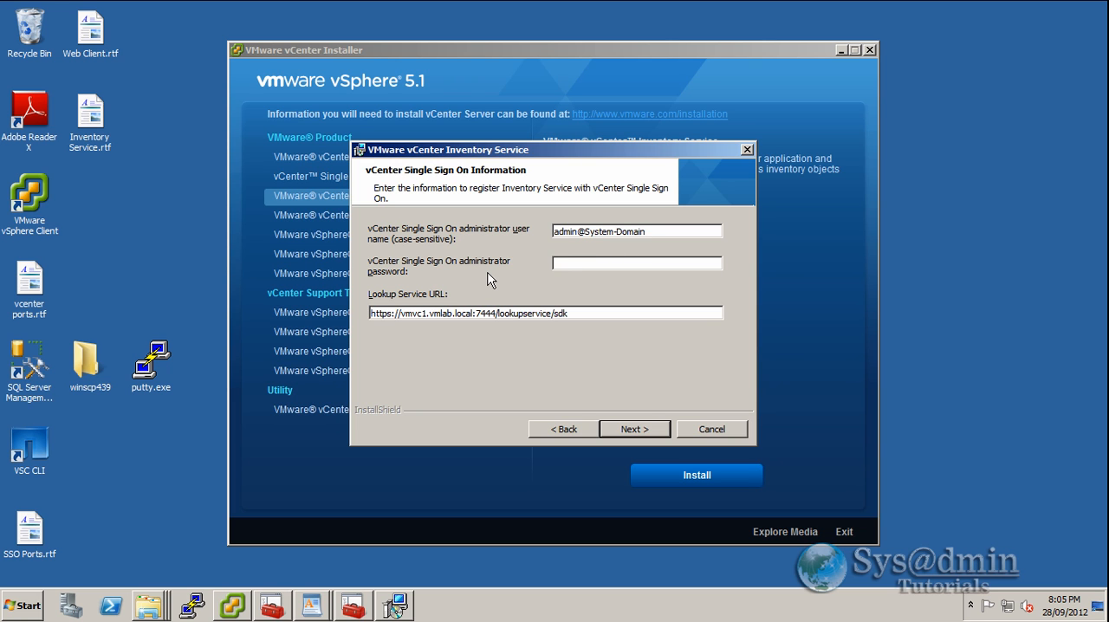
- Enter the Single Sign On administrator password and submit the registration page
{"action": "left_click", "coordinate": [636, 262]}
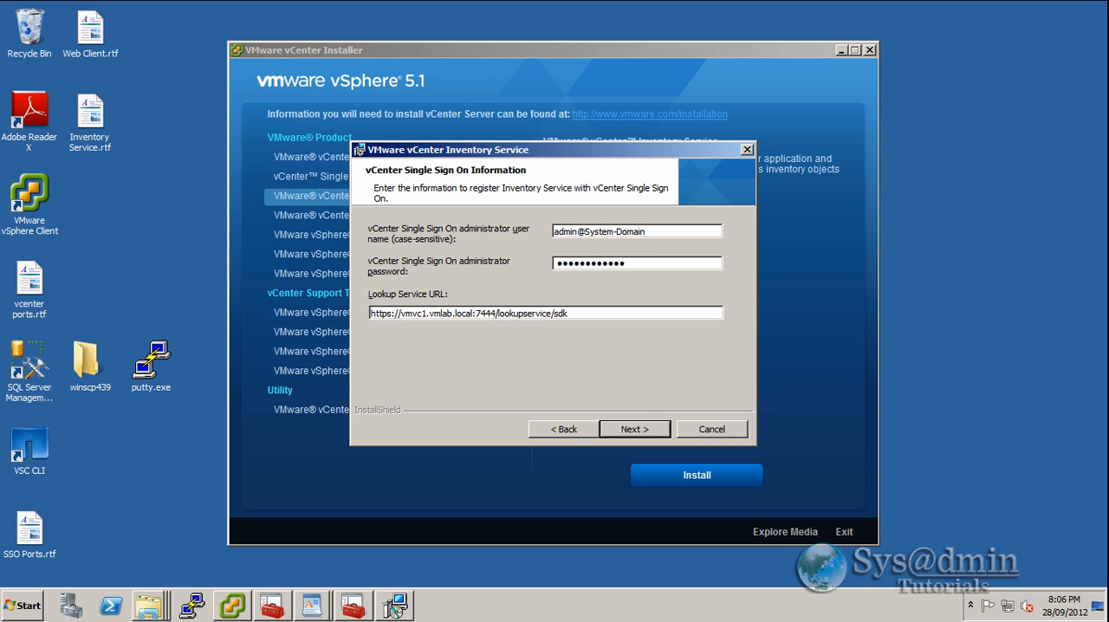
{"action": "left_click", "coordinate": [634, 429]}
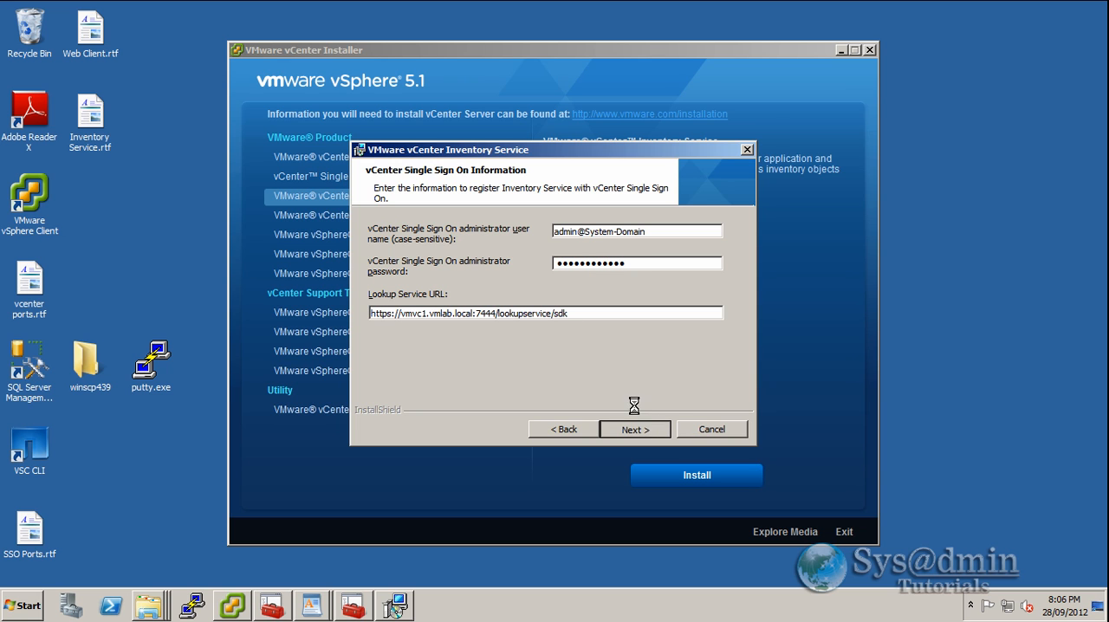
{"action": "left_click", "coordinate": [634, 429]}
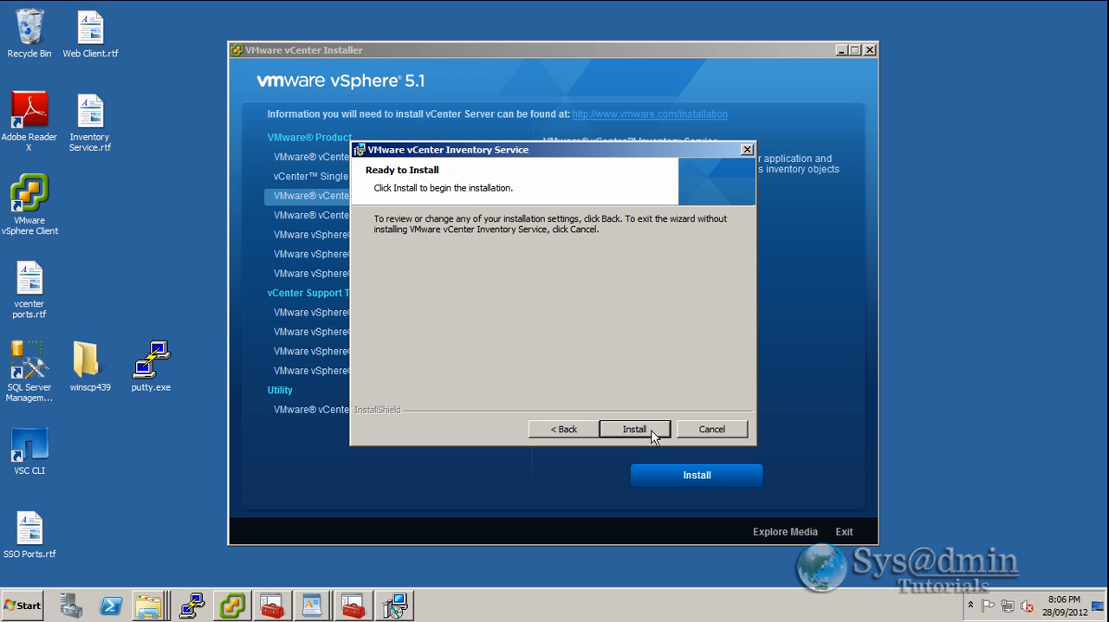
- Run the Inventory Service upgrade from the Ready to Install page until completion
{"action": "left_click", "coordinate": [634, 429]}
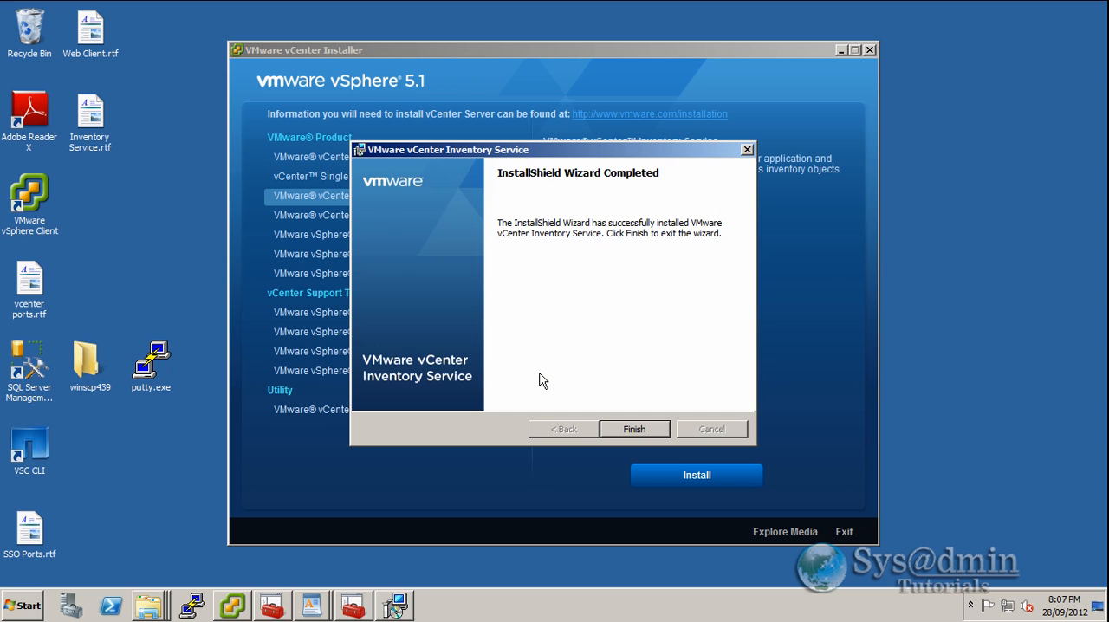
{"action": "mouse_move", "coordinate": [610, 408]}
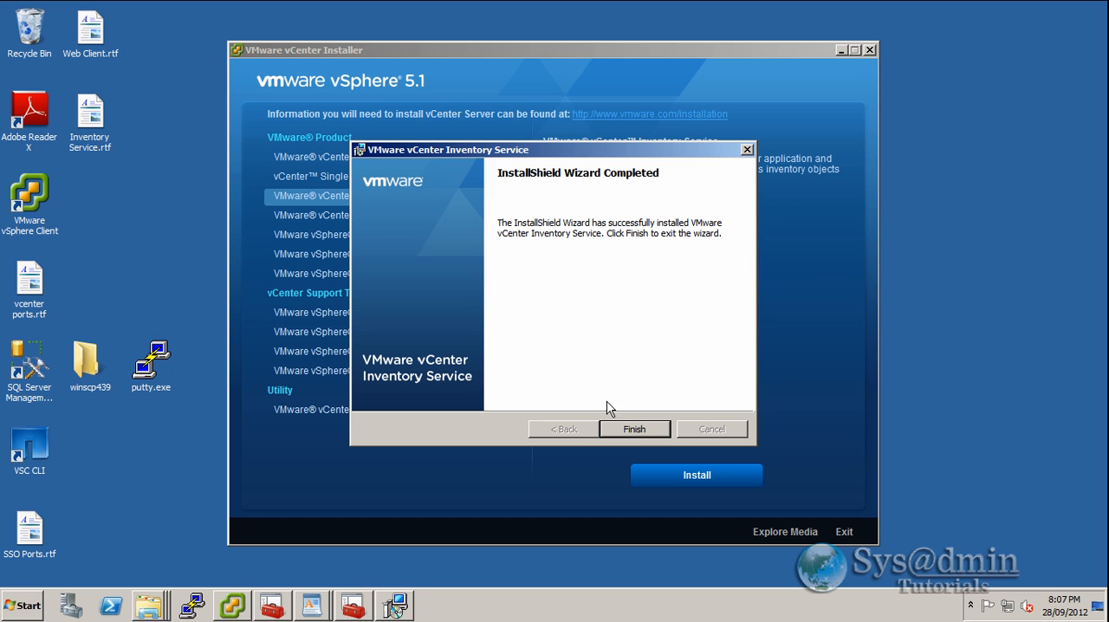